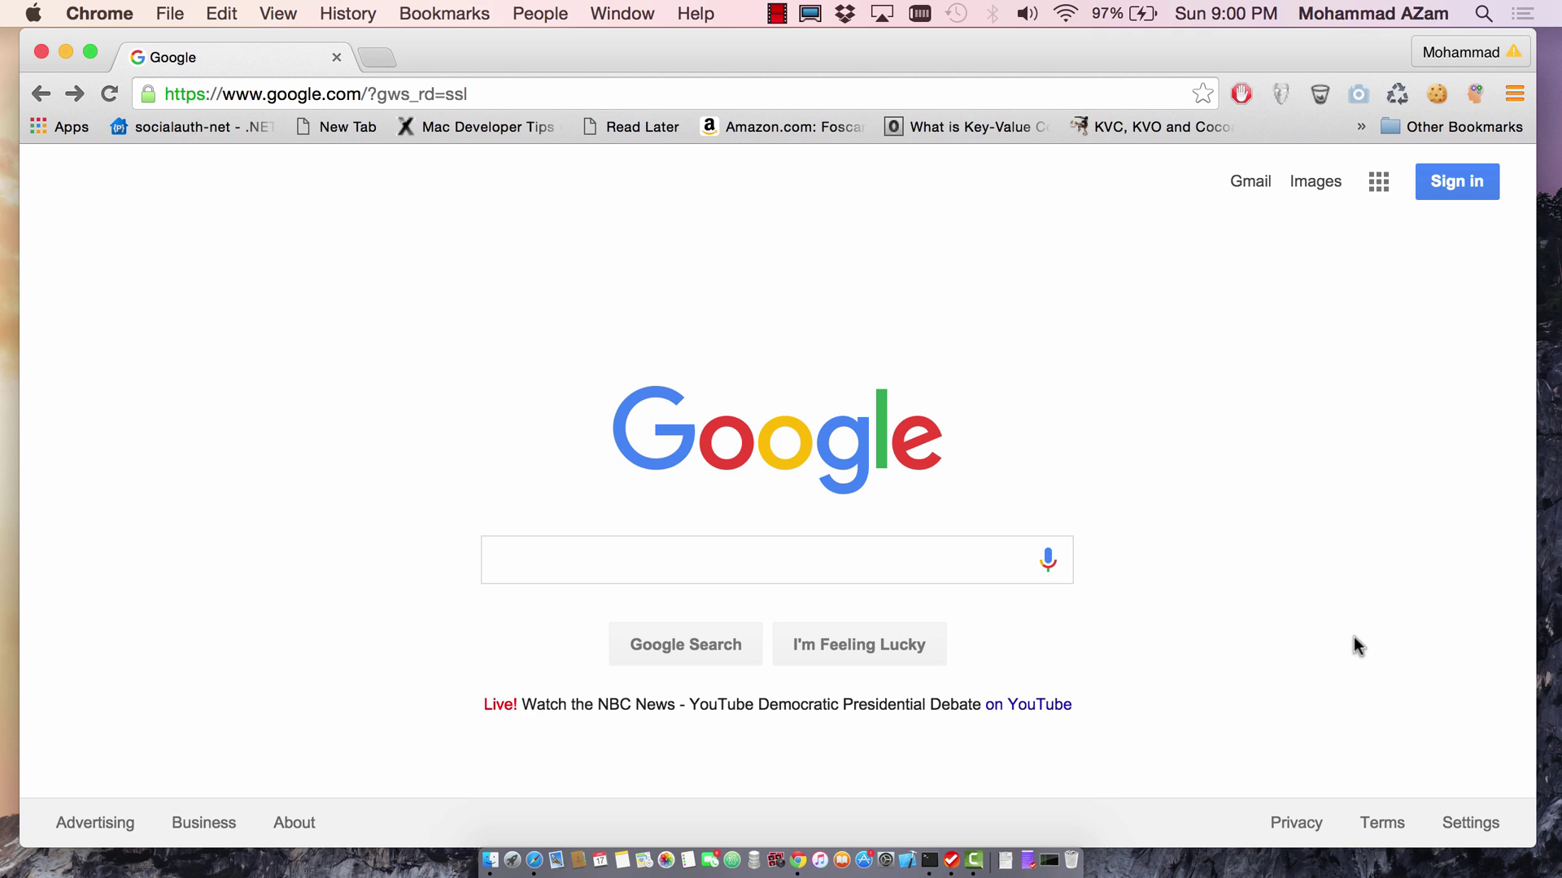
{"action": "mouse_move", "coordinate": [1412, 229]}
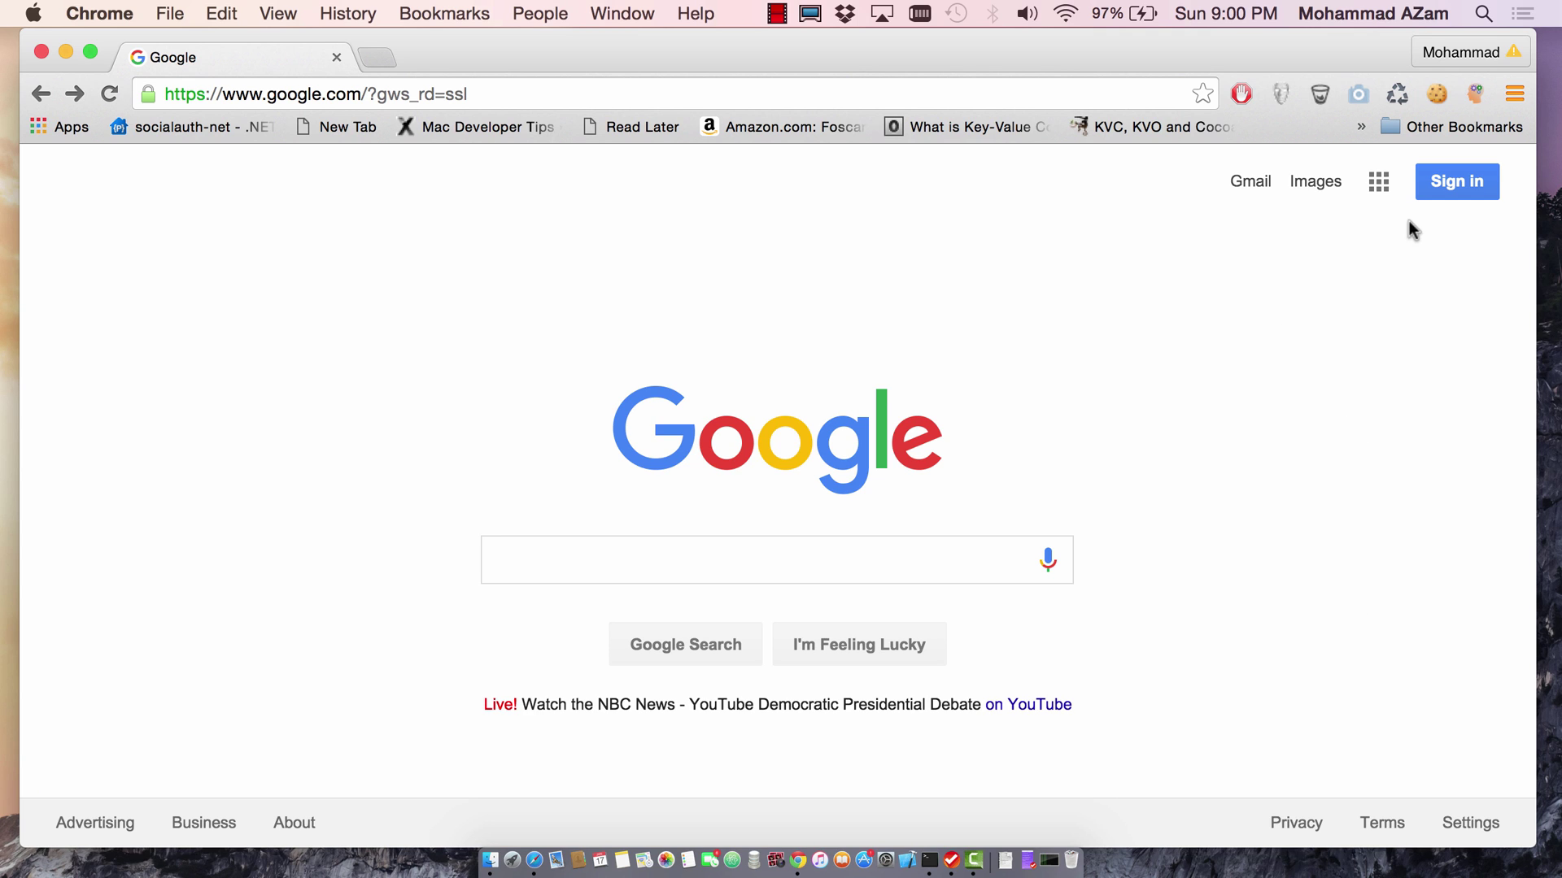
{"action": "mouse_move", "coordinate": [1290, 363]}
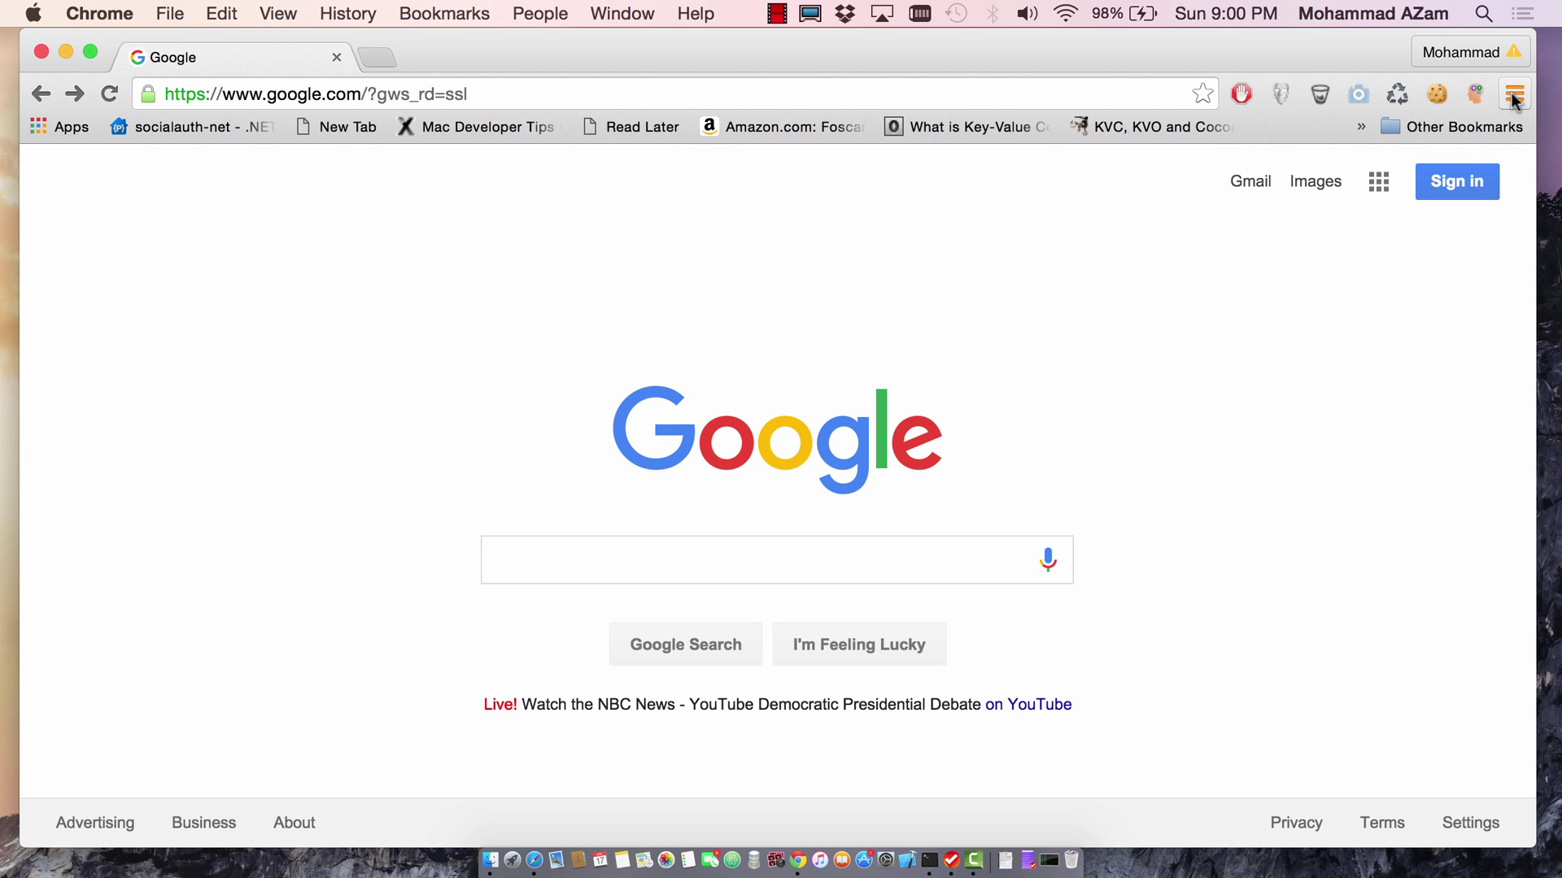
- Launch Developer Tools from the Chrome menu and dock them to the bottom of the window
{"action": "left_click", "coordinate": [1514, 95]}
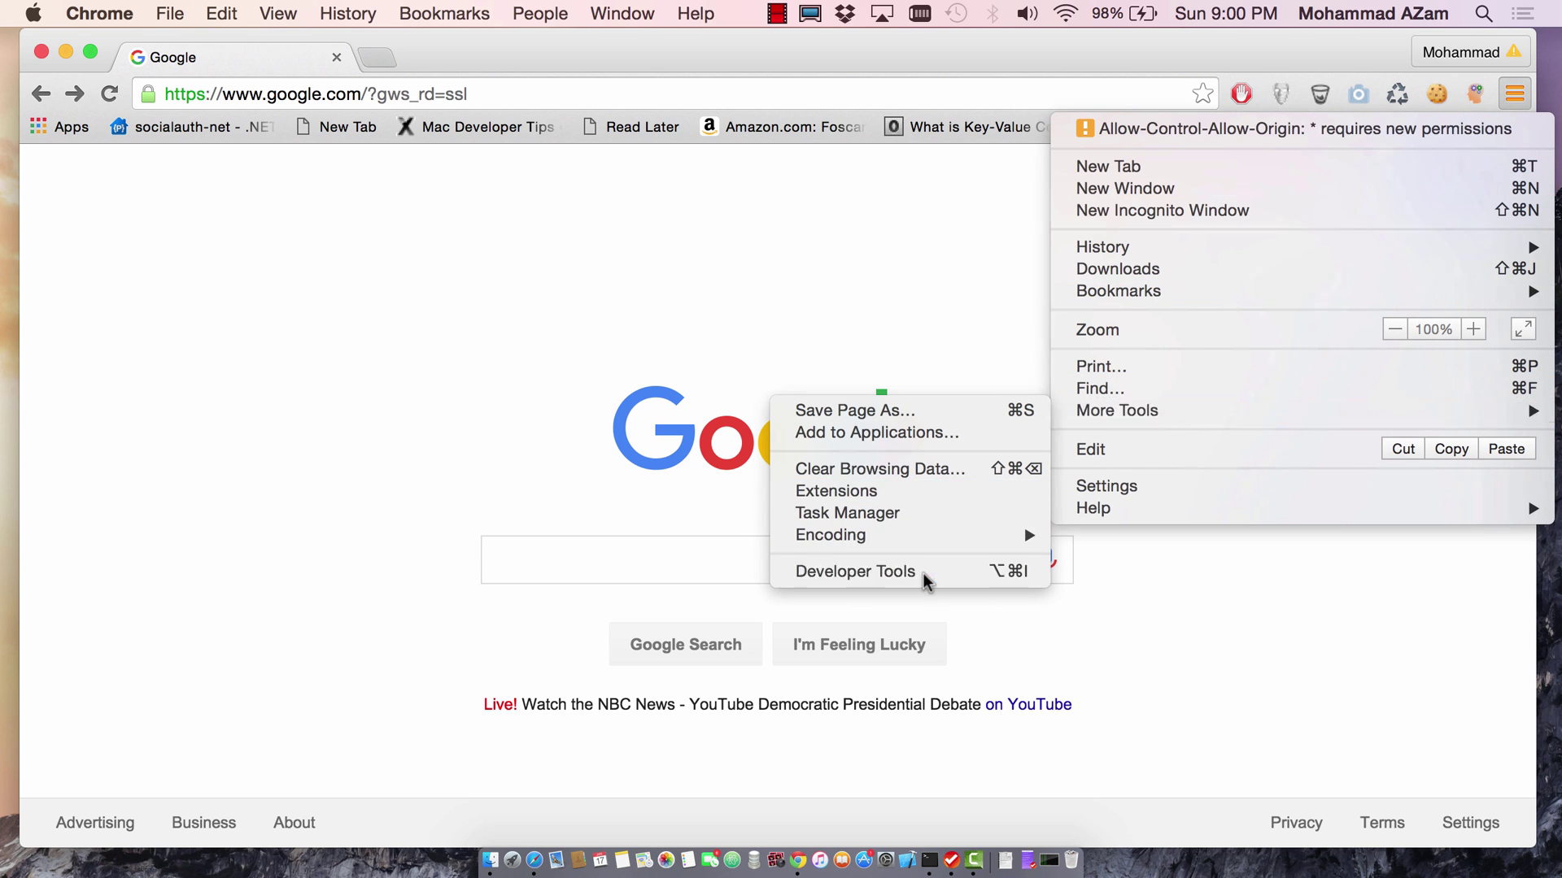
{"action": "left_click", "coordinate": [854, 571]}
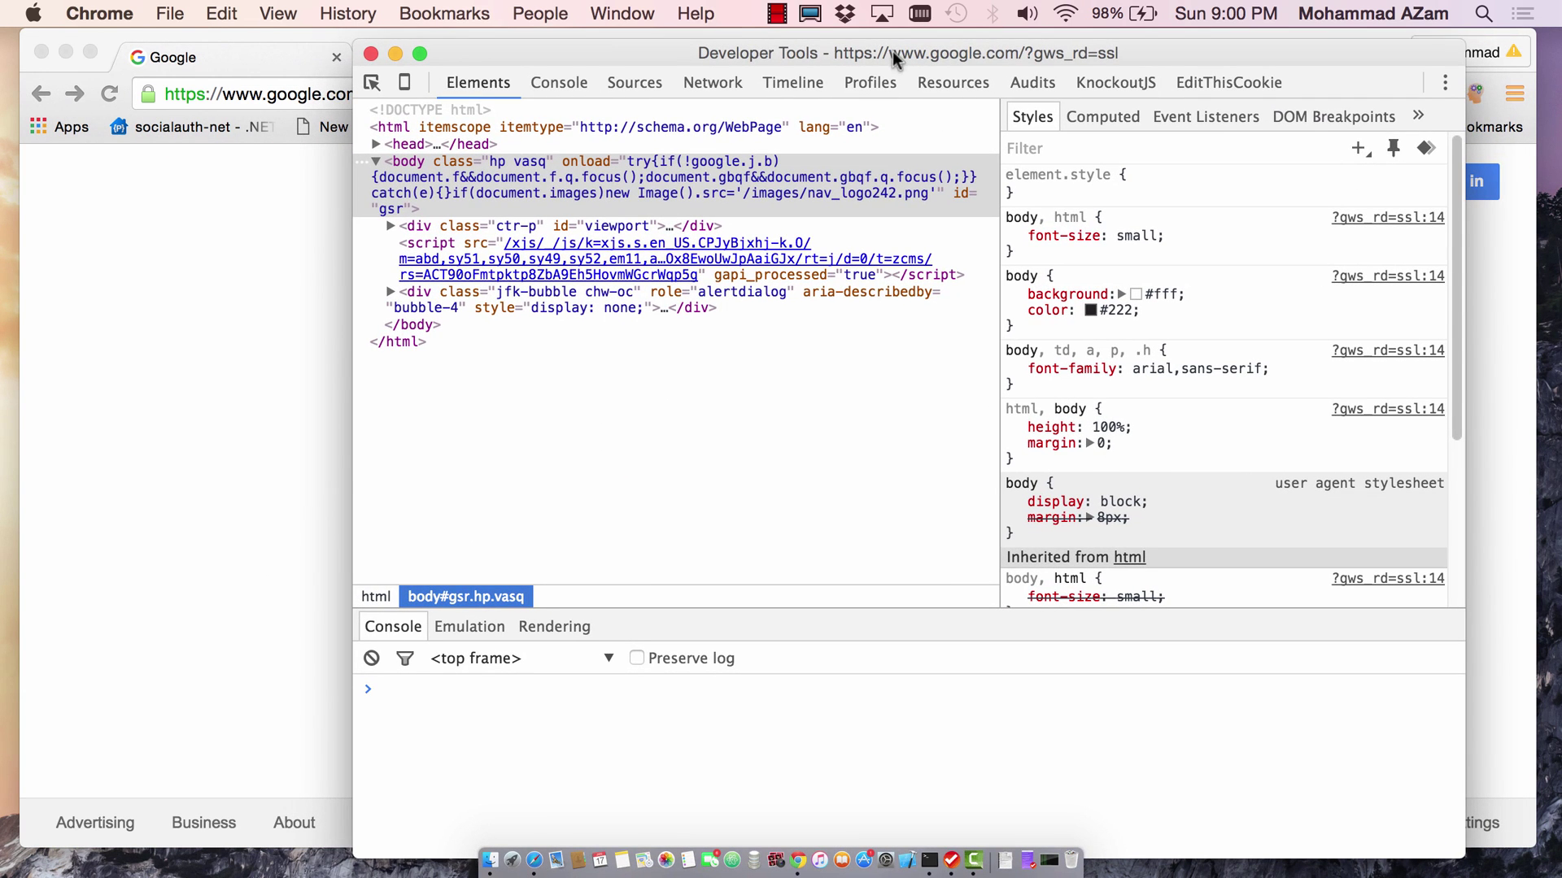
{"action": "left_click", "coordinate": [1446, 82]}
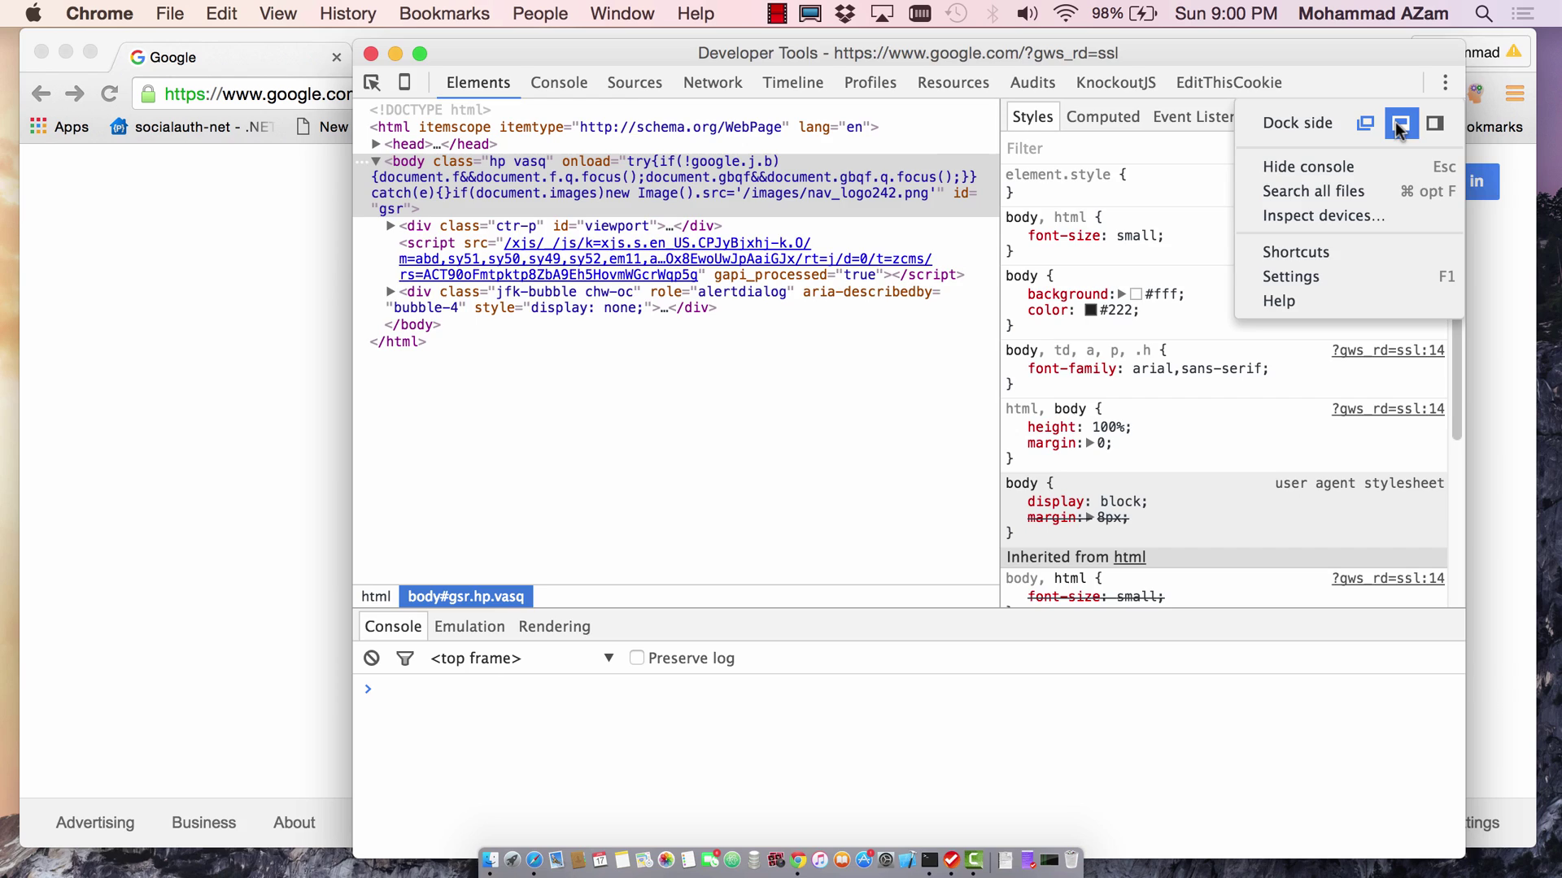
{"action": "left_click", "coordinate": [1399, 122]}
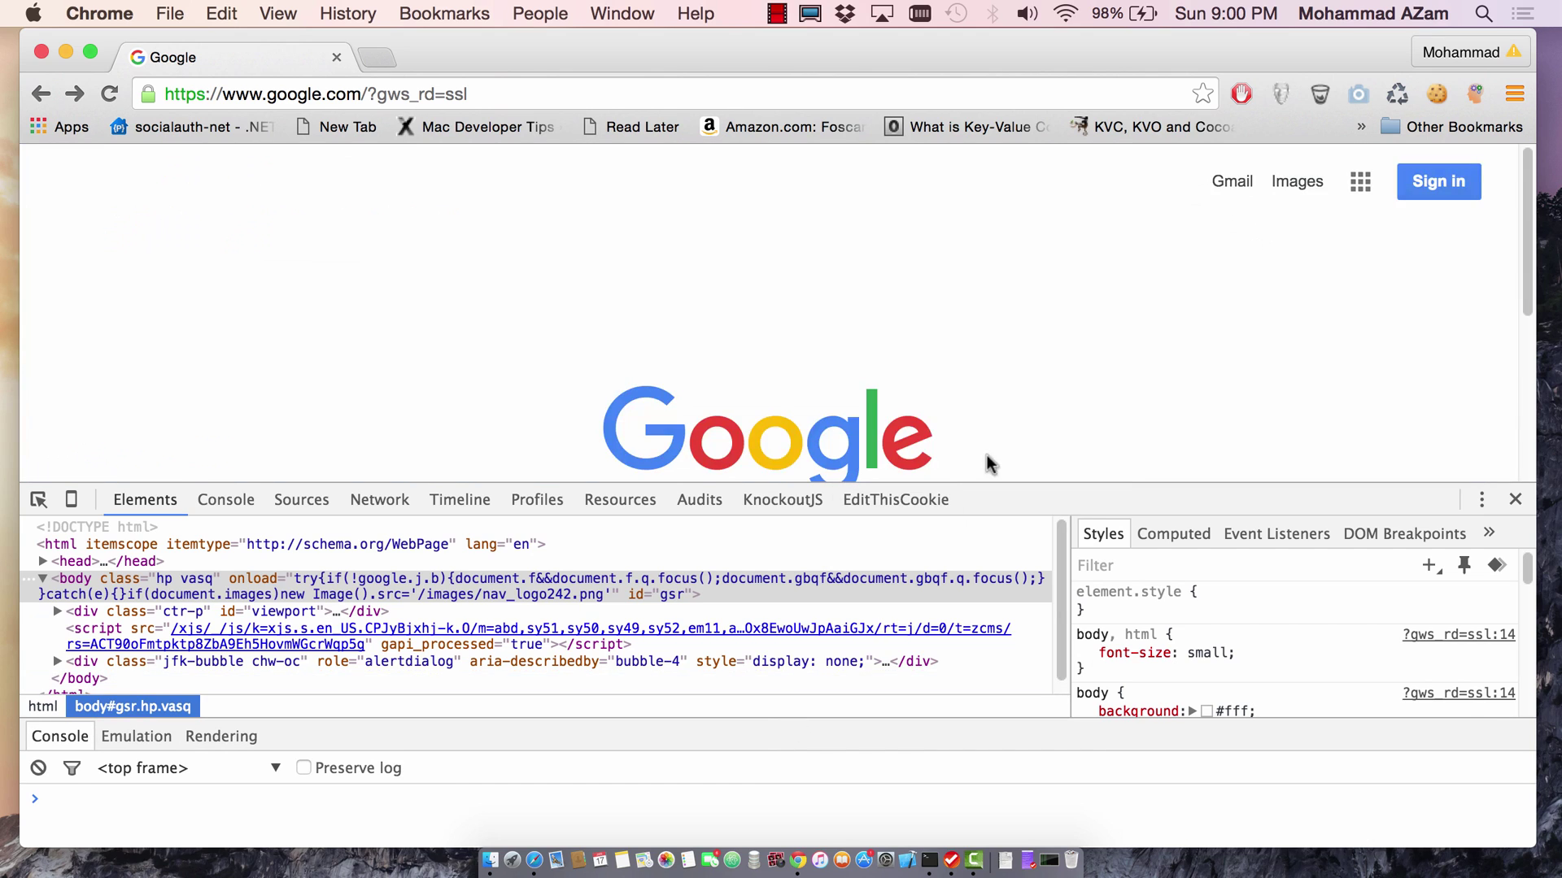
{"action": "mouse_move", "coordinate": [1008, 449]}
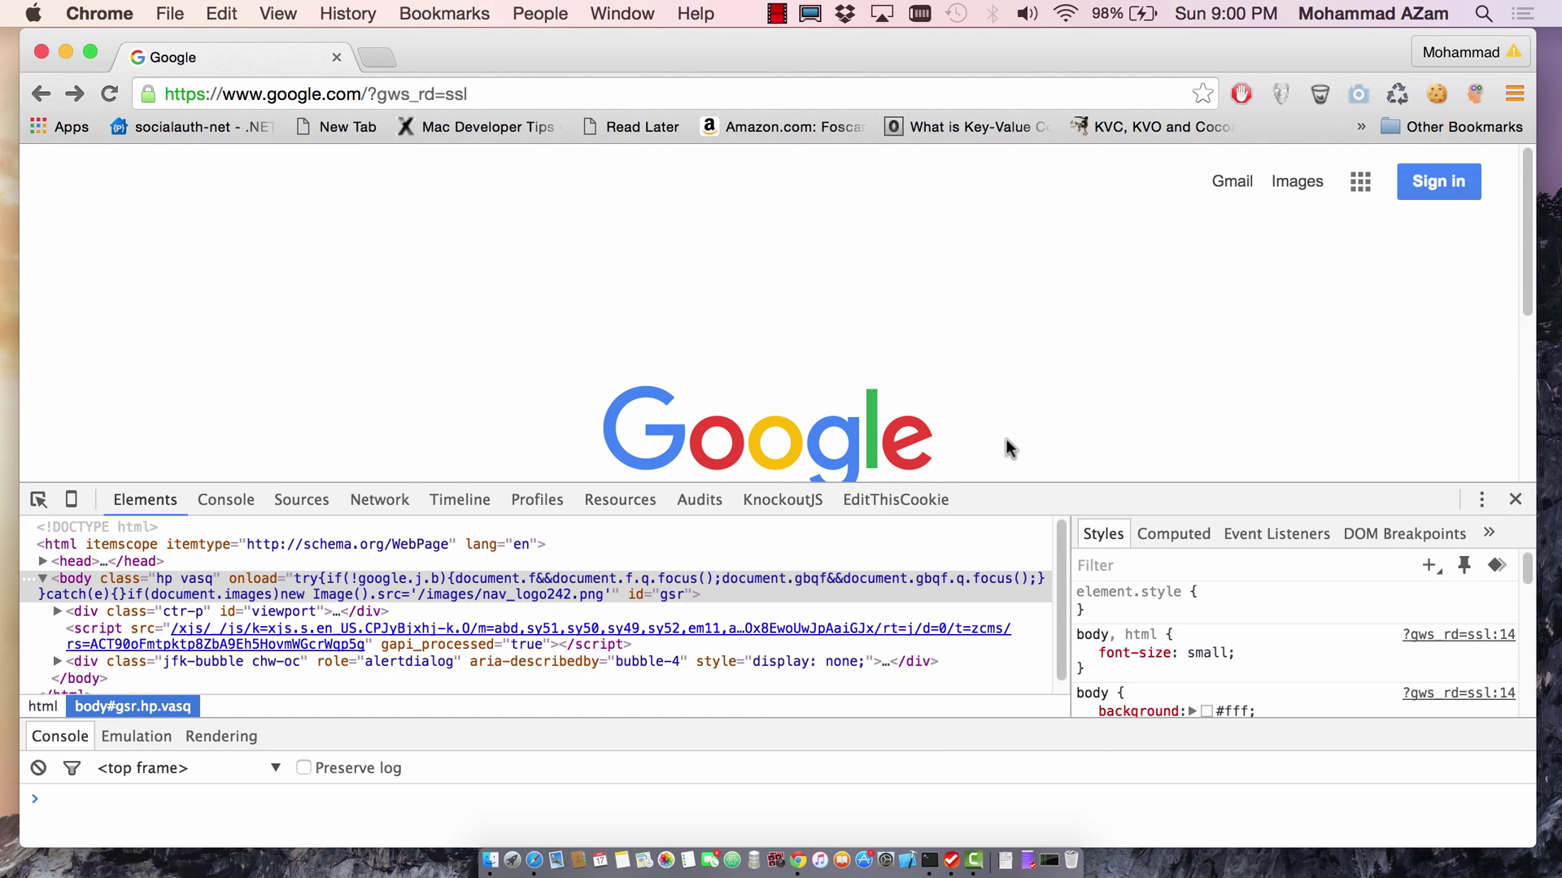
{"action": "mouse_move", "coordinate": [248, 478]}
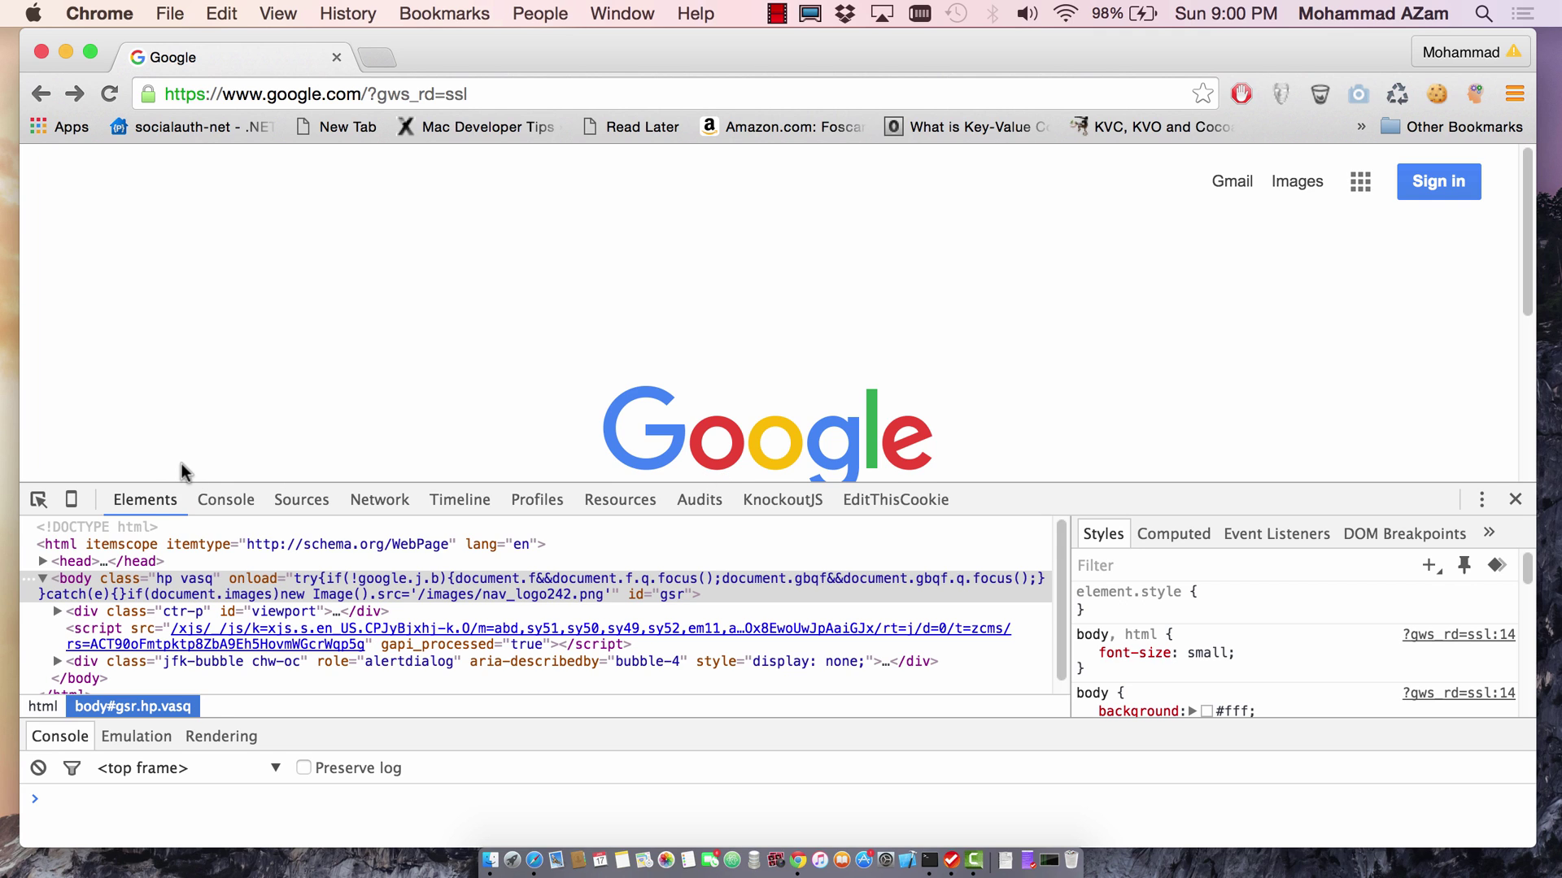
{"action": "mouse_move", "coordinate": [70, 499]}
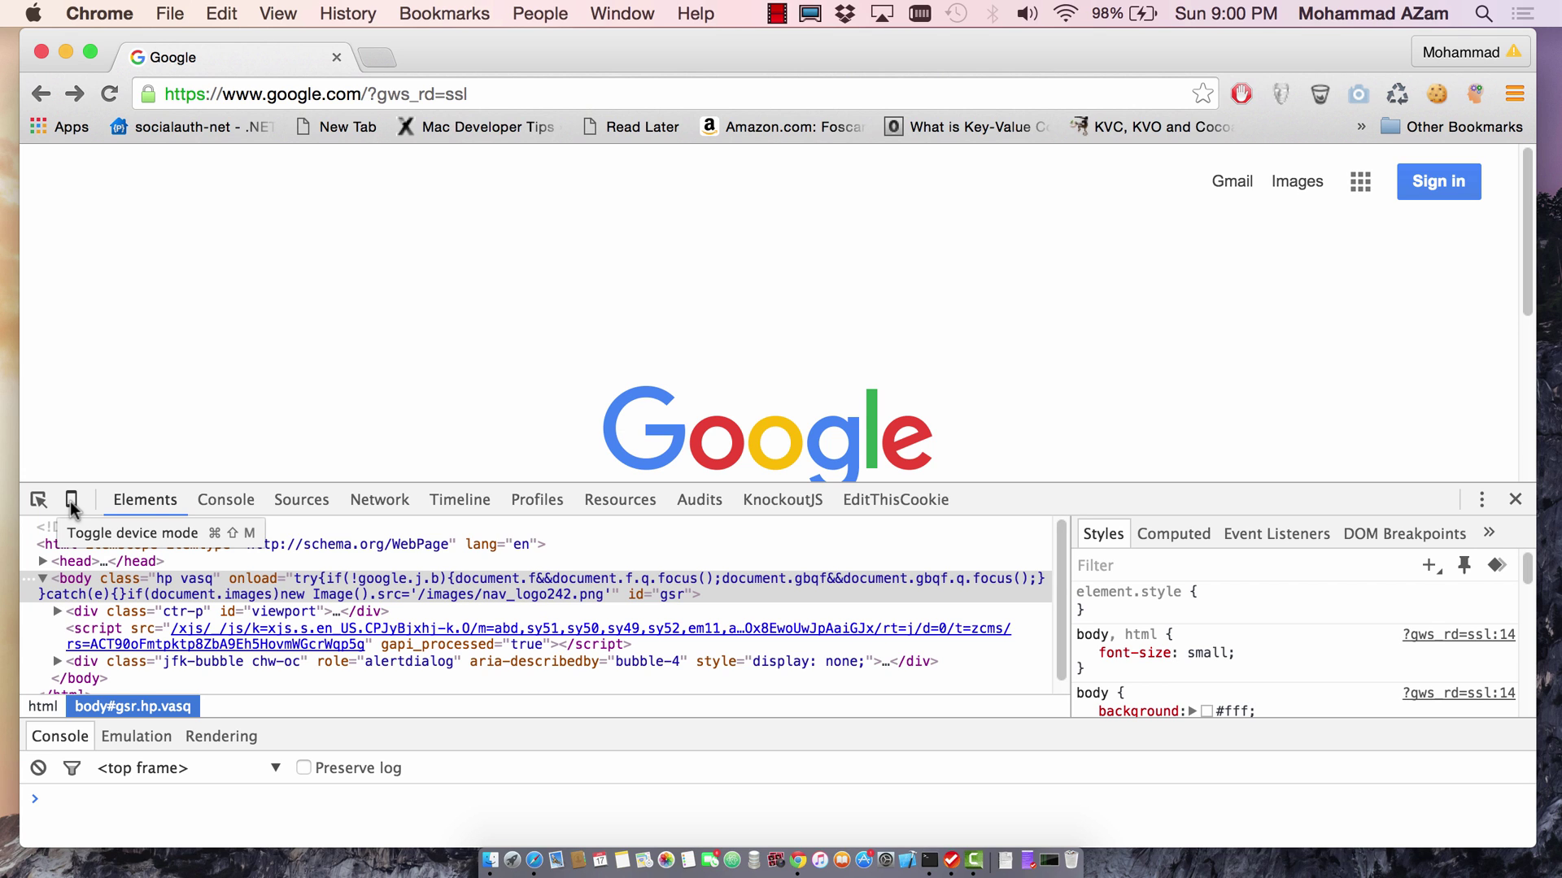
- Enable device mode for iPhone 6 portrait, disable Zoom to fit, and begin entering the Yahoo address
{"action": "left_click", "coordinate": [71, 499]}
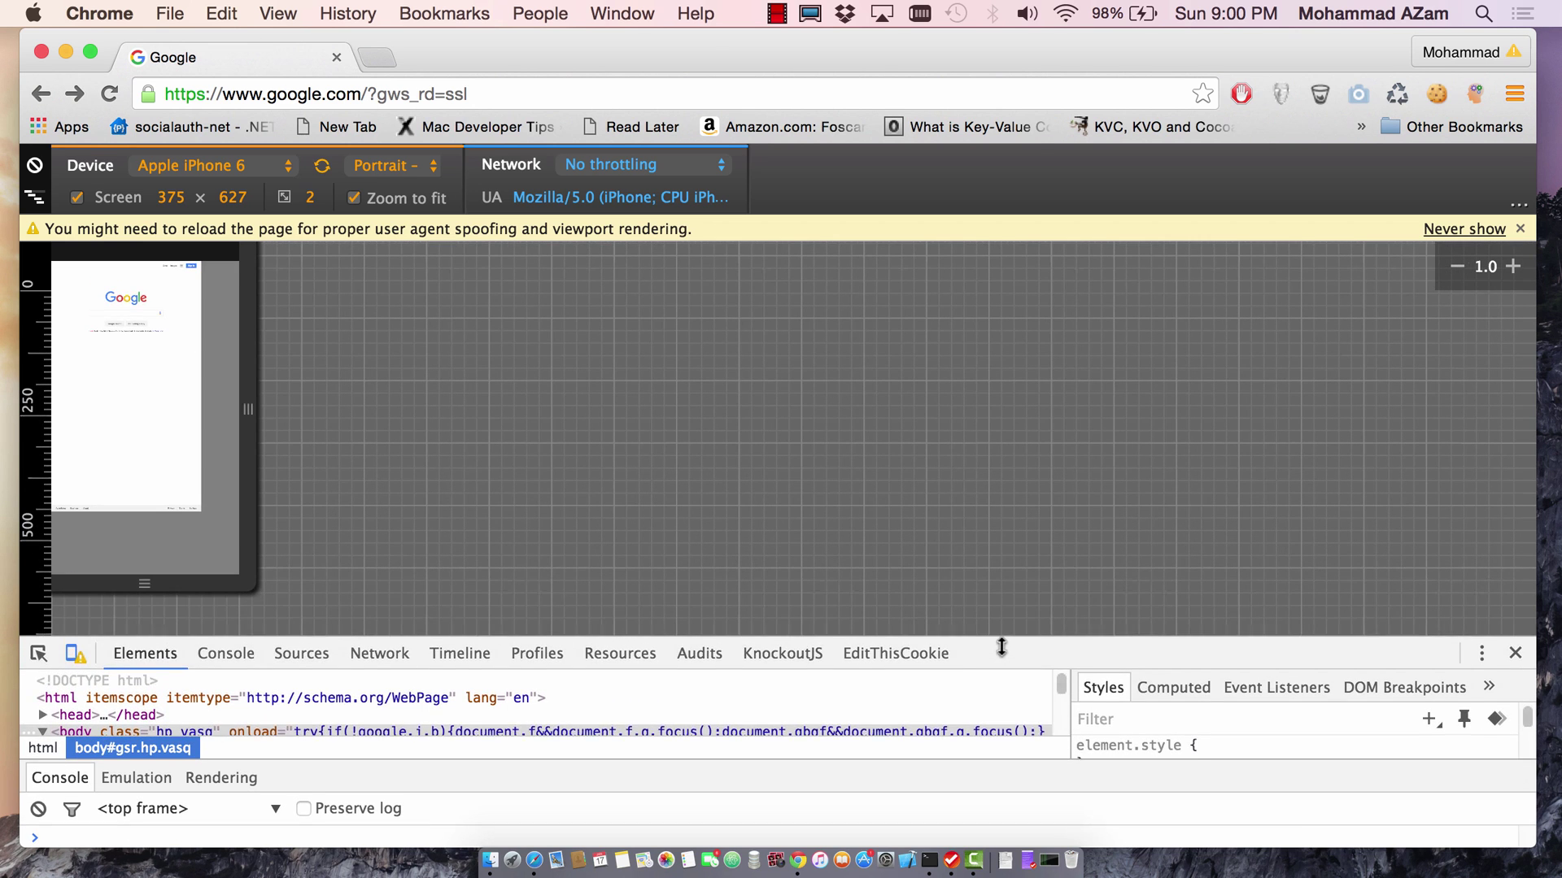
{"action": "left_click", "coordinate": [354, 199]}
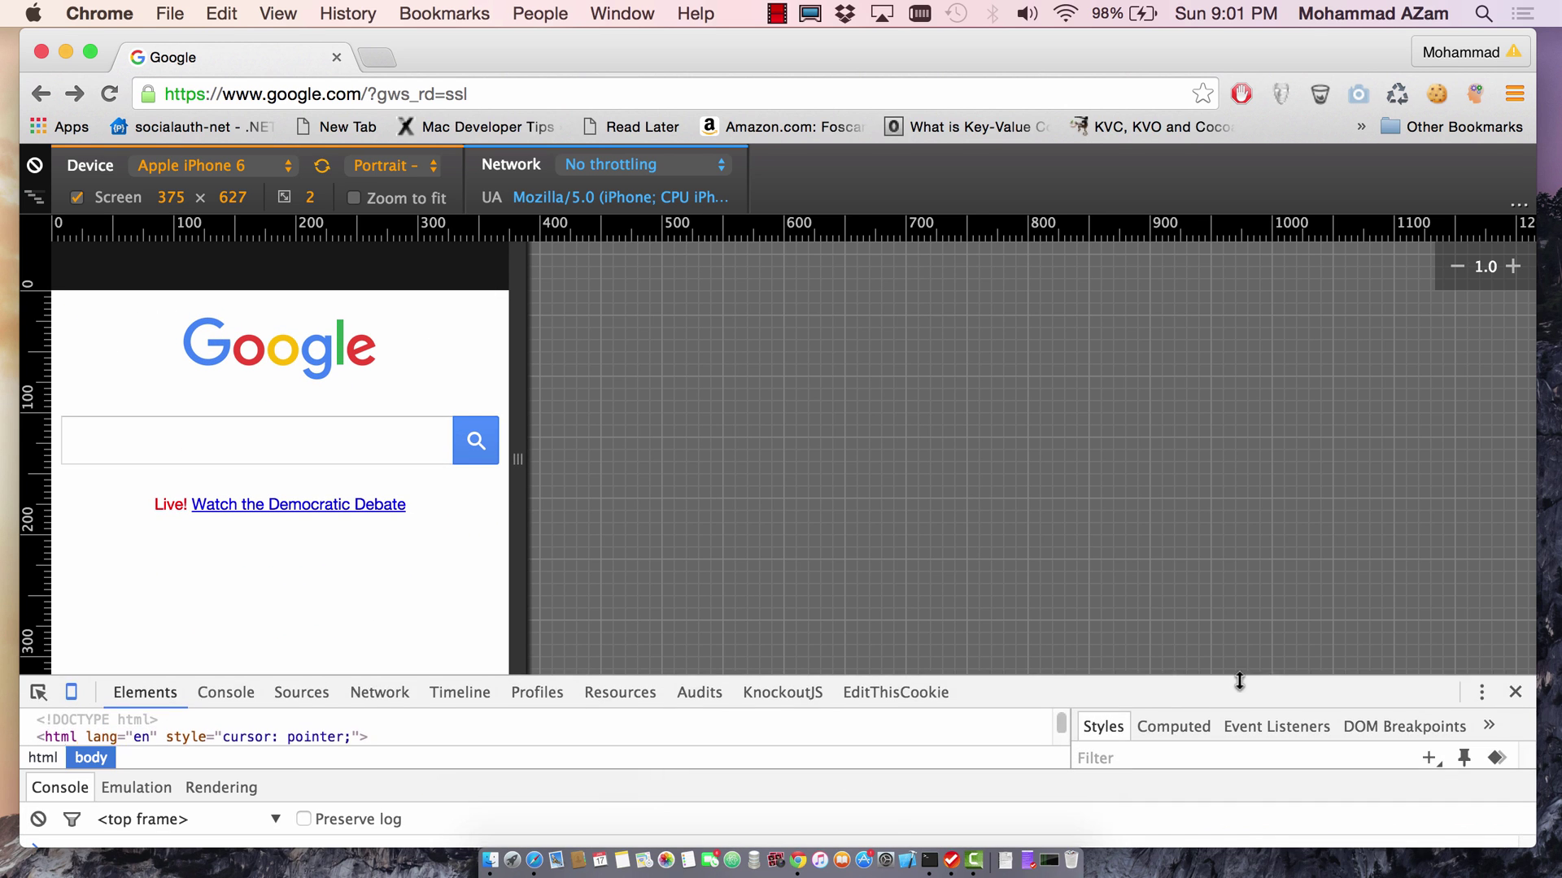
{"action": "left_click", "coordinate": [1480, 688]}
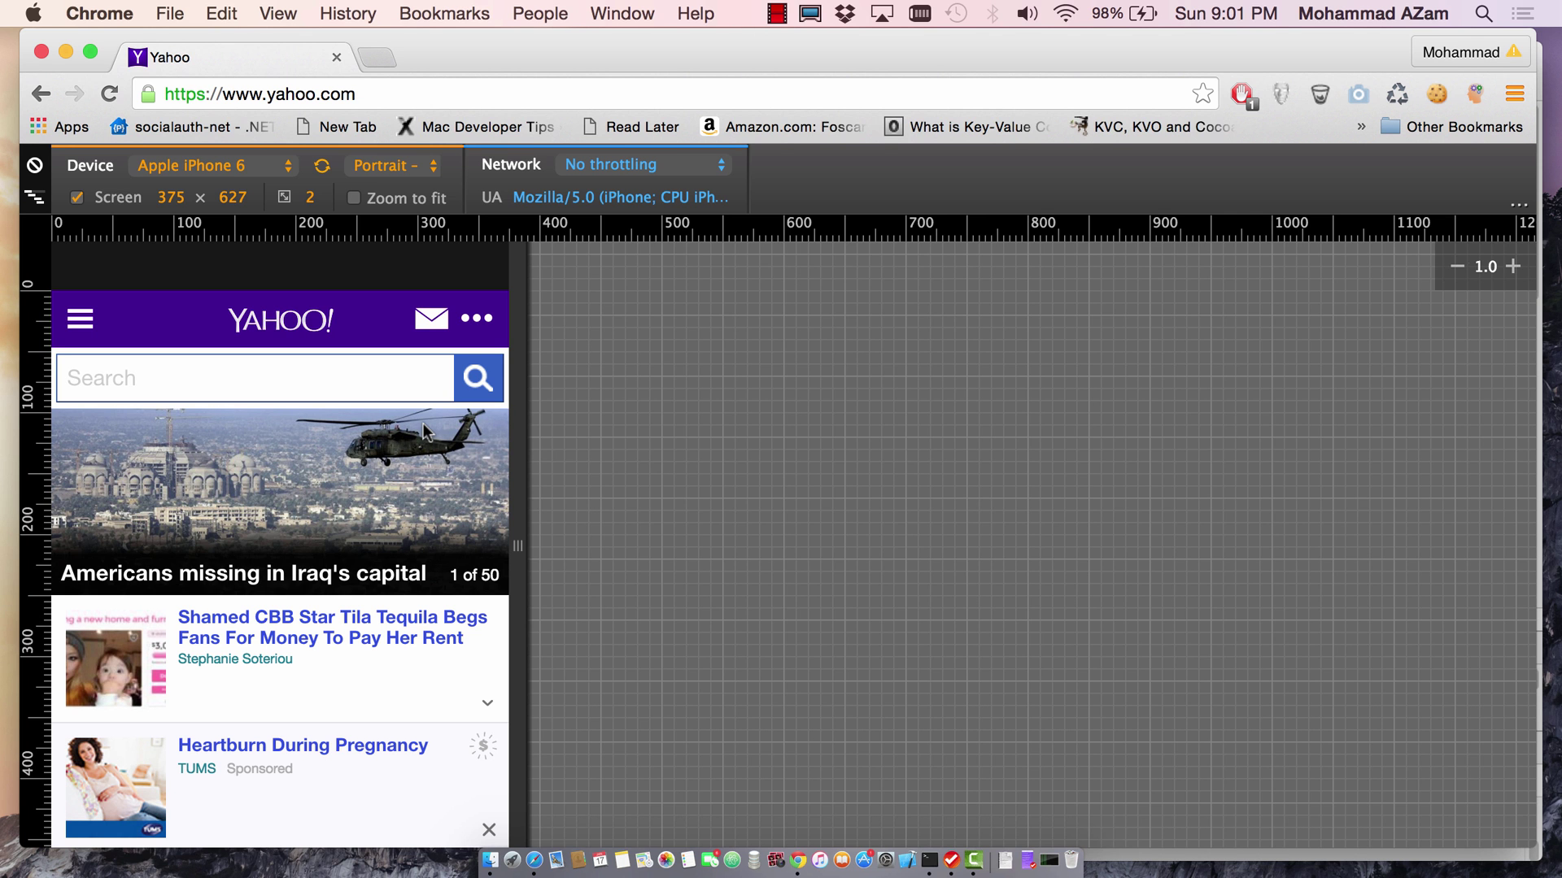
- Scroll down through the desktop Yahoo homepage
{"action": "scroll", "scroll_direction": "down", "scroll_amount": 3}
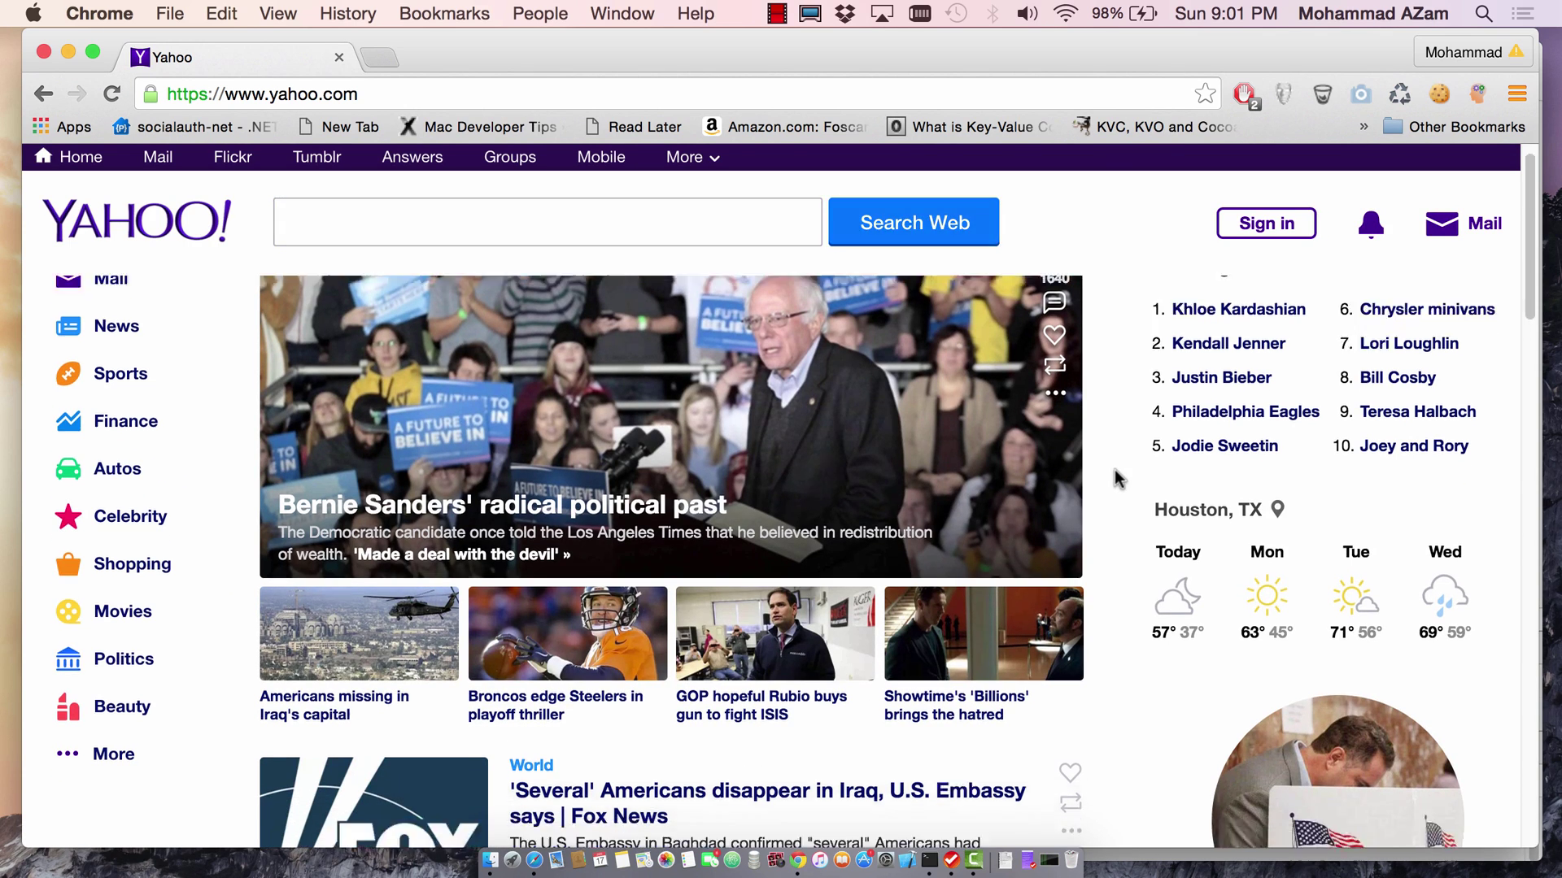
{"action": "scroll", "scroll_direction": "down", "scroll_amount": 3}
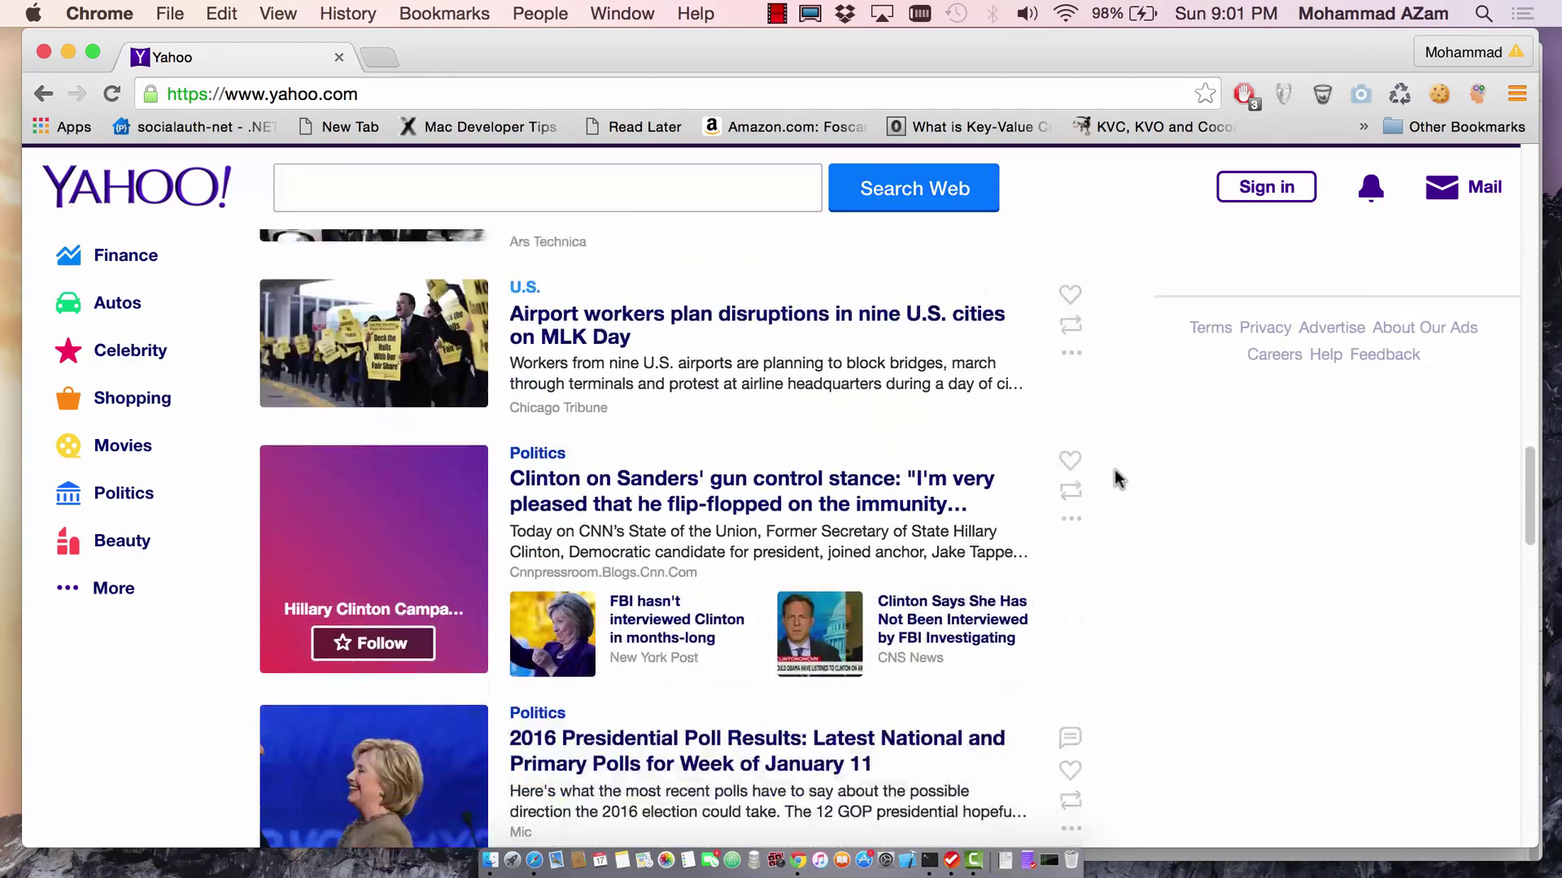
{"action": "scroll", "scroll_direction": "down", "scroll_amount": 3}
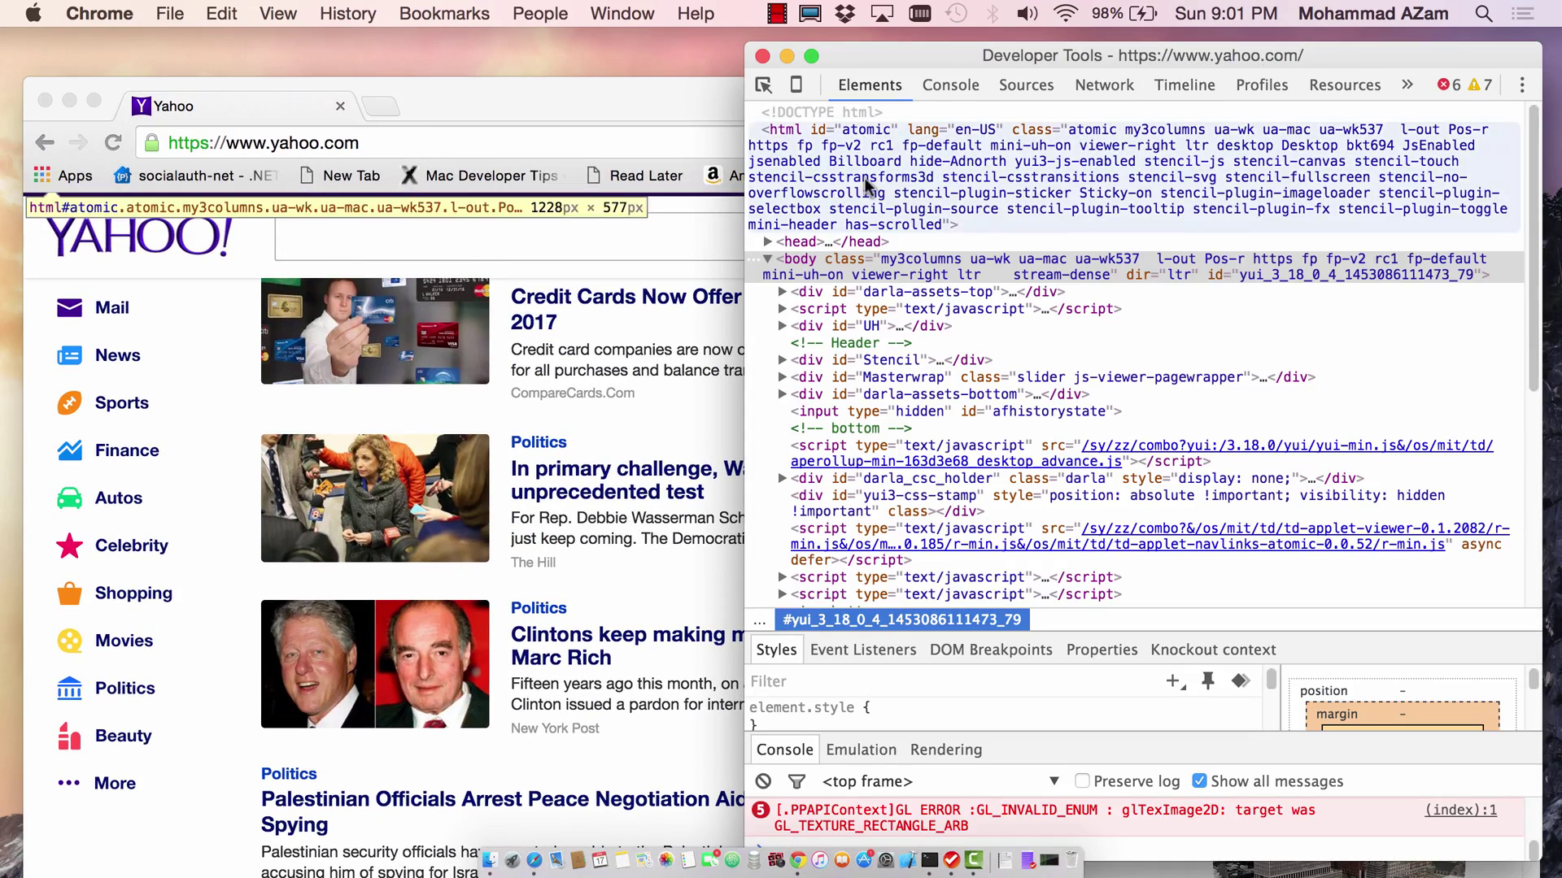
{"action": "mouse_move", "coordinate": [795, 85]}
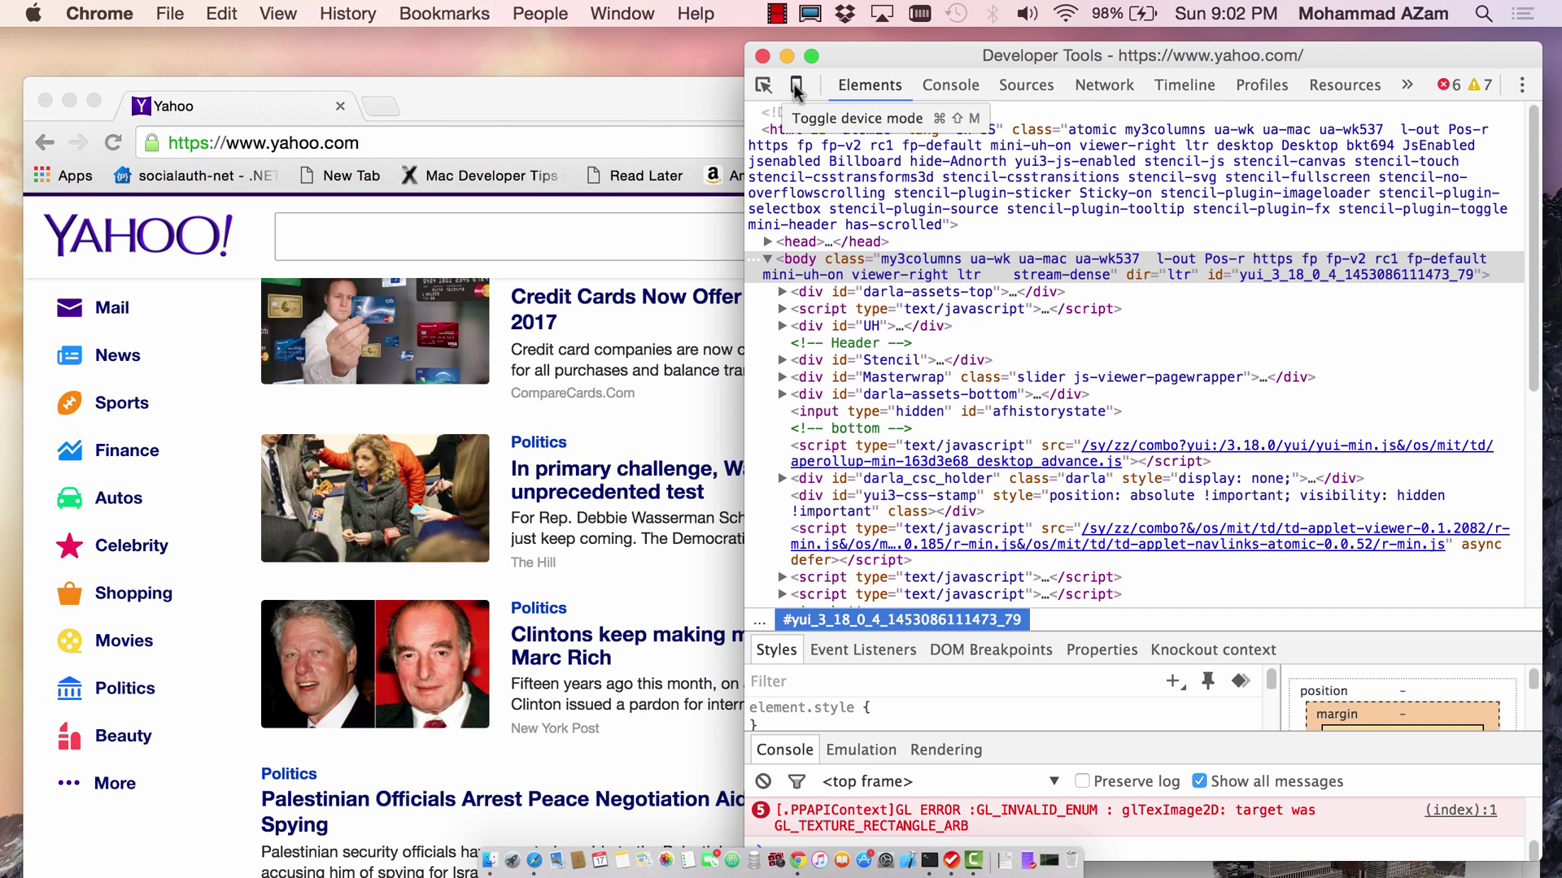
- Toggle device mode on for Yahoo and scroll its mobile layout
{"action": "left_click", "coordinate": [797, 85]}
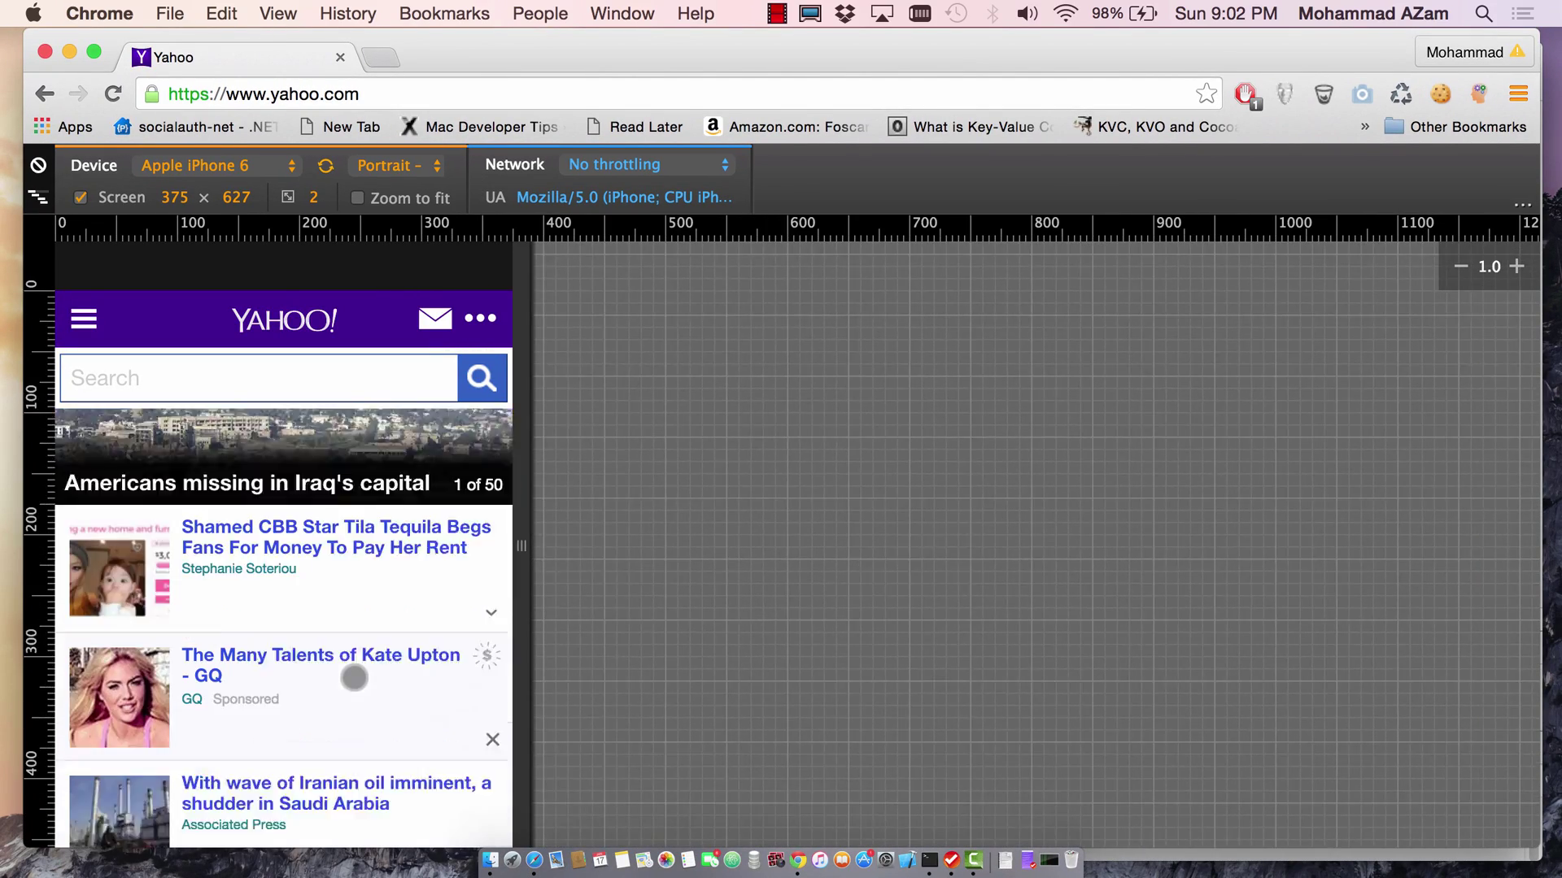
{"action": "scroll", "scroll_direction": "down", "scroll_amount": 3}
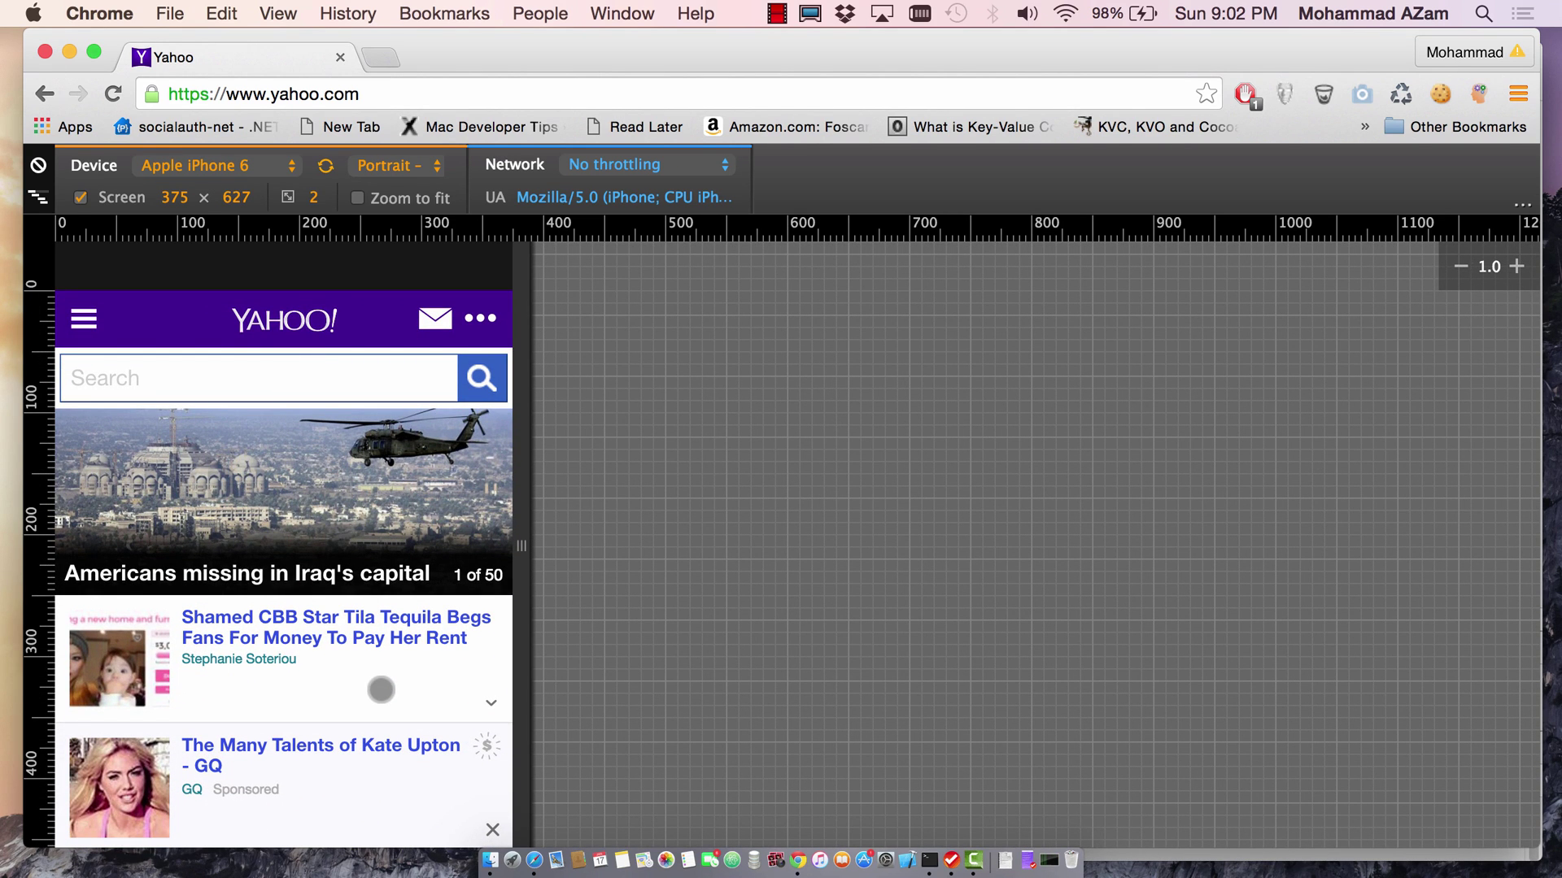
{"action": "mouse_move", "coordinate": [664, 450]}
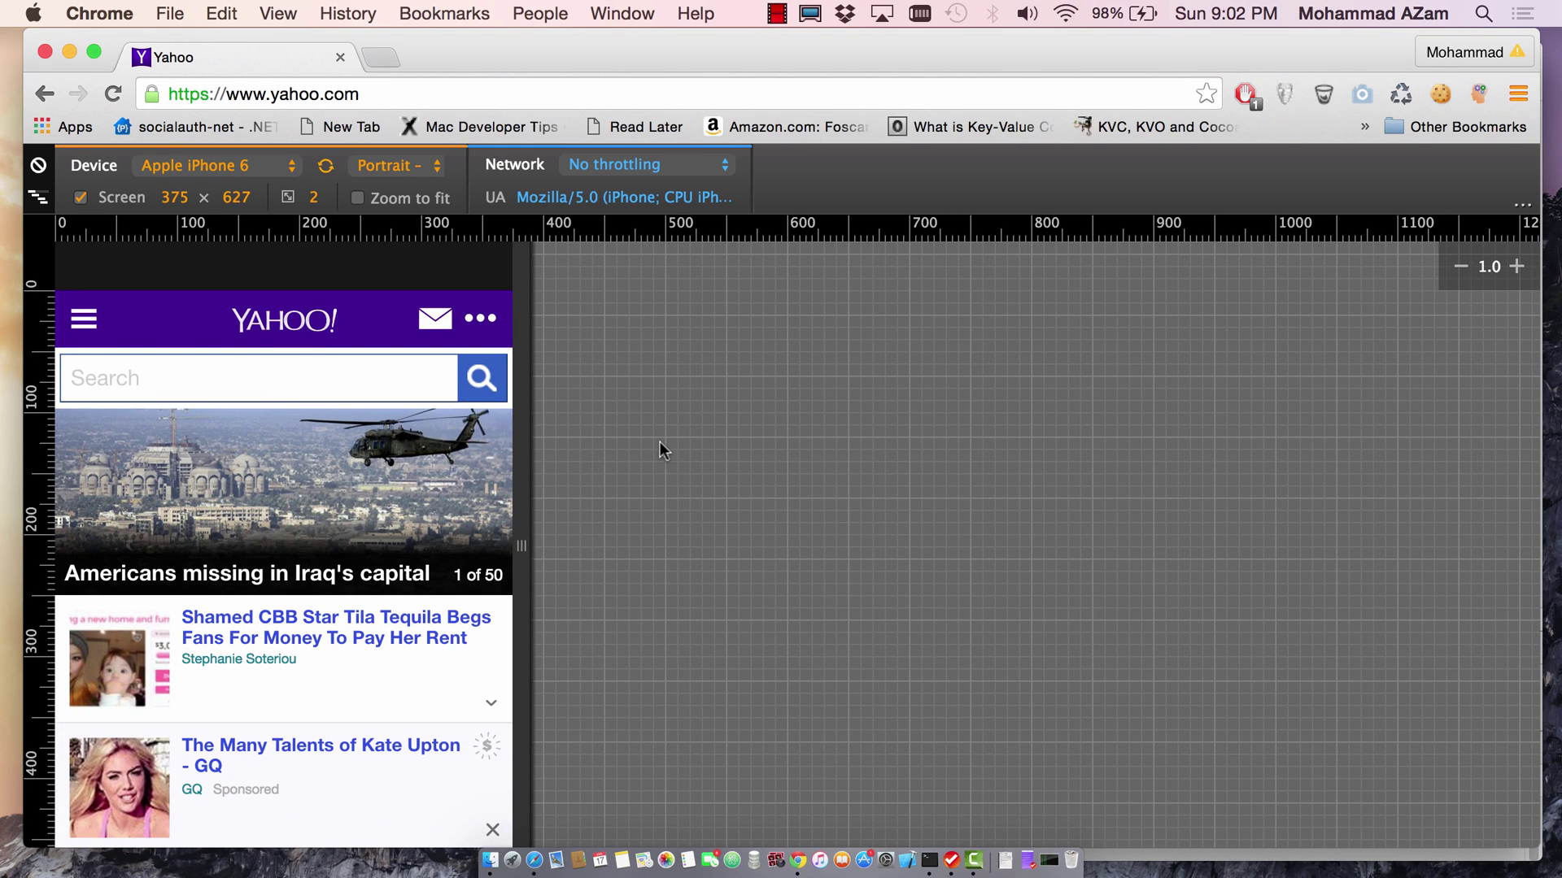
{"action": "mouse_move", "coordinate": [114, 180]}
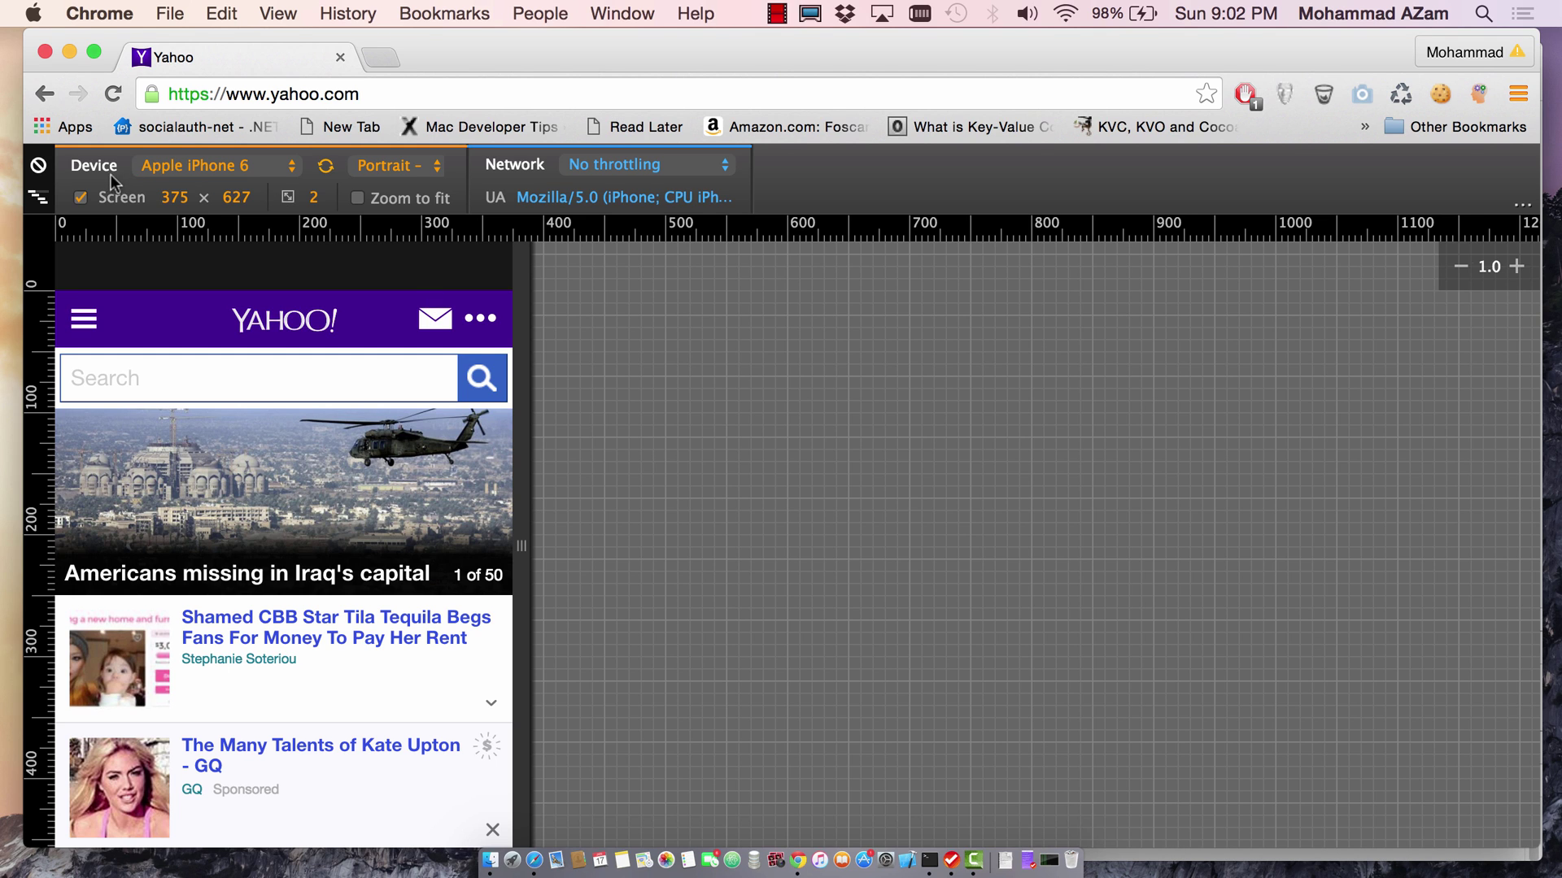
- Emulate a Samsung Galaxy, then an Apple iPad, and dismiss the Add to Home Screen tip
{"action": "left_click", "coordinate": [211, 166]}
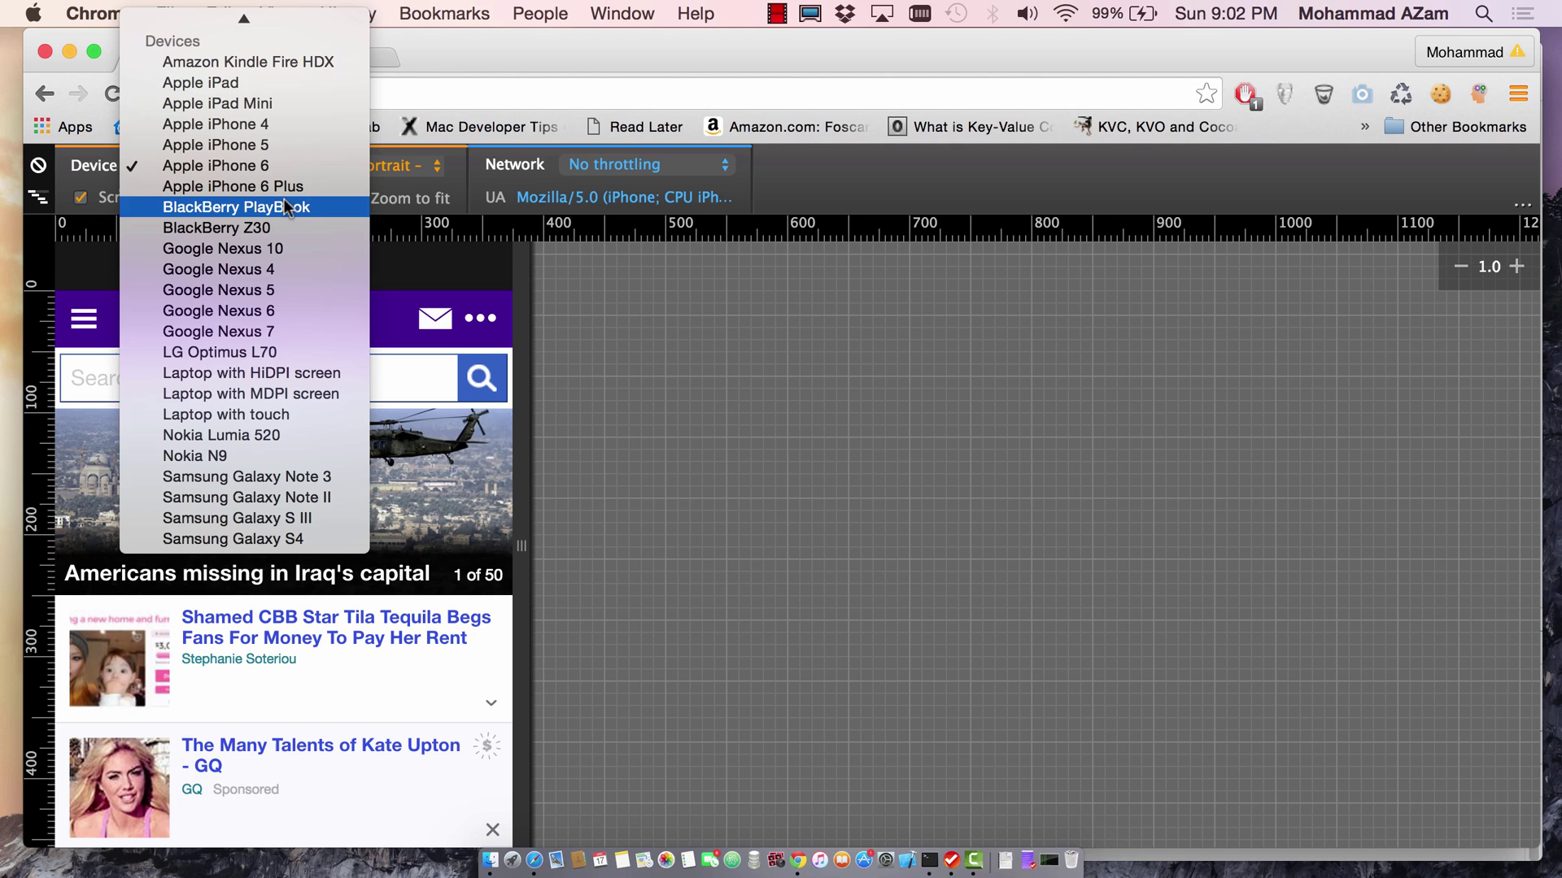
{"action": "mouse_move", "coordinate": [233, 185]}
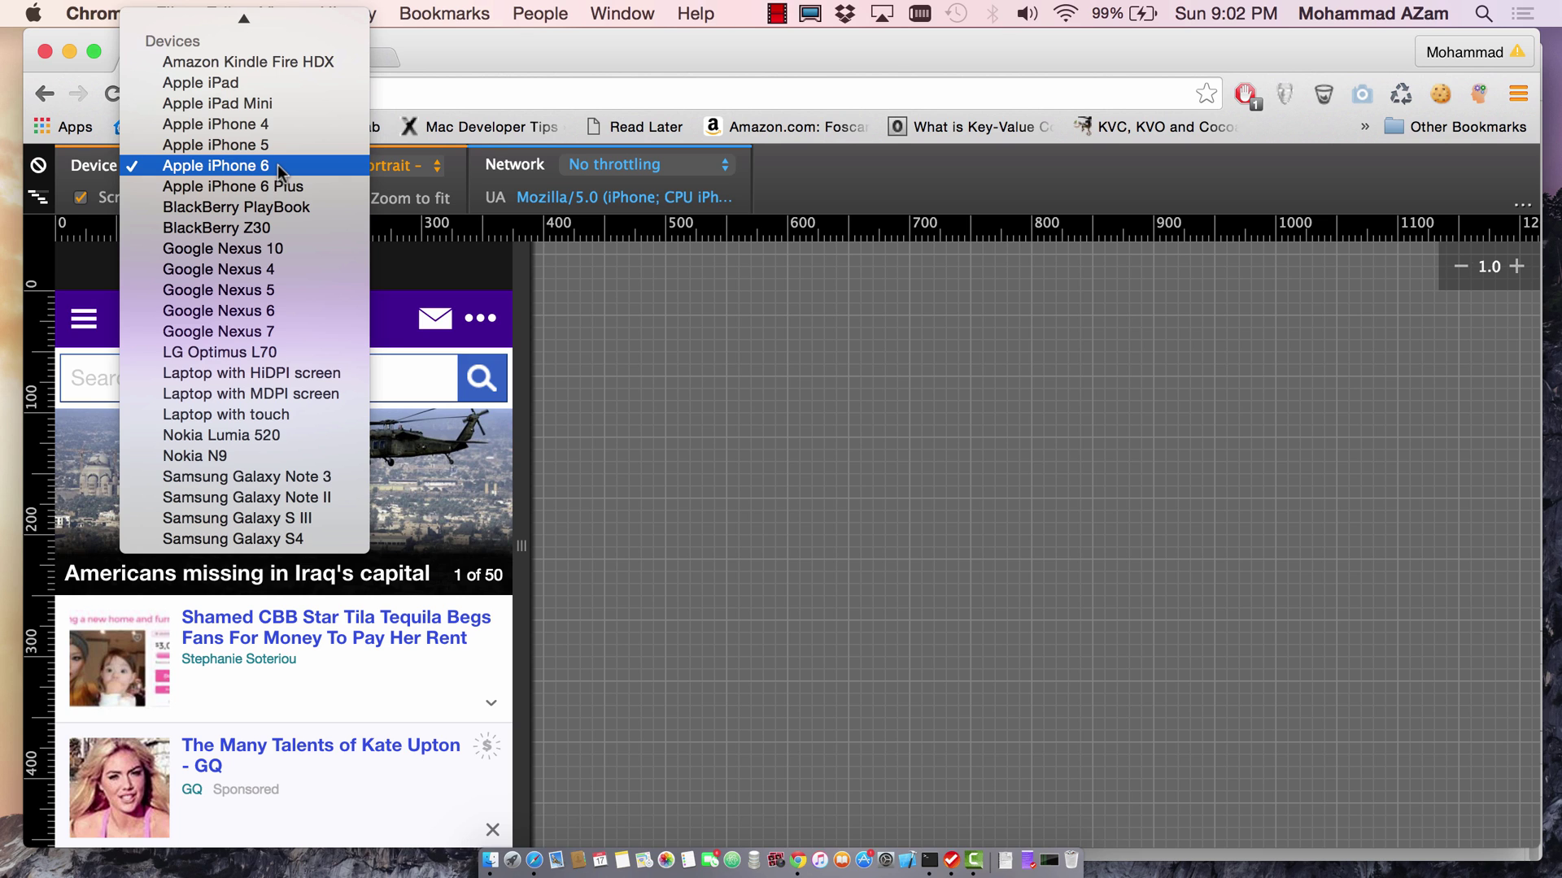
{"action": "mouse_move", "coordinate": [221, 436]}
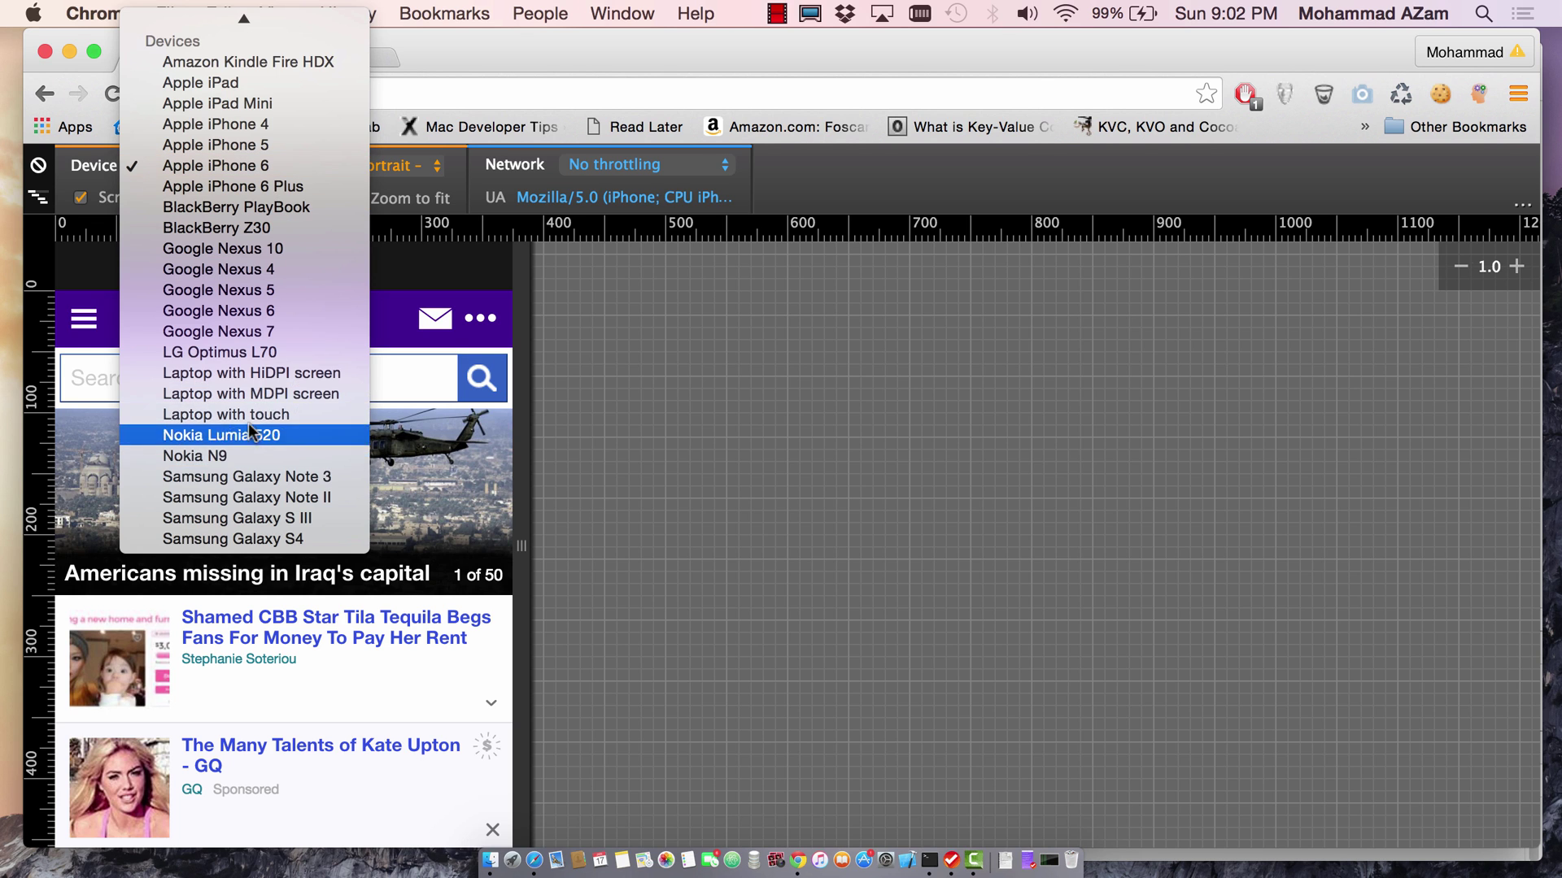
{"action": "mouse_move", "coordinate": [237, 517]}
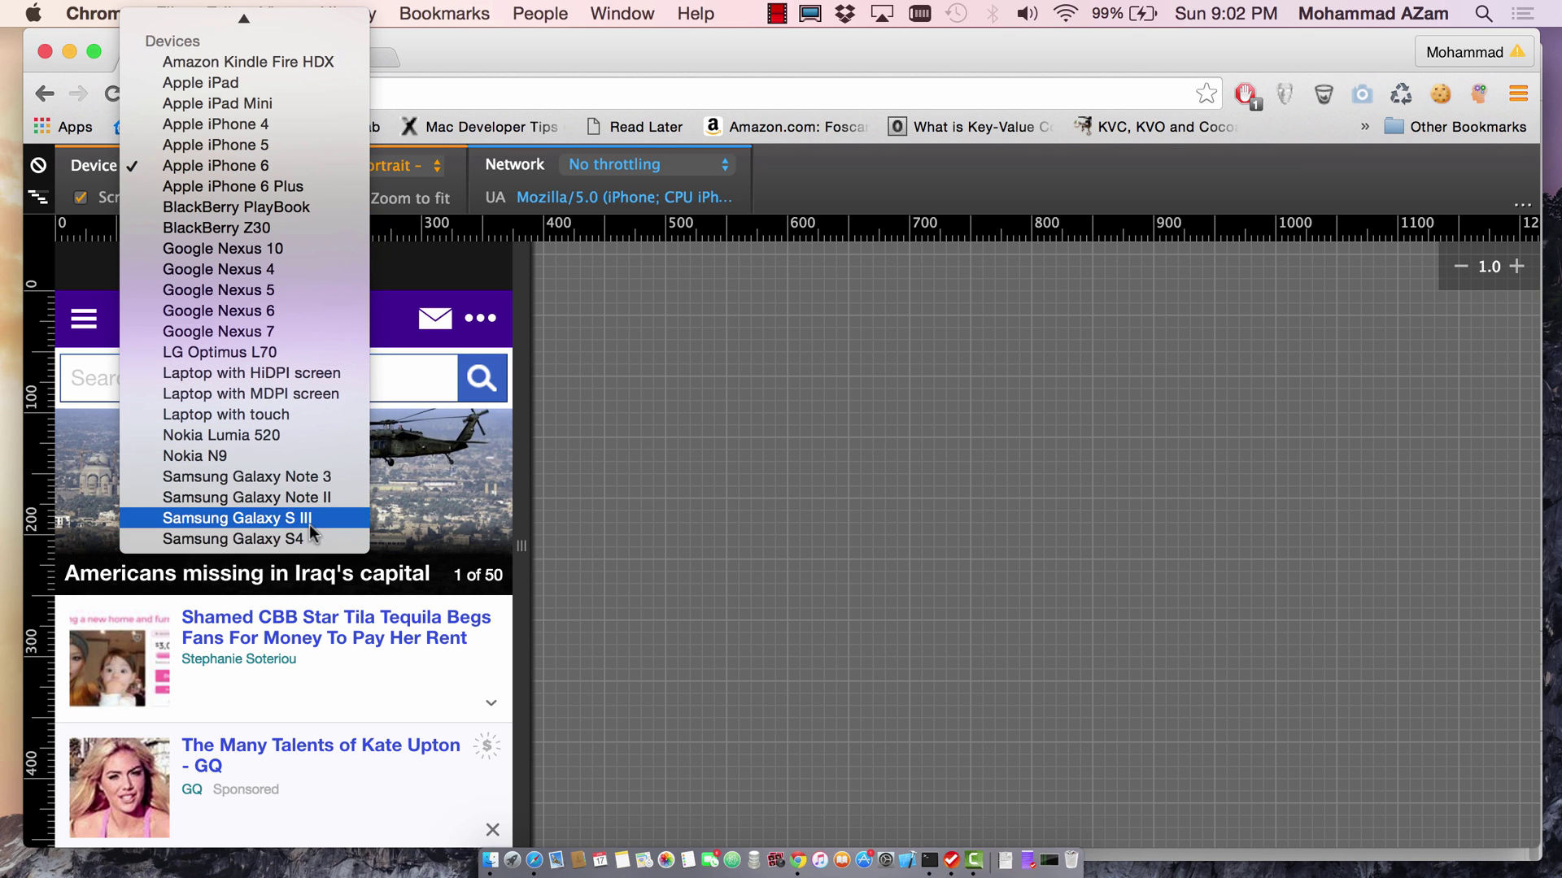
{"action": "left_click", "coordinate": [229, 539]}
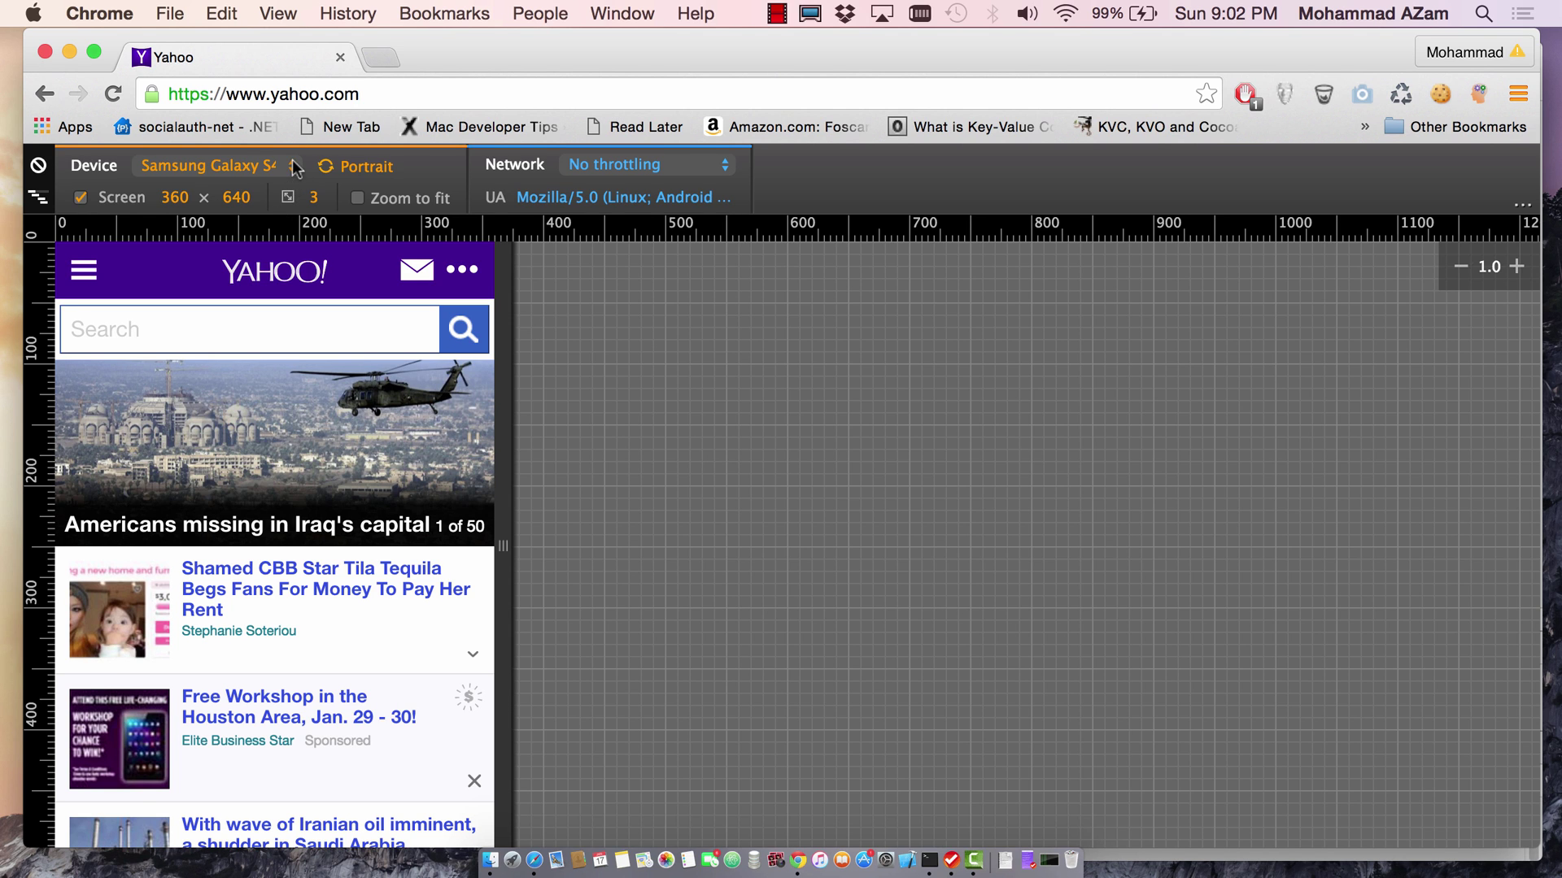
{"action": "left_click", "coordinate": [207, 166]}
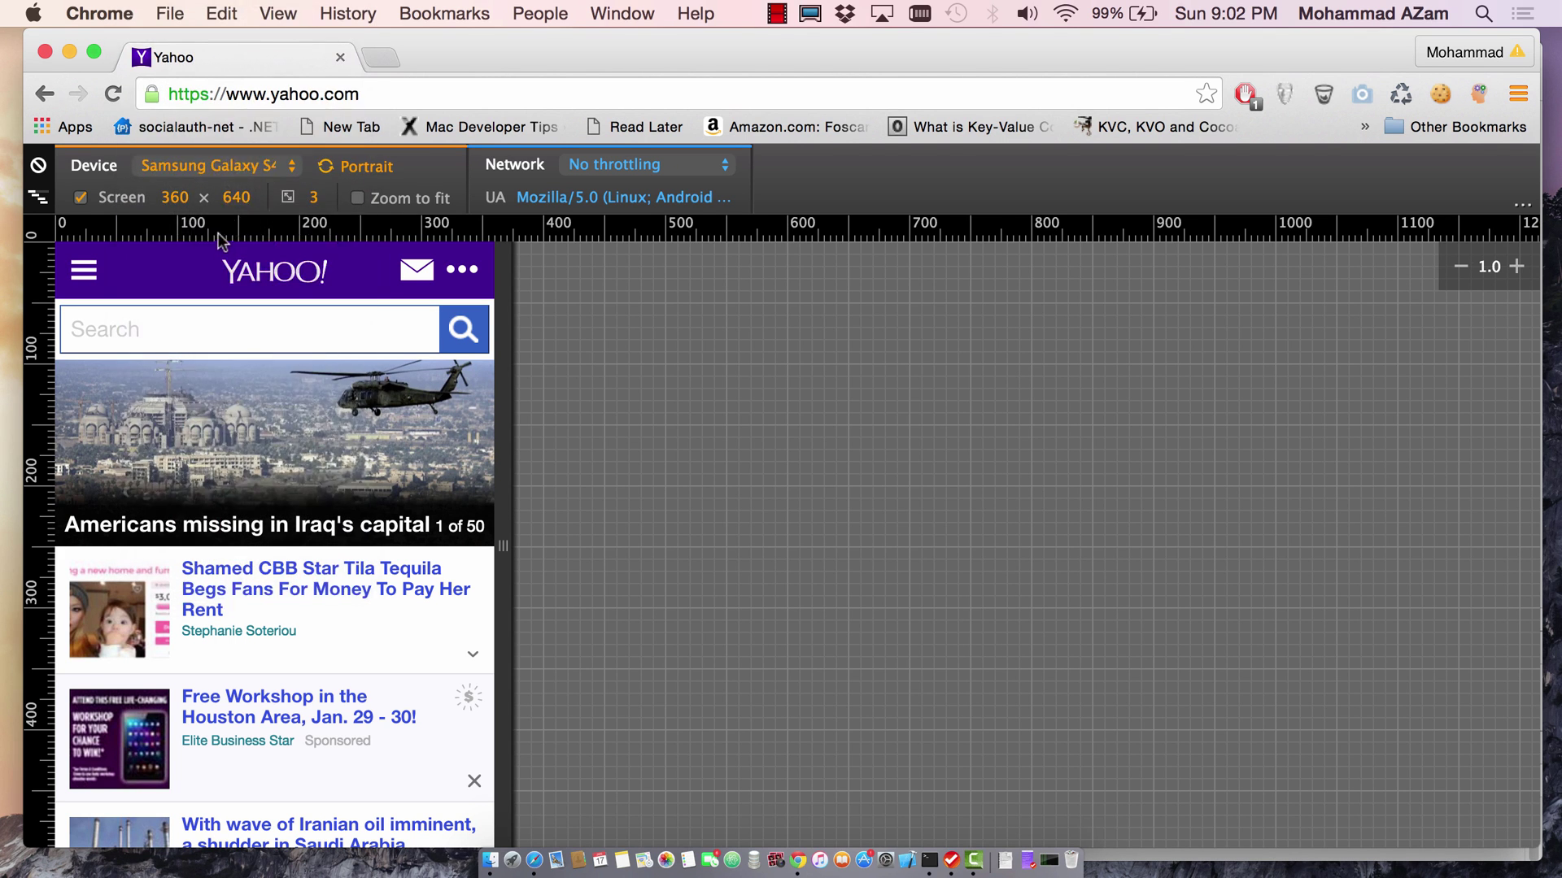
{"action": "left_click", "coordinate": [209, 166]}
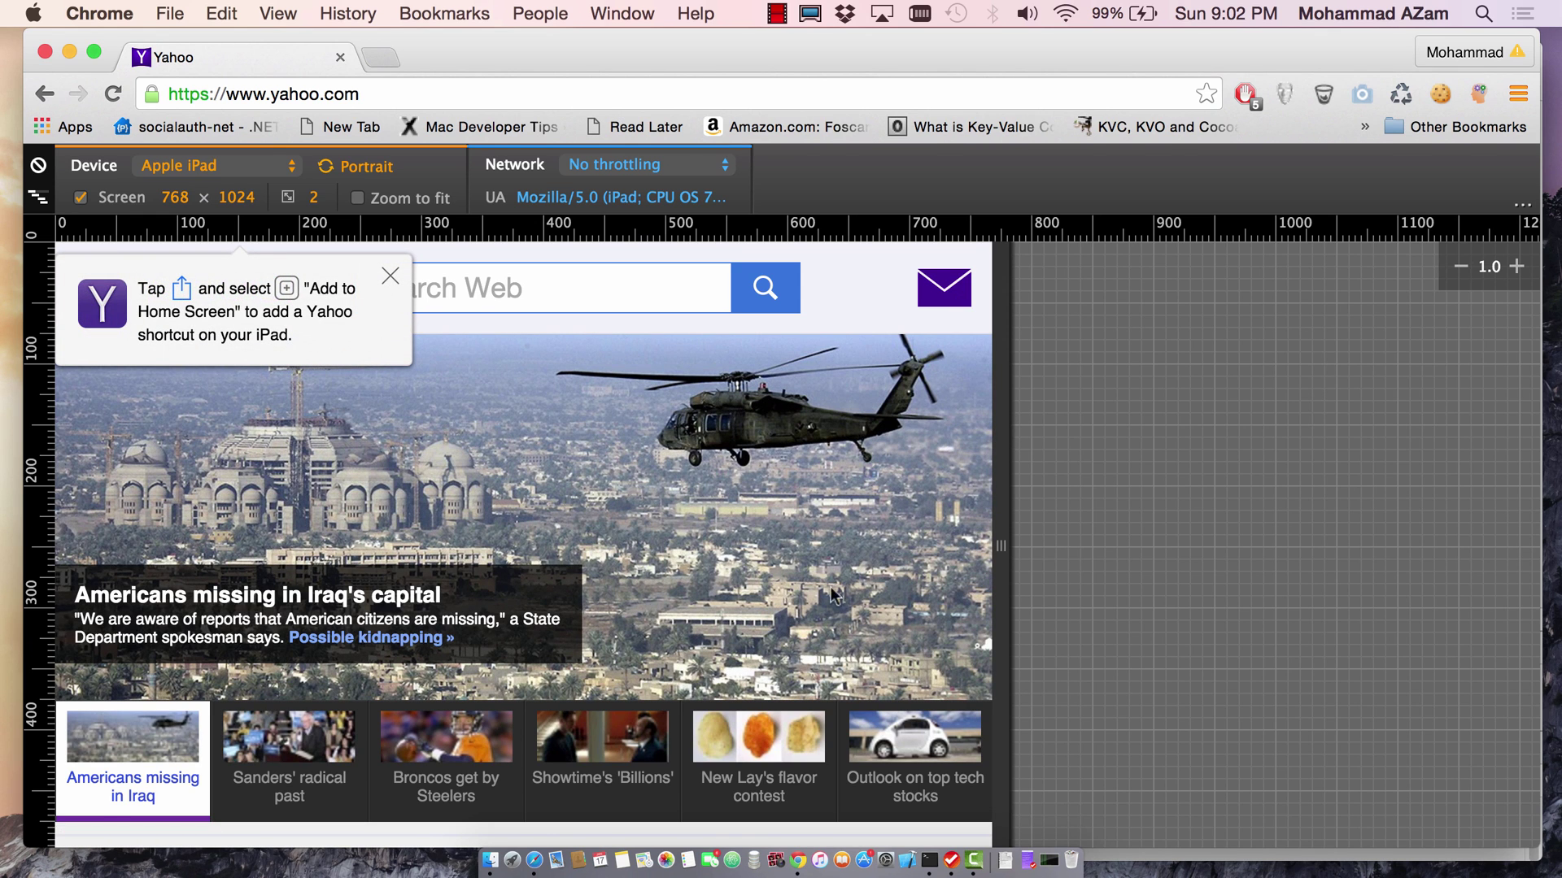
{"action": "mouse_move", "coordinate": [808, 590]}
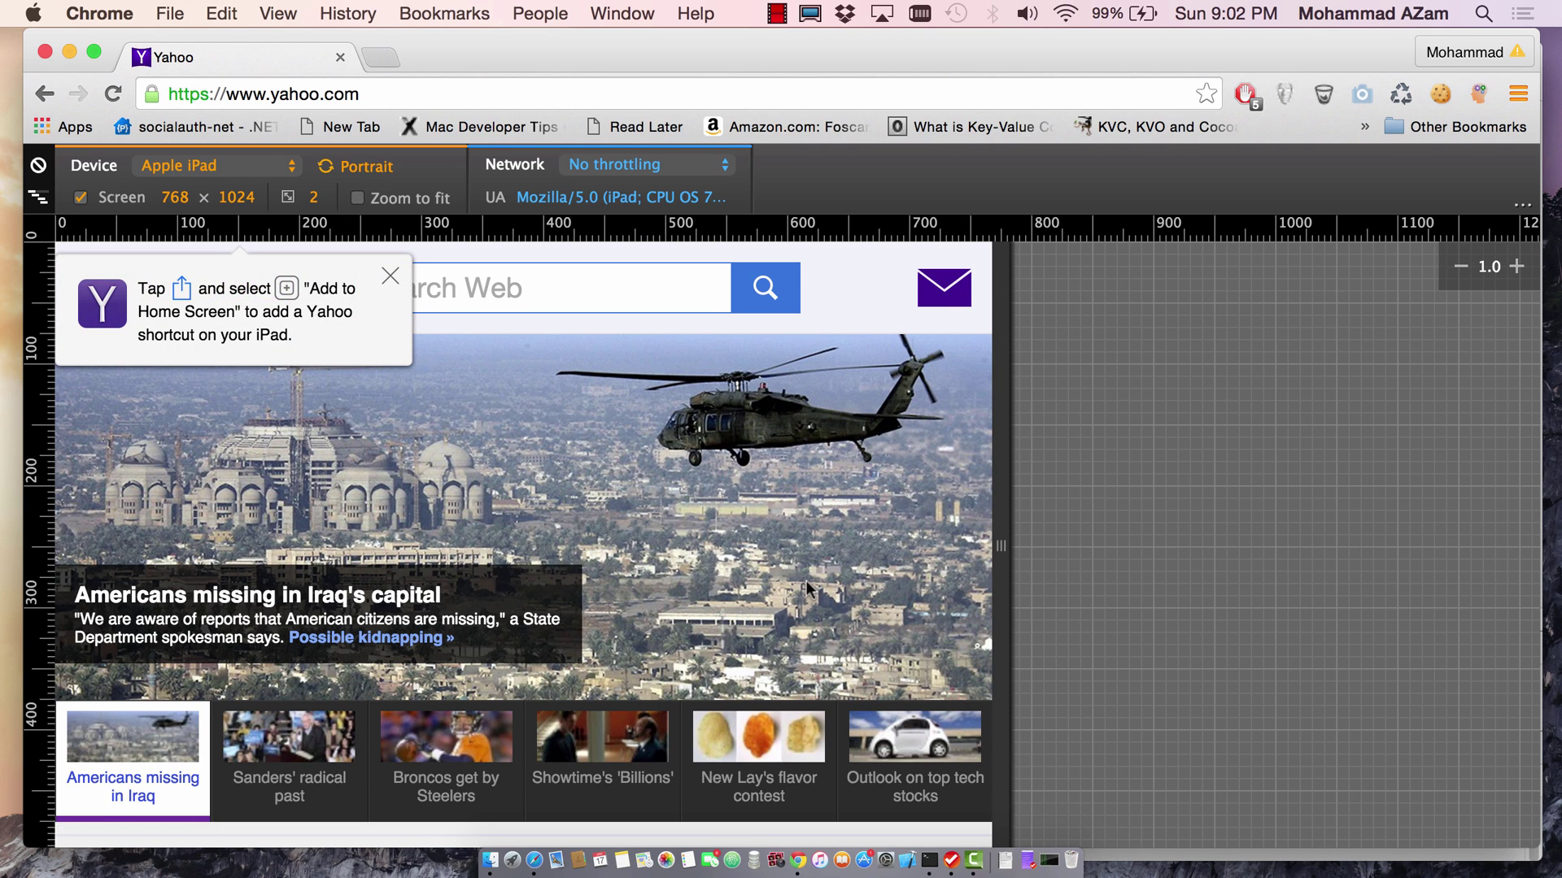
{"action": "left_click", "coordinate": [389, 276]}
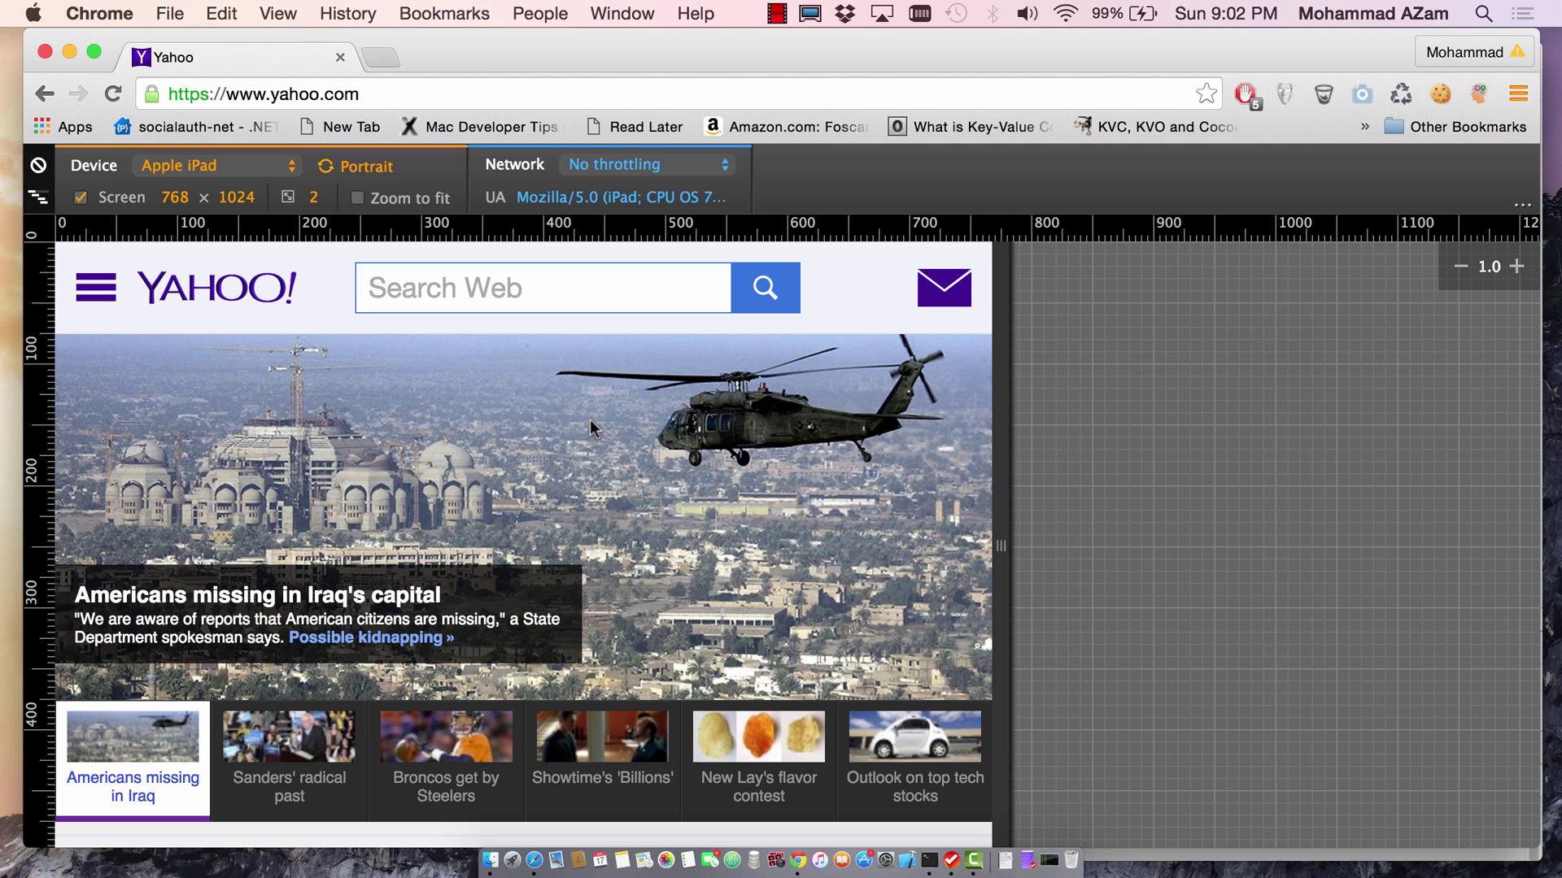
{"action": "mouse_move", "coordinate": [776, 561]}
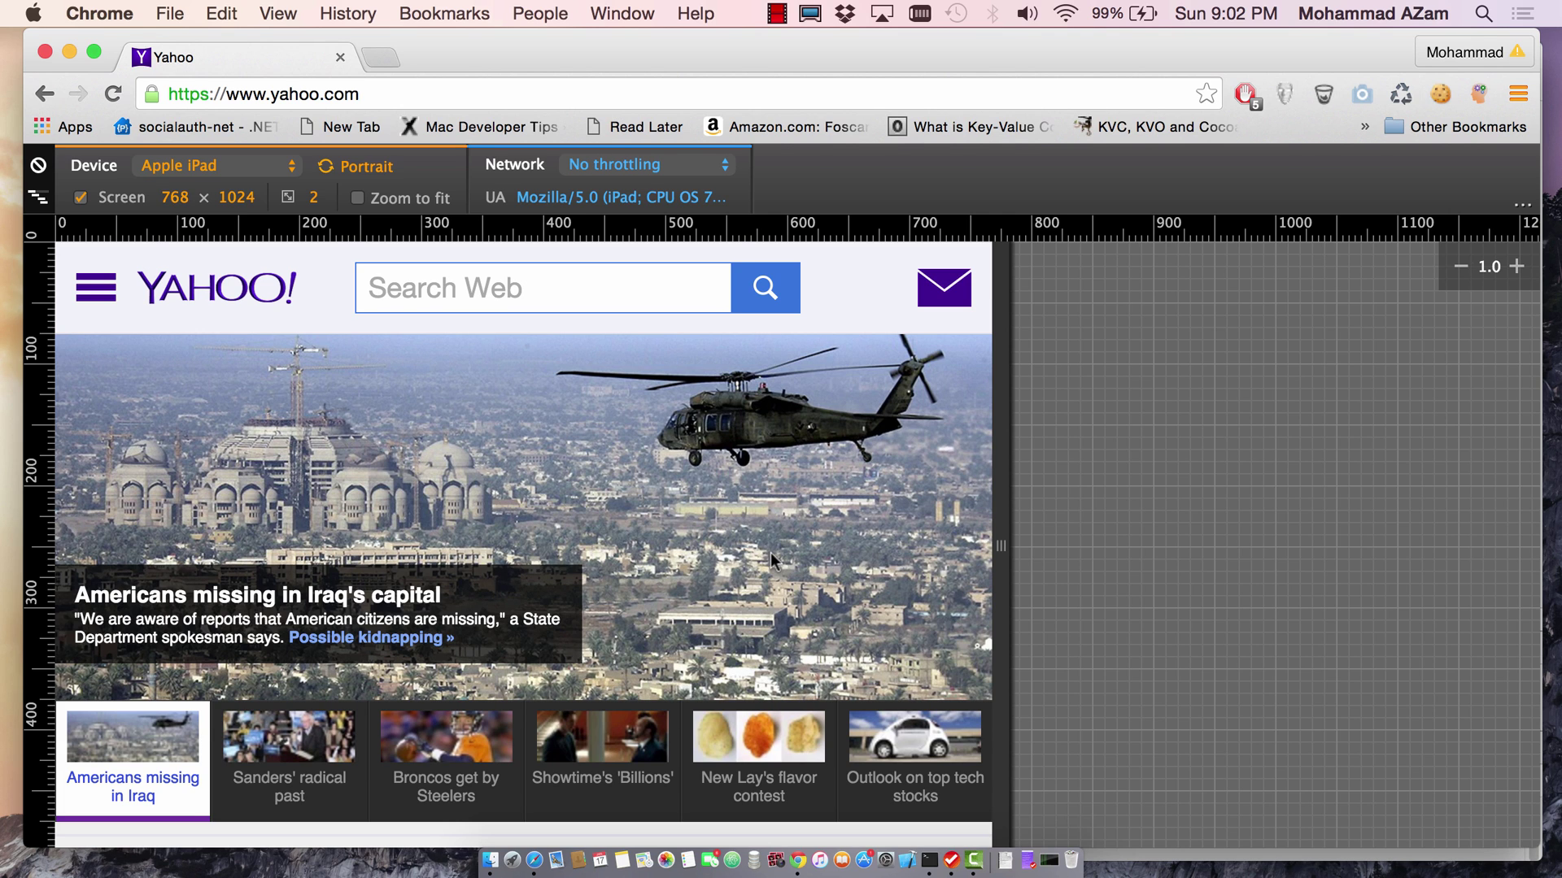
{"action": "mouse_move", "coordinate": [276, 212]}
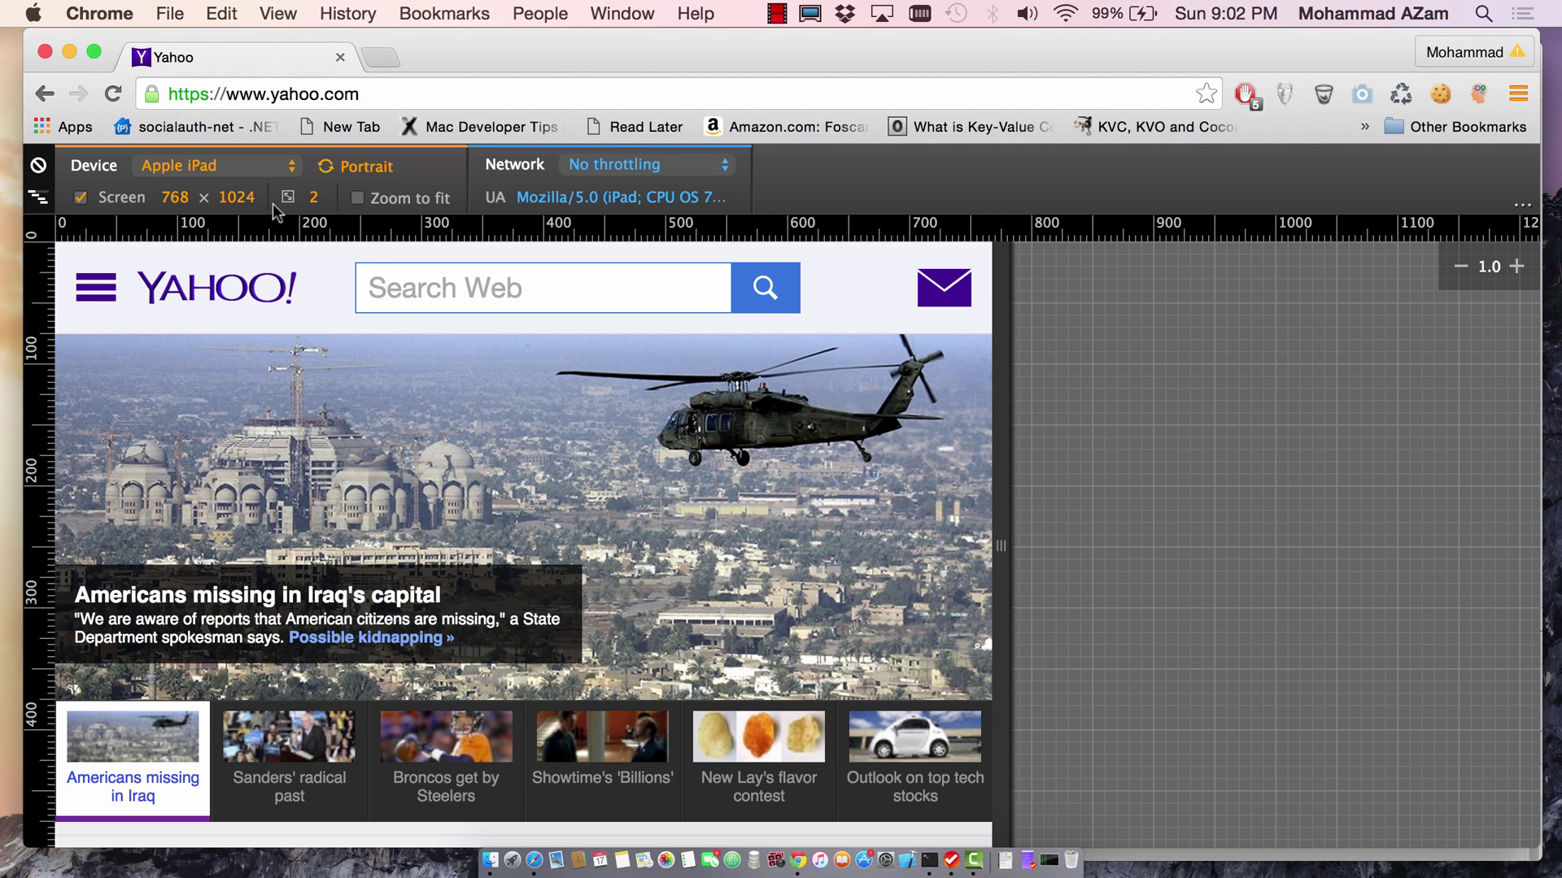
- Switch to Apple iPhone 6, preview Landscape – default, then return to Portrait – default
{"action": "left_click", "coordinate": [211, 166]}
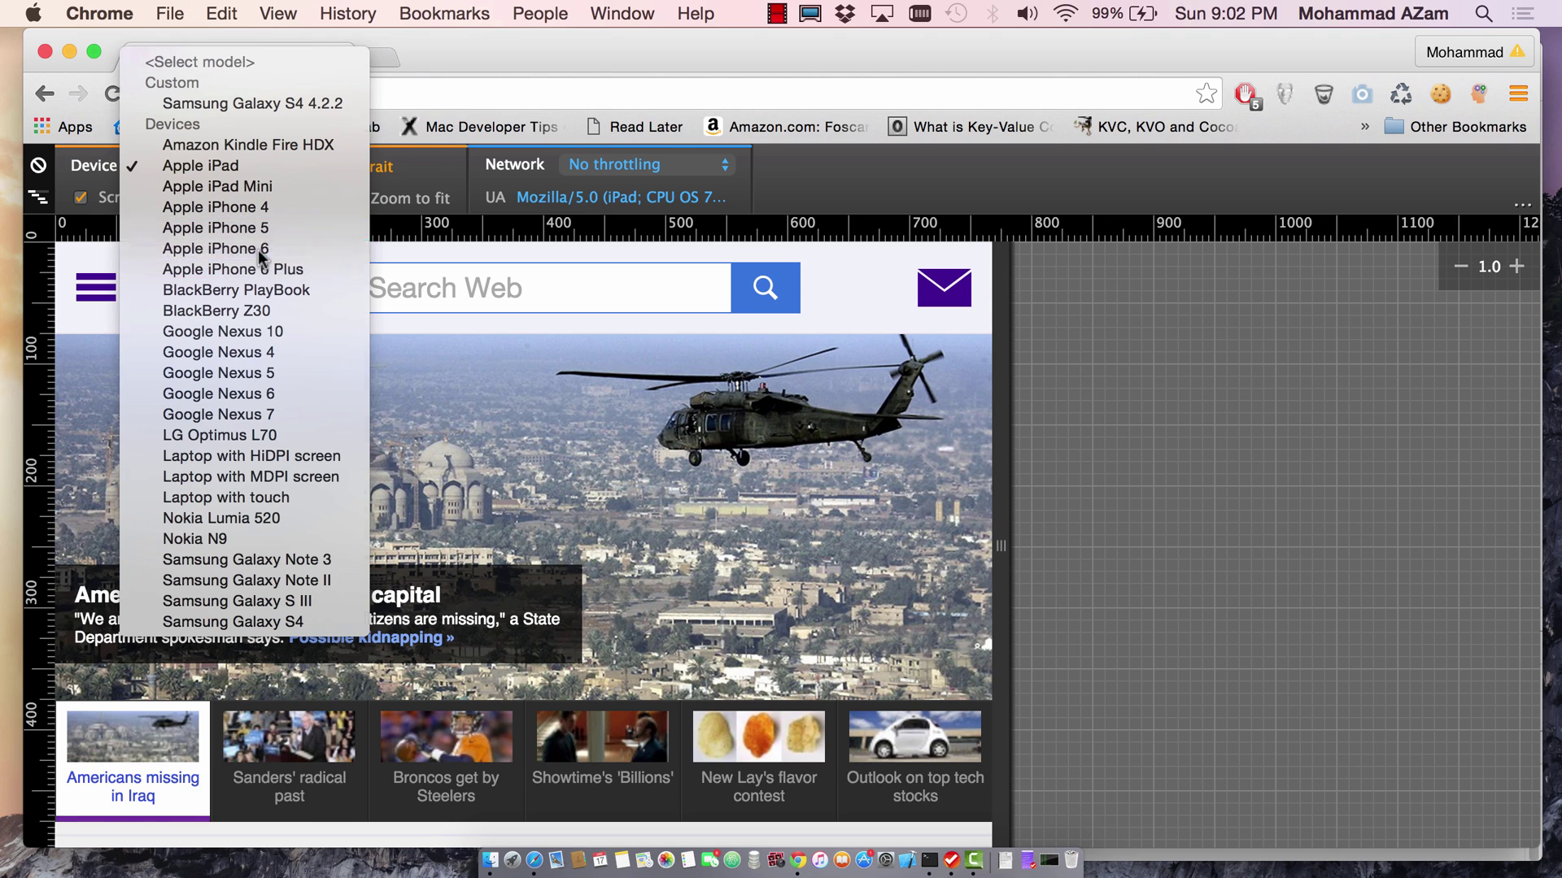
{"action": "left_click", "coordinate": [214, 248]}
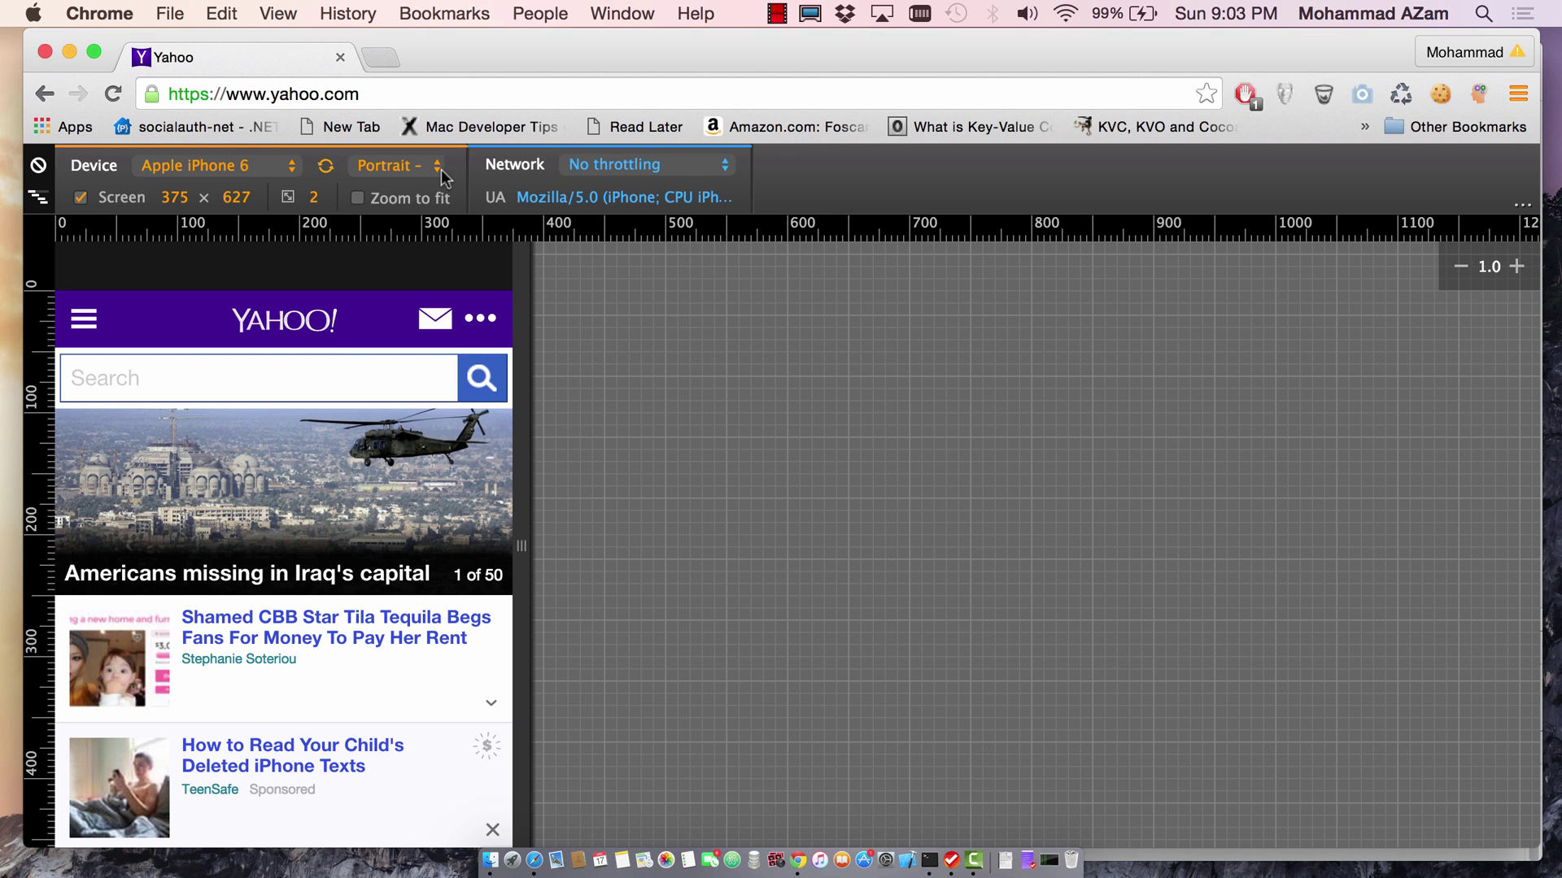
{"action": "left_click", "coordinate": [397, 166]}
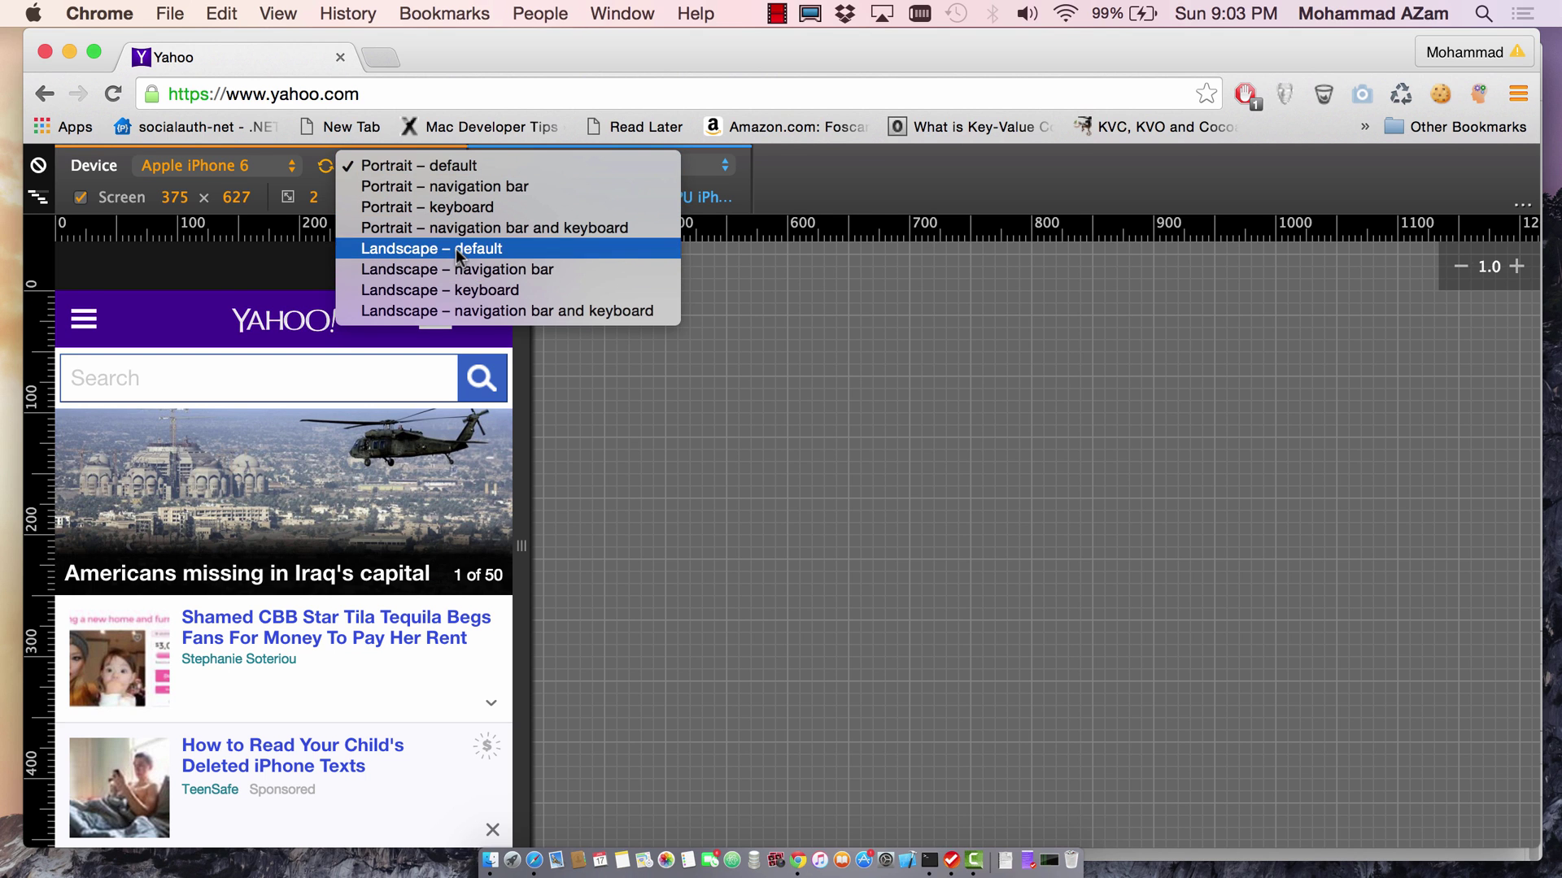
{"action": "left_click", "coordinate": [429, 247]}
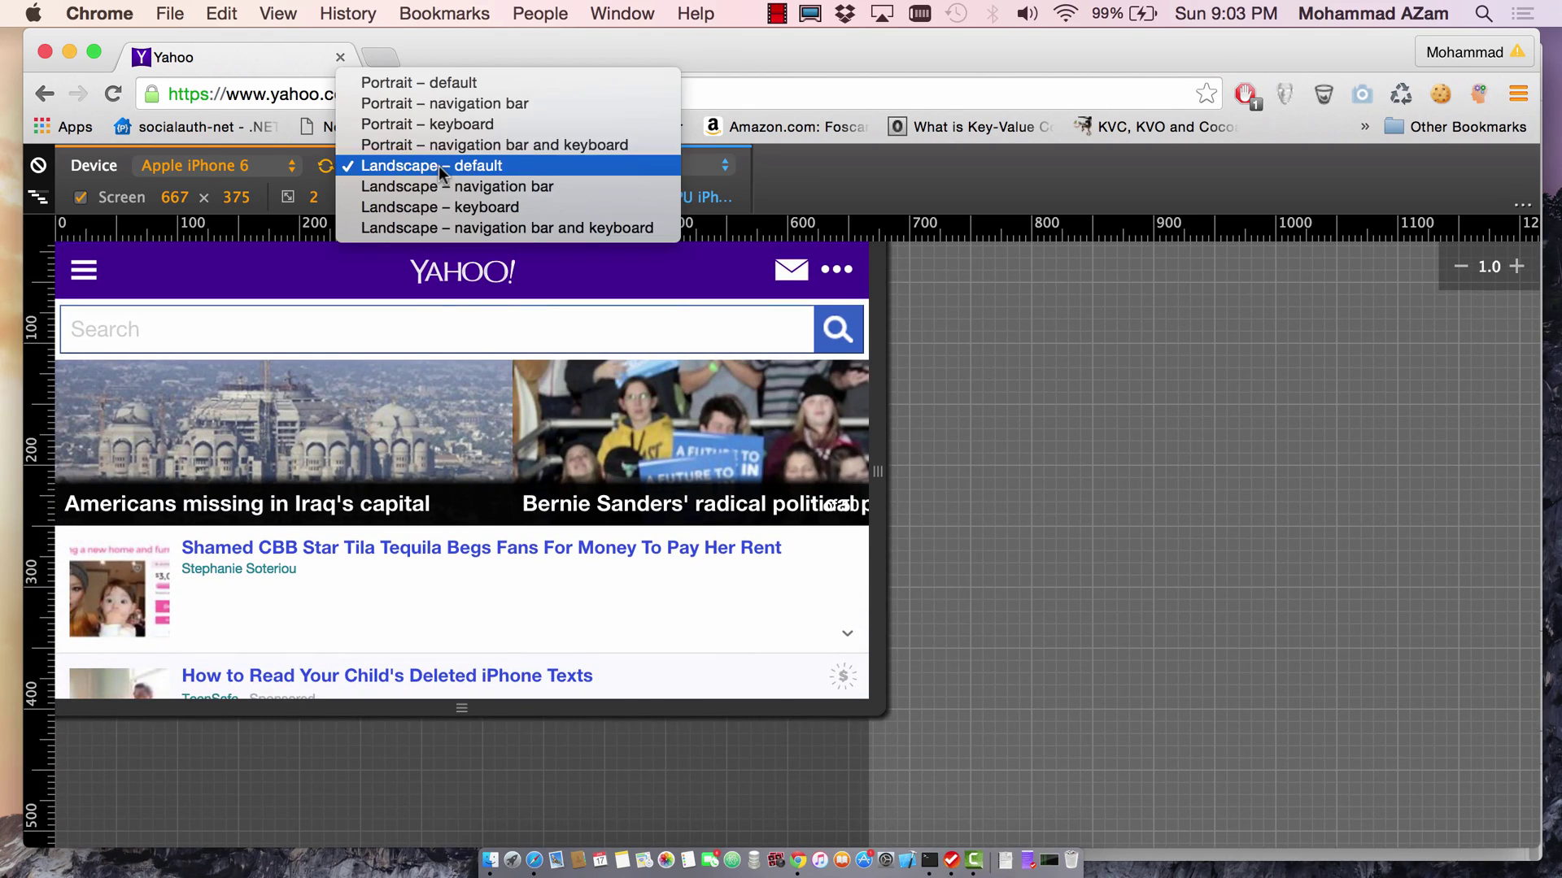
{"action": "mouse_move", "coordinate": [418, 83]}
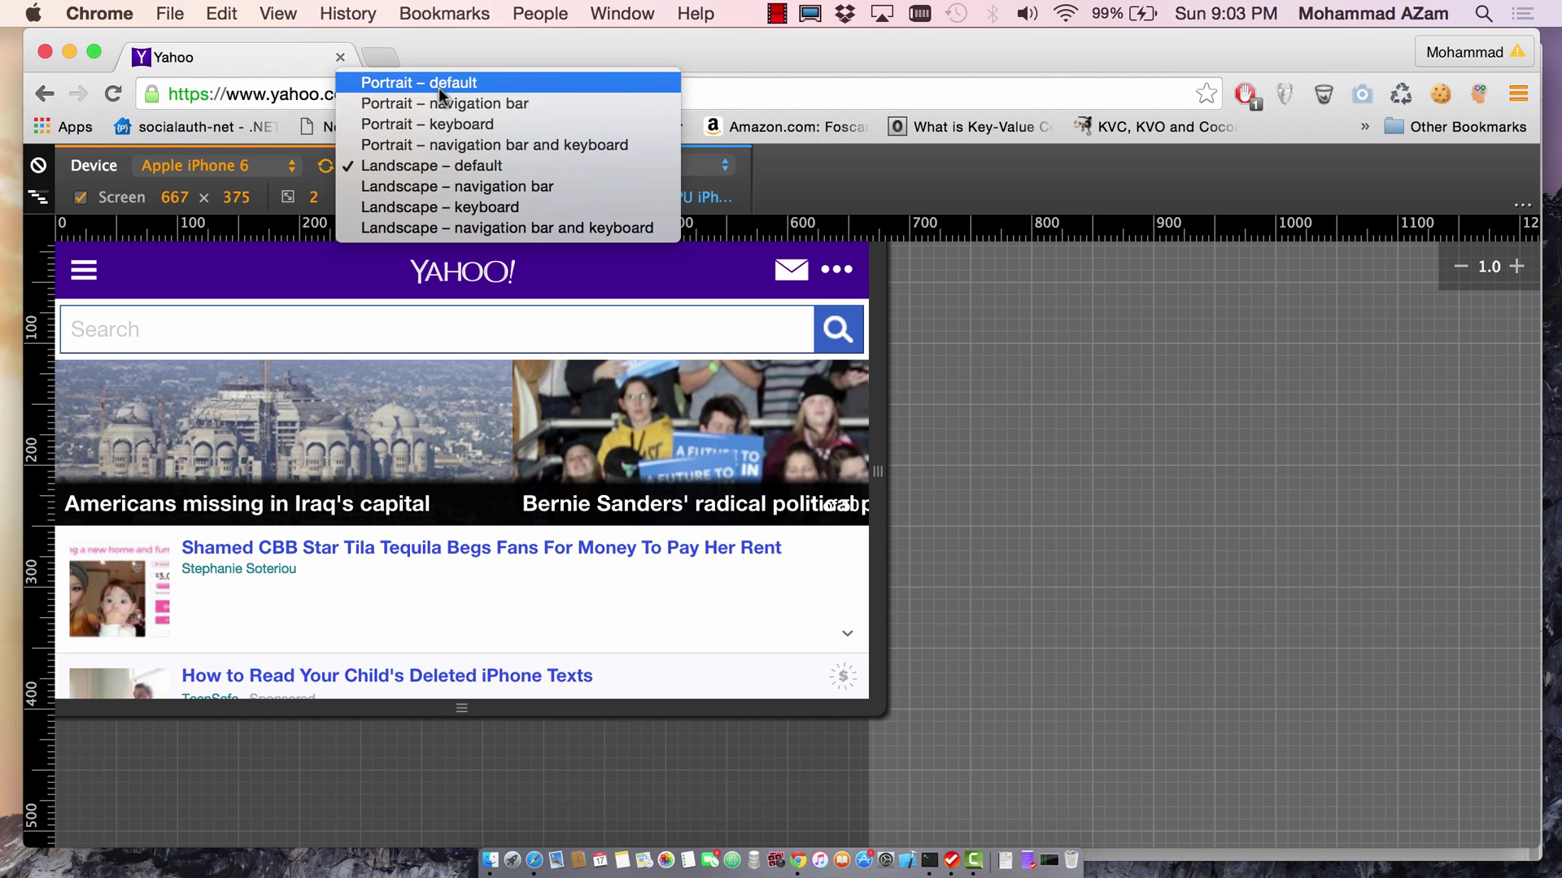
{"action": "left_click", "coordinate": [418, 83]}
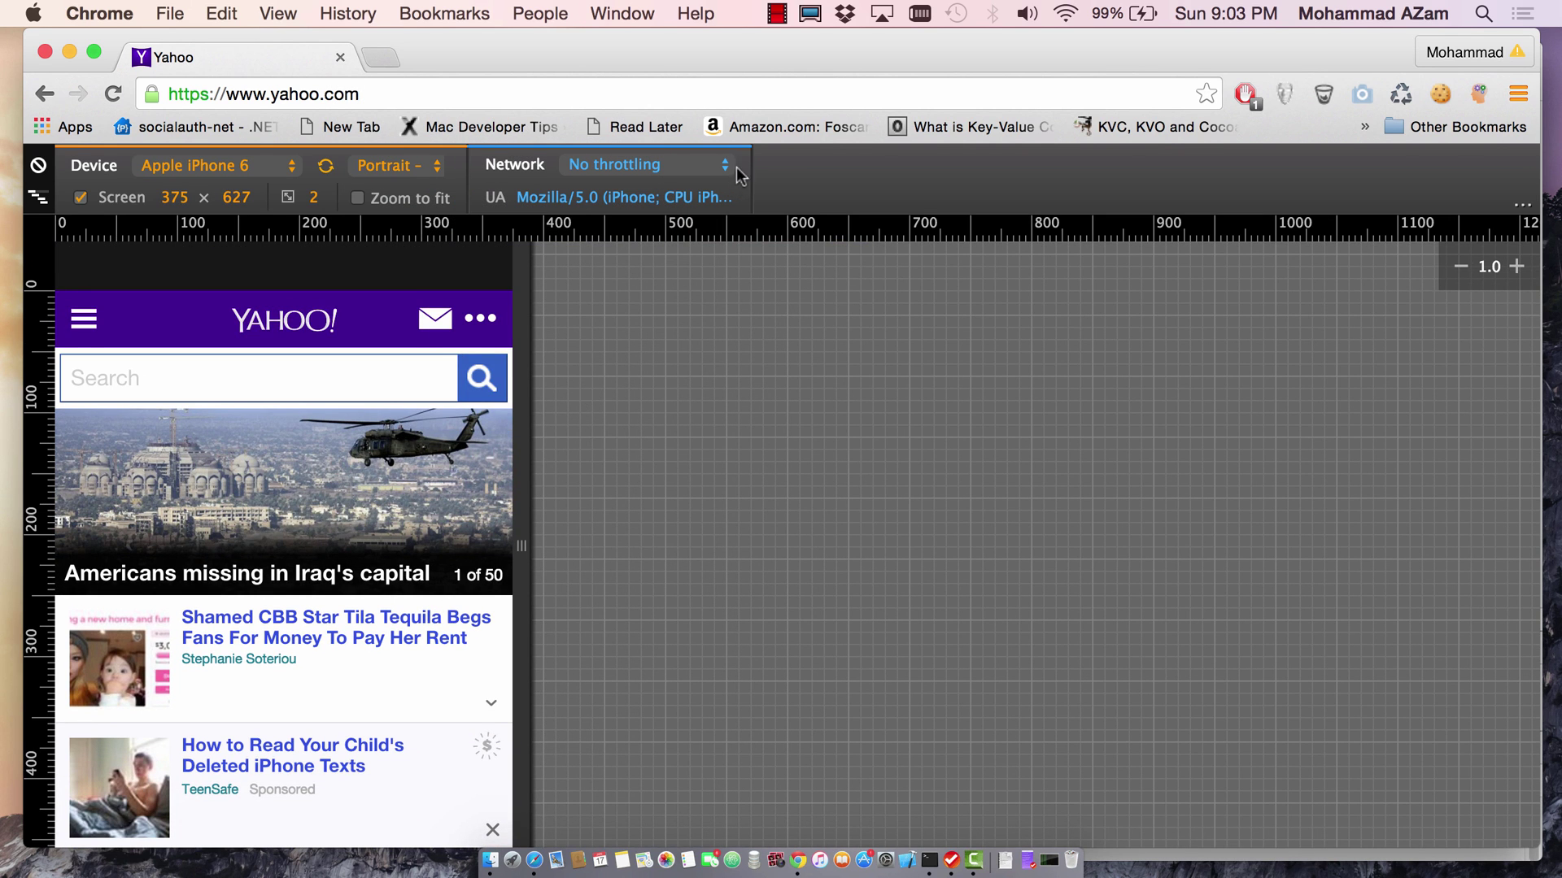
{"action": "mouse_move", "coordinate": [727, 176]}
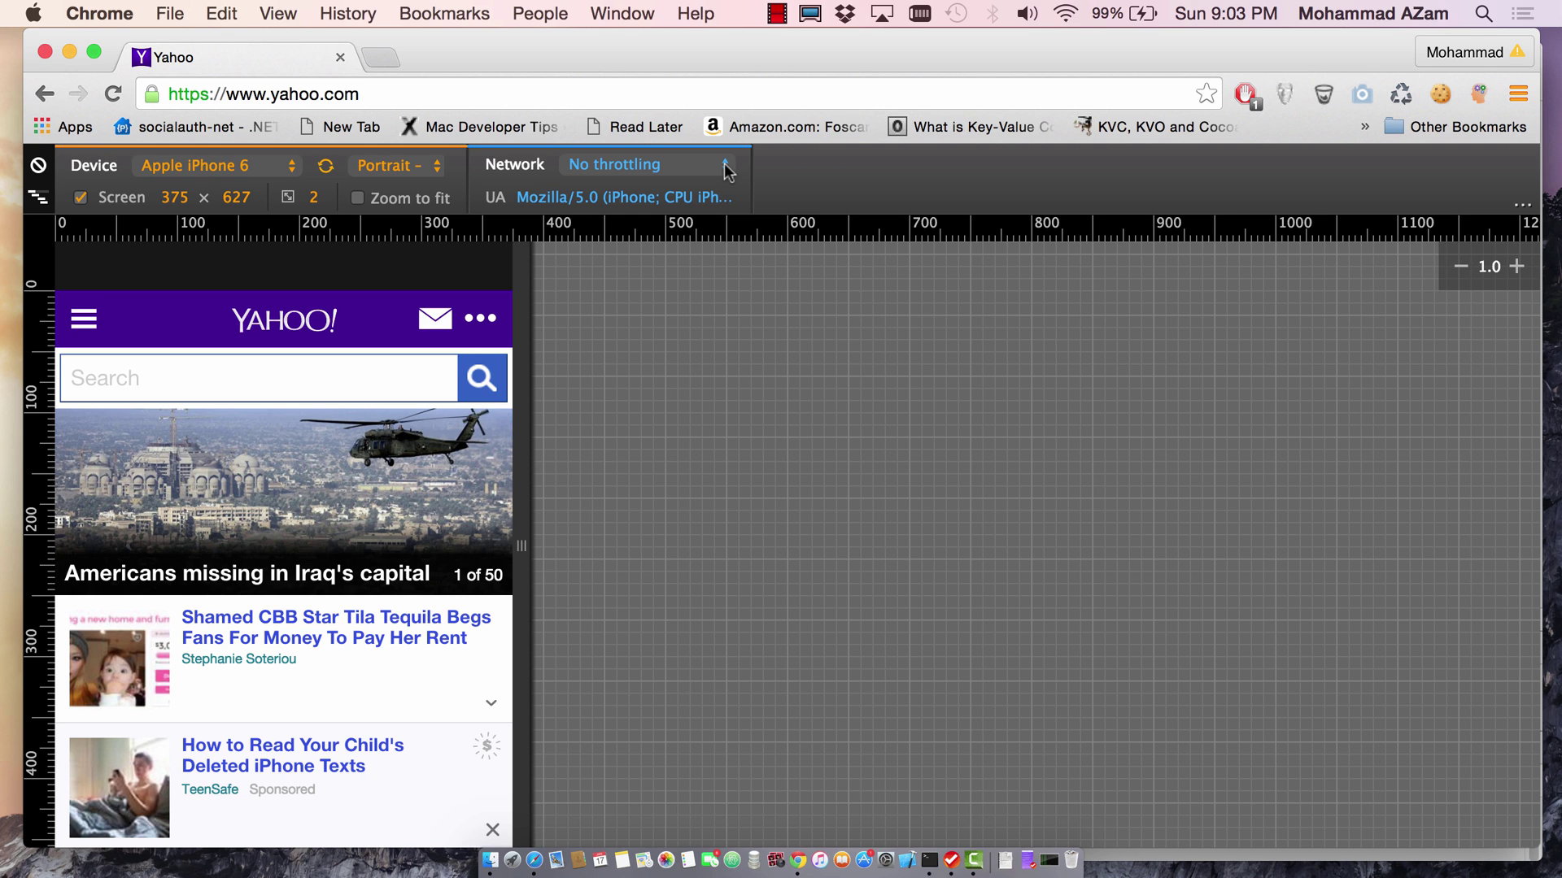
- Set network throttling to Regular 3G (750 kb/s 100ms RTT)
{"action": "left_click", "coordinate": [615, 164]}
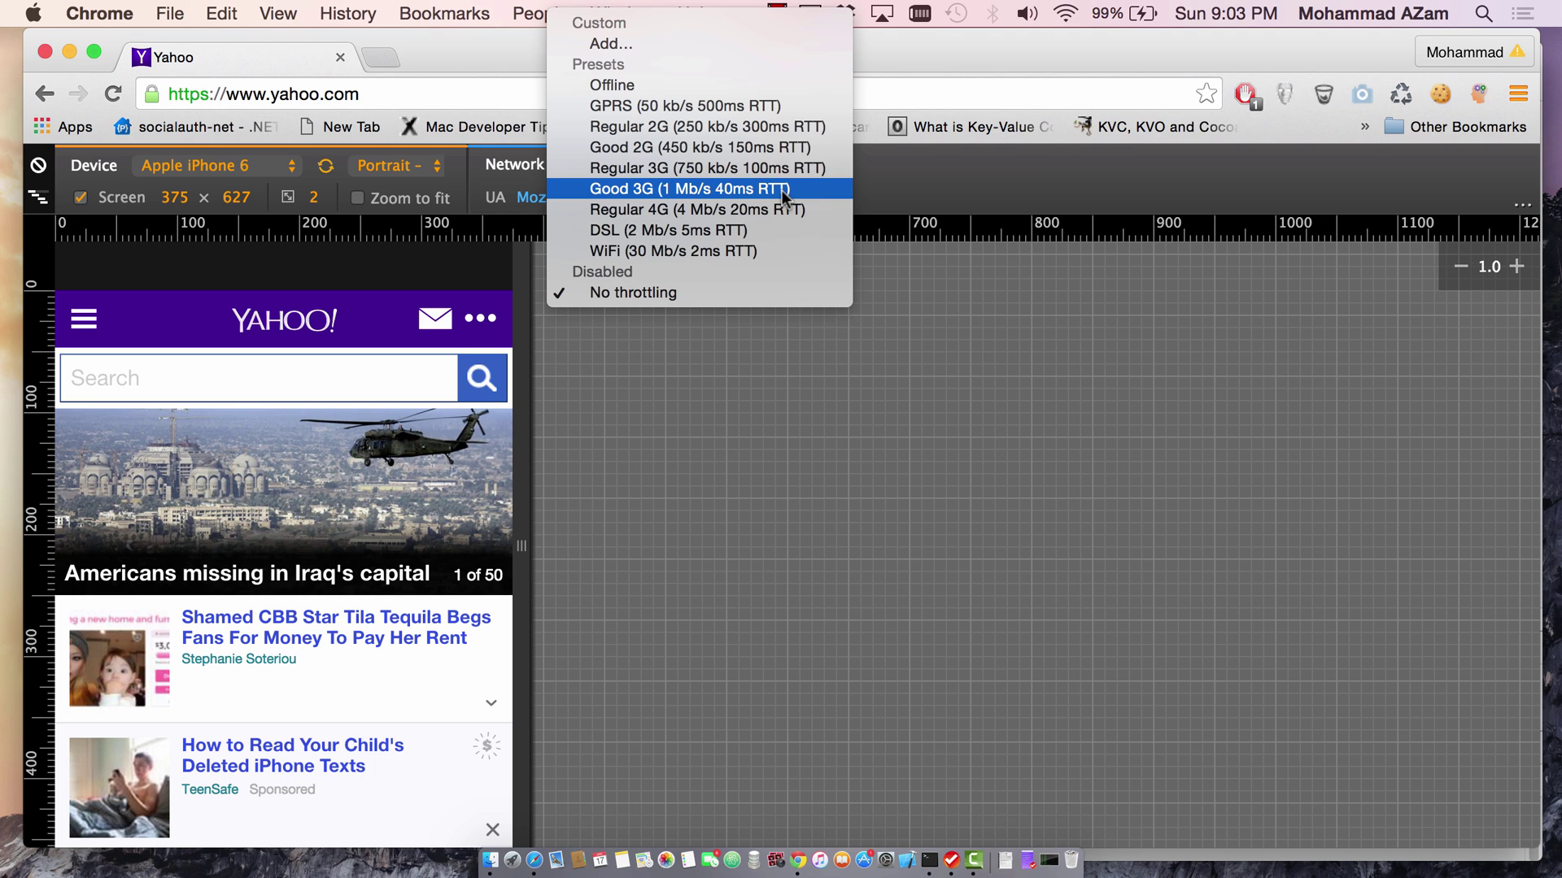
{"action": "mouse_move", "coordinate": [722, 167]}
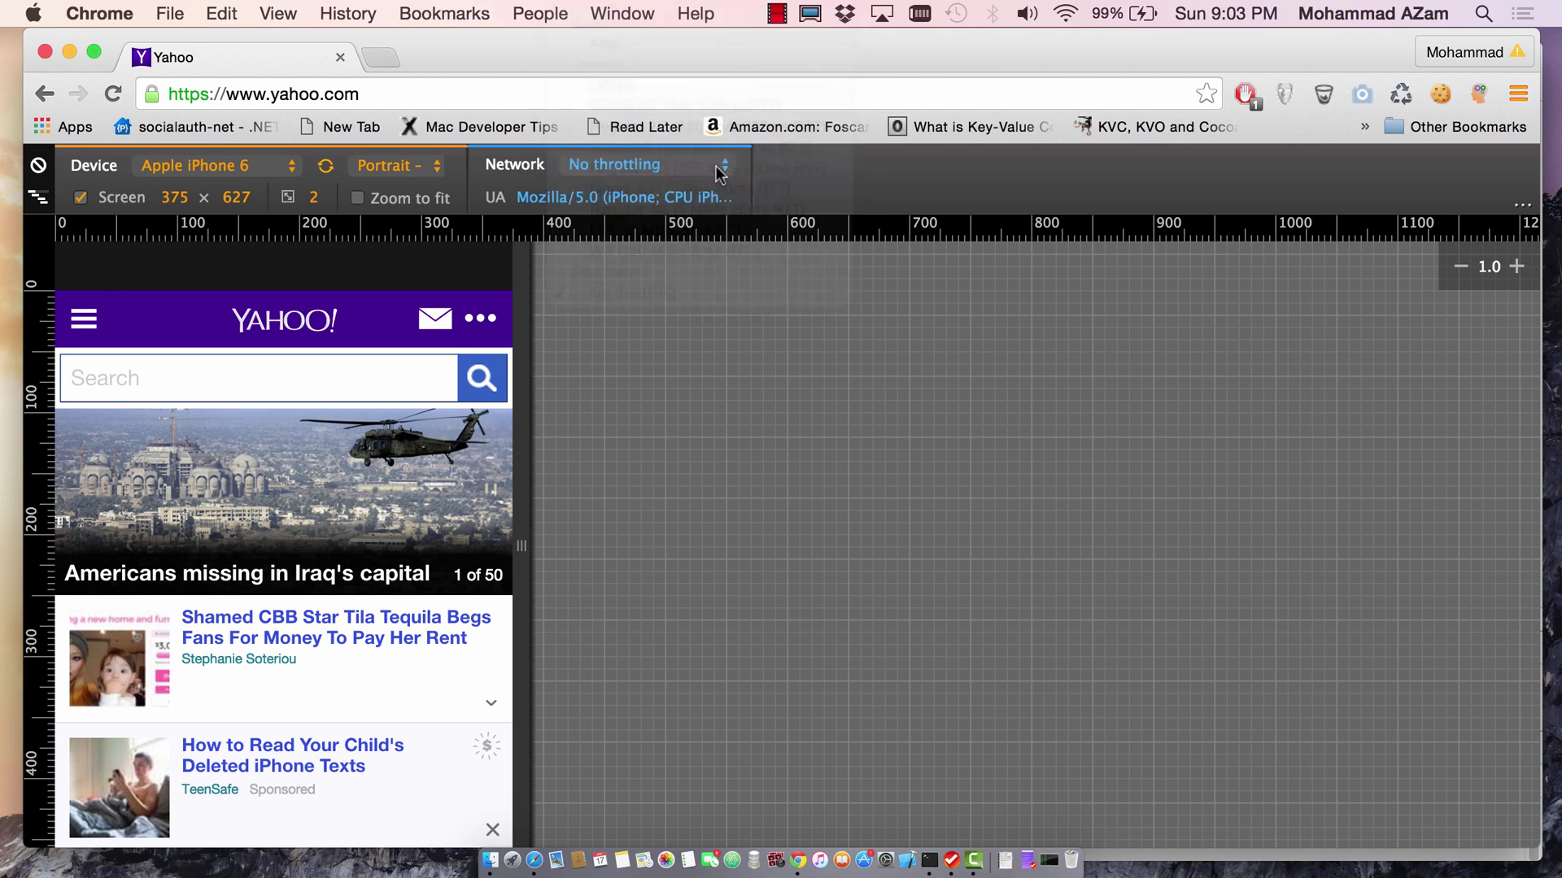
{"action": "left_click", "coordinate": [647, 164]}
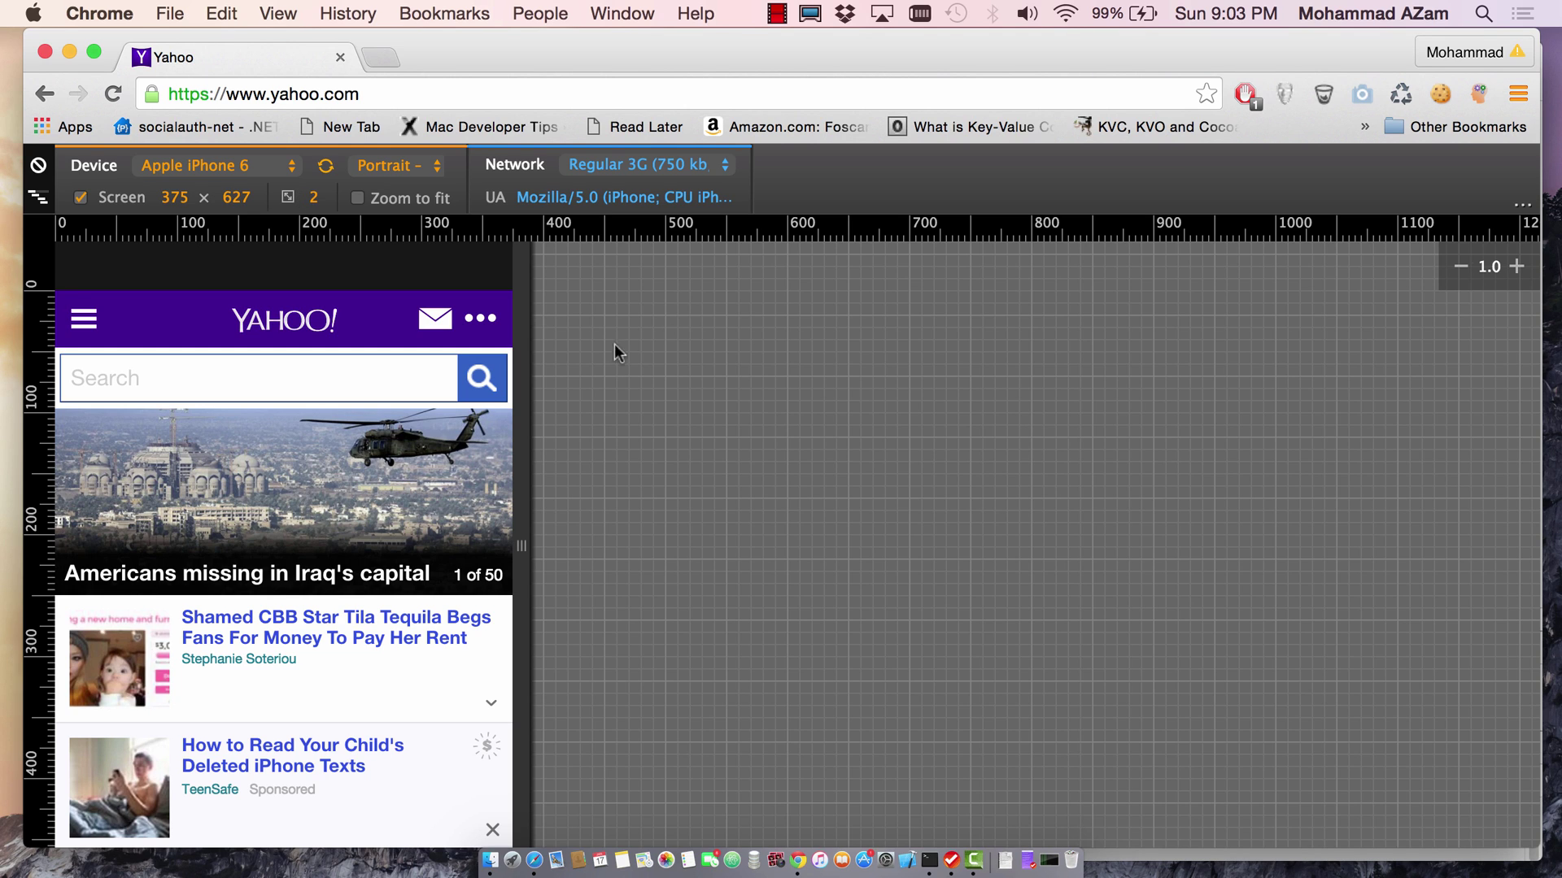
{"action": "mouse_move", "coordinate": [667, 382]}
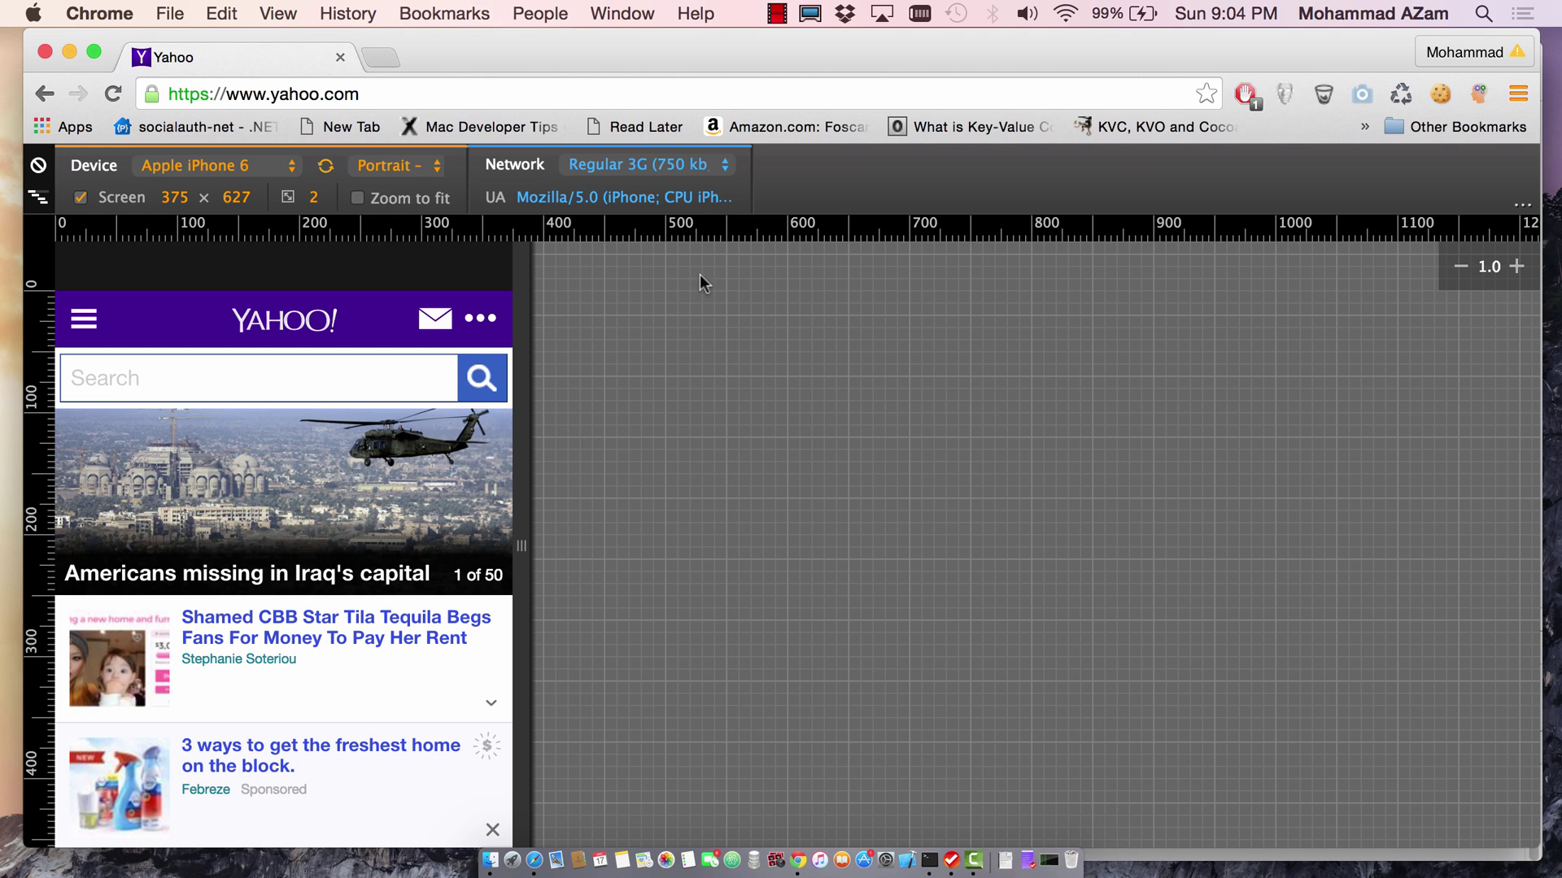
- Set network throttling to GPRS (50 kb/s 500ms RTT) and reload the page slowly
{"action": "left_click", "coordinate": [642, 164]}
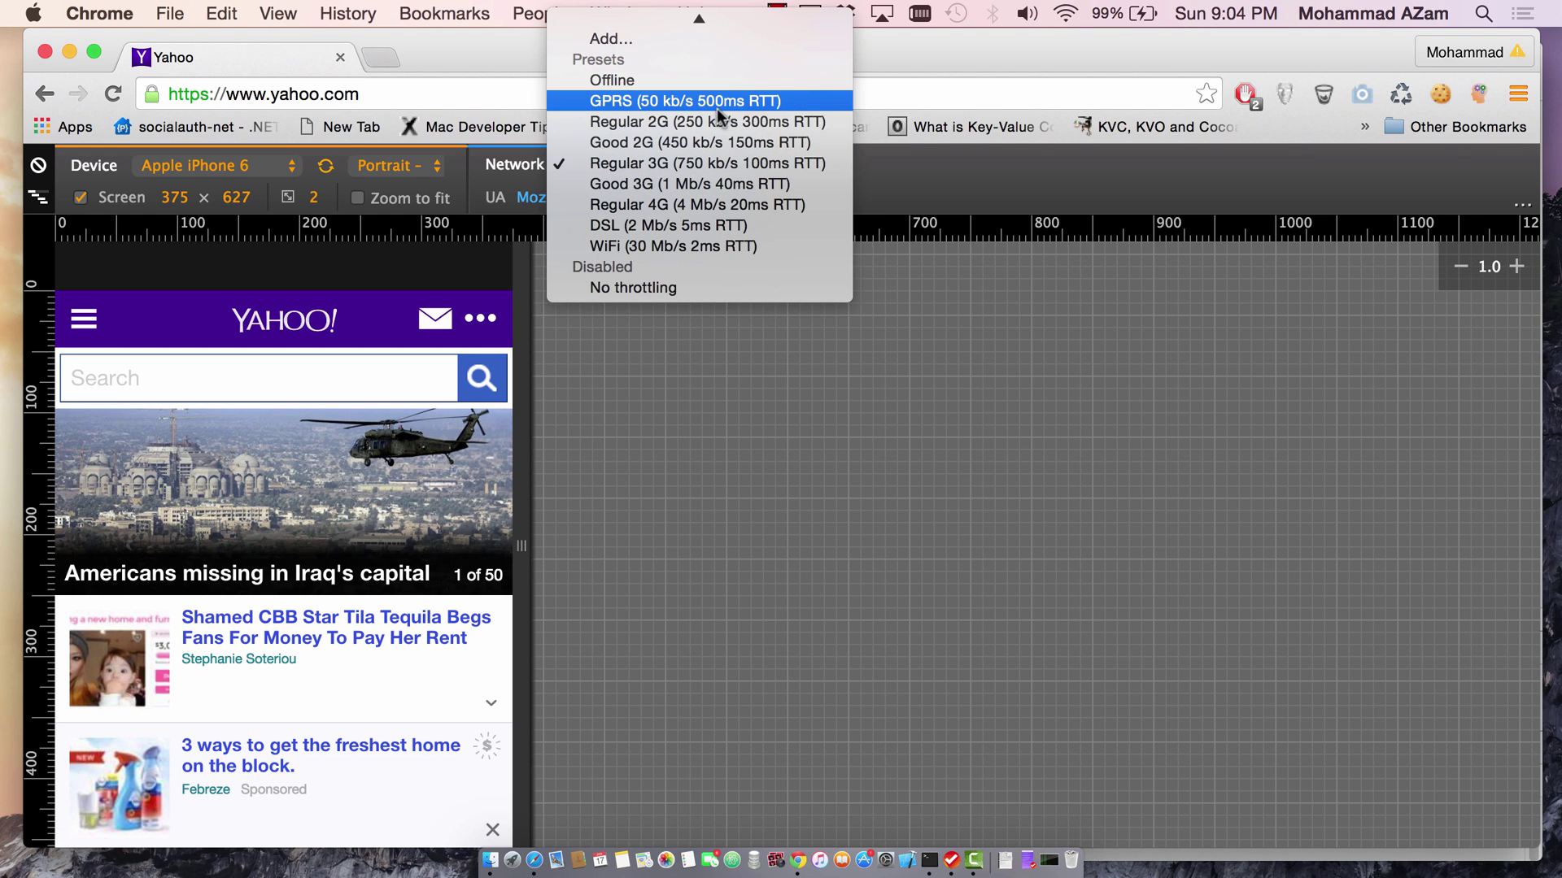
{"action": "mouse_move", "coordinate": [708, 108]}
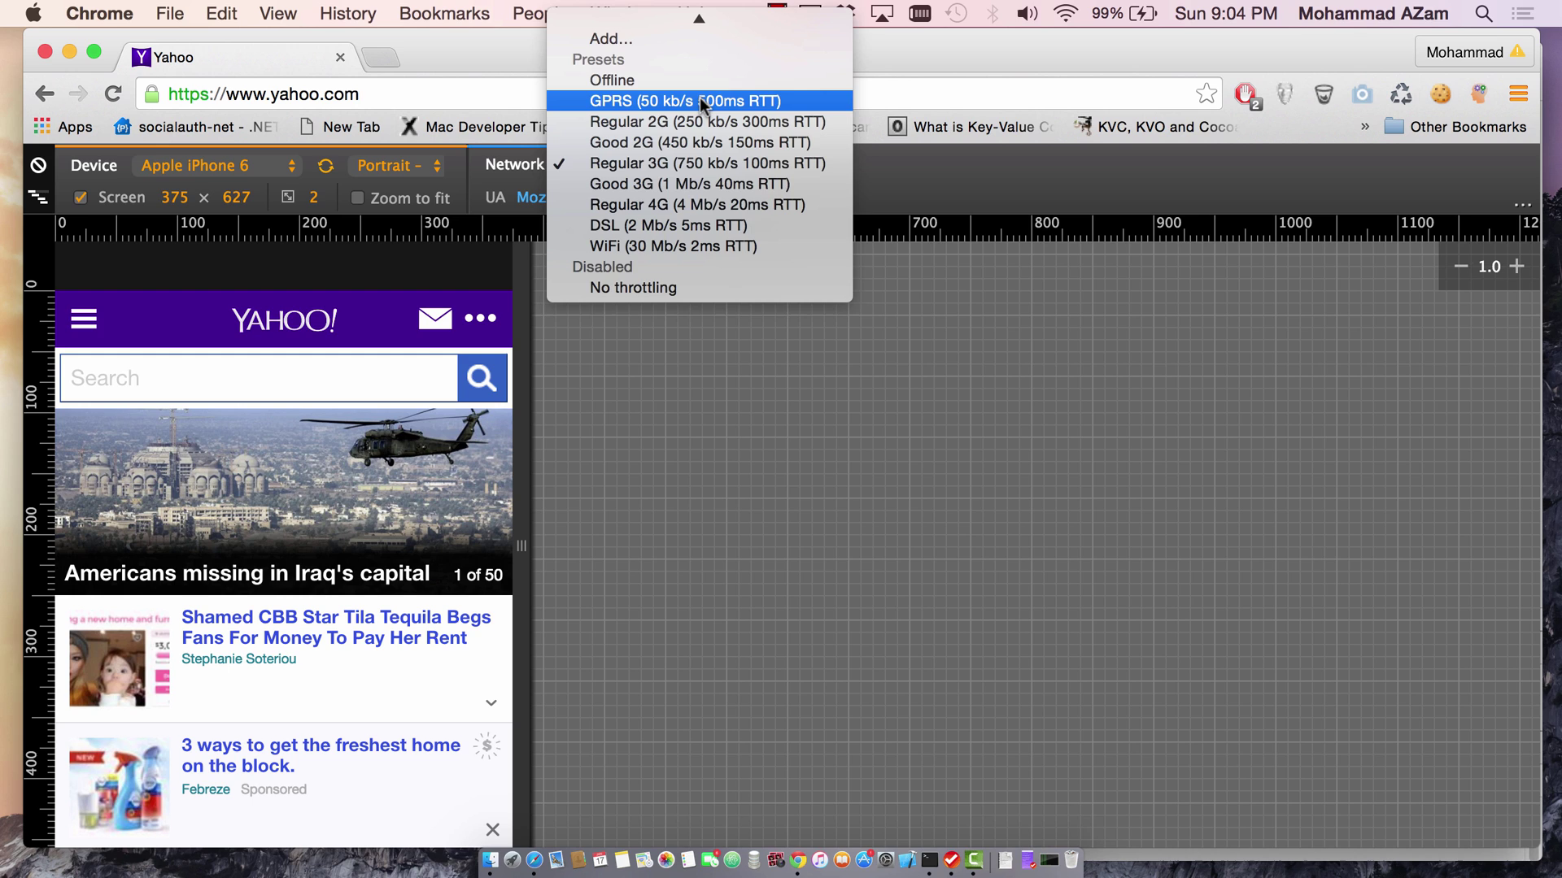
{"action": "left_click", "coordinate": [684, 101]}
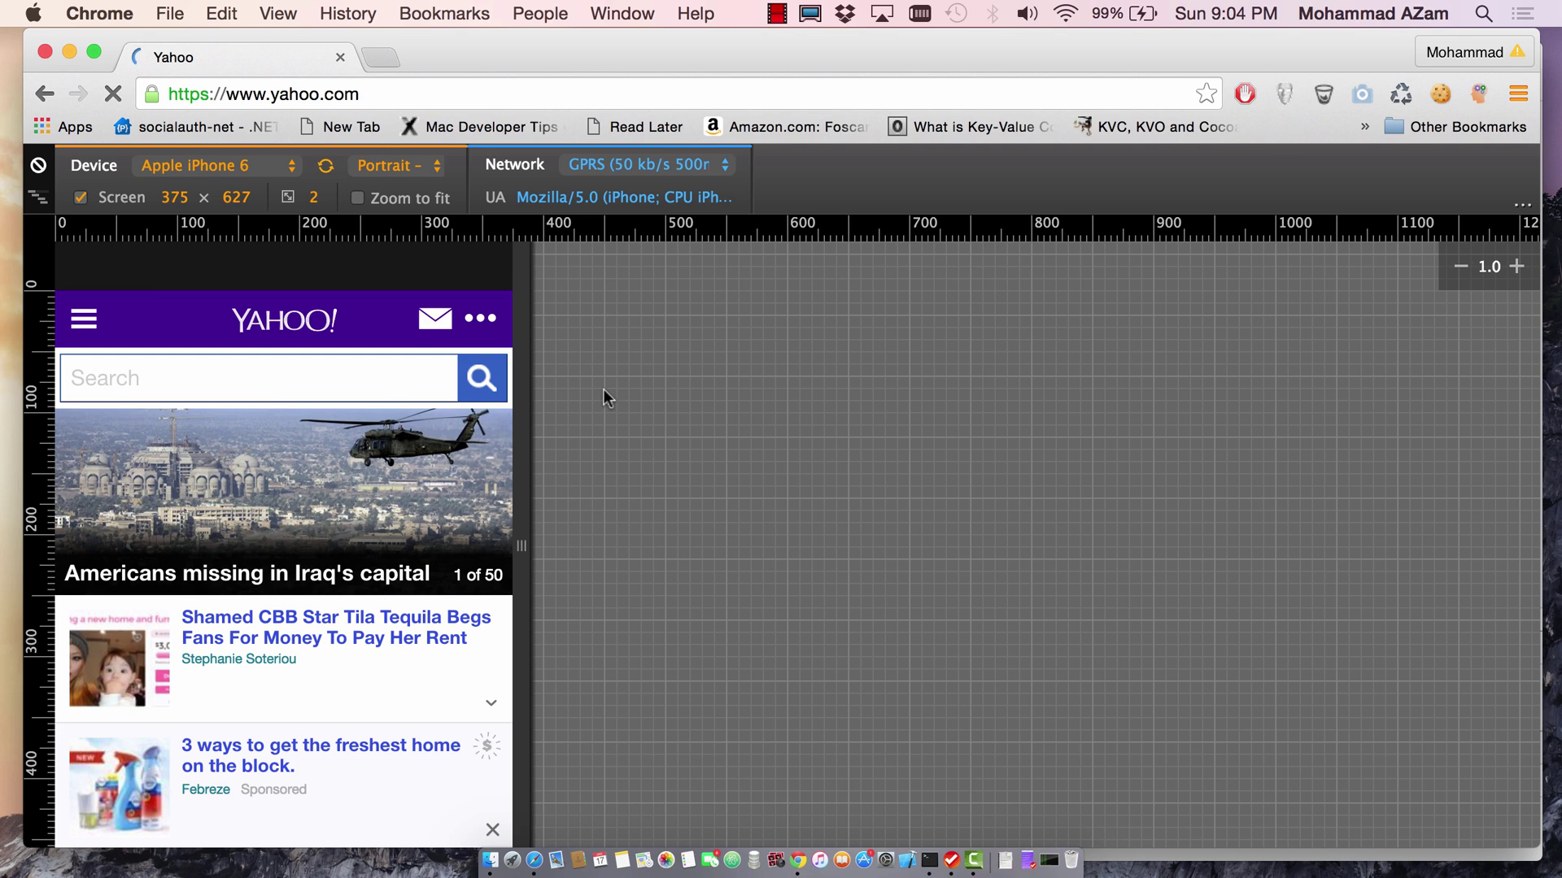
{"action": "mouse_move", "coordinate": [649, 454]}
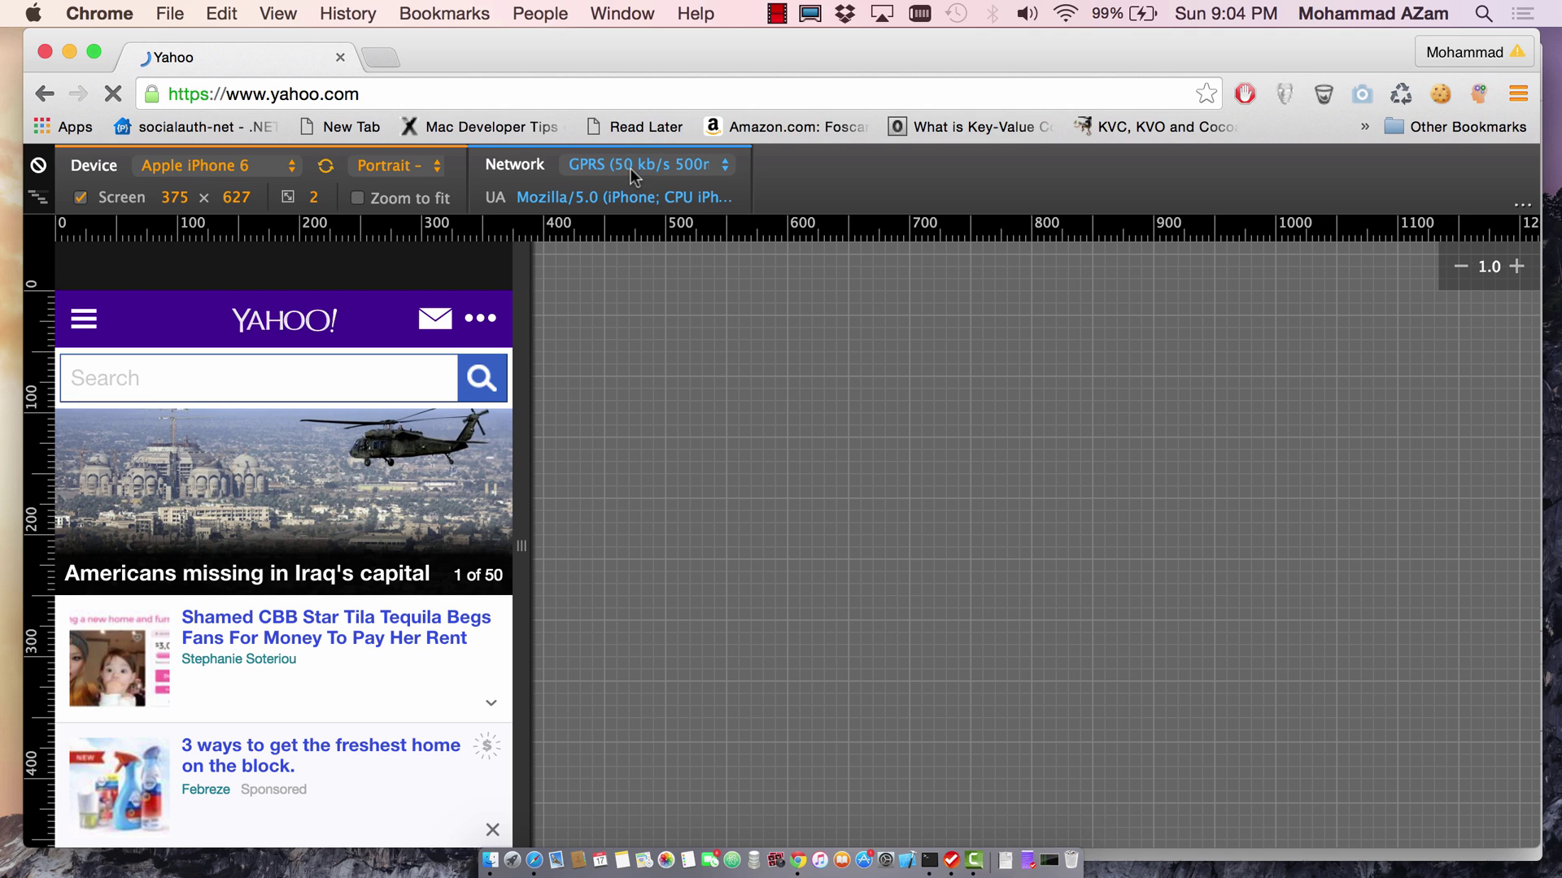
{"action": "mouse_move", "coordinate": [667, 455]}
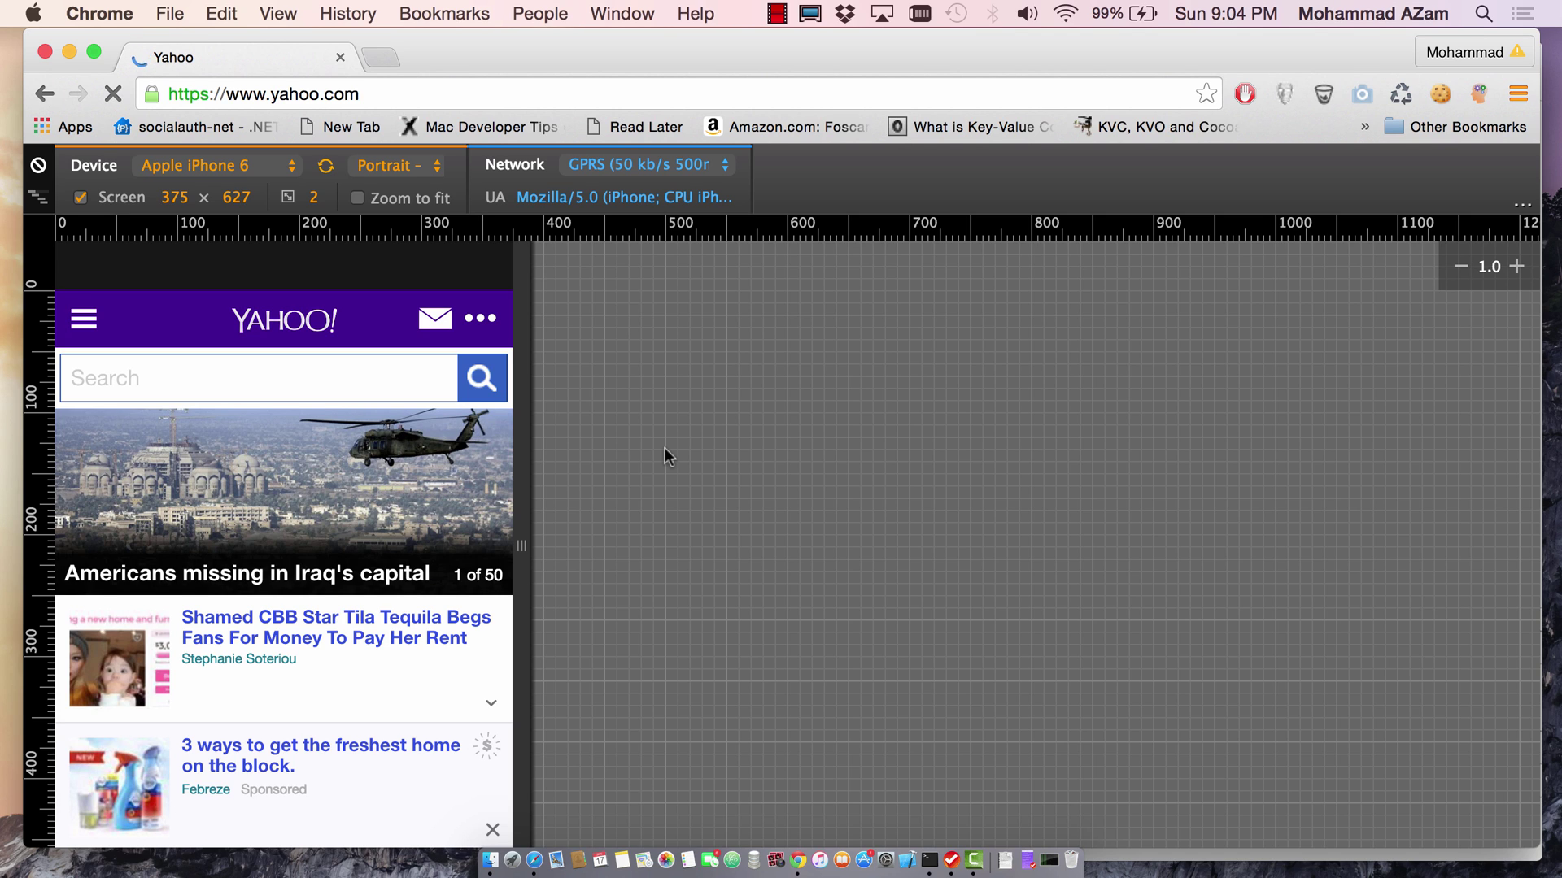
{"action": "left_click", "coordinate": [112, 94]}
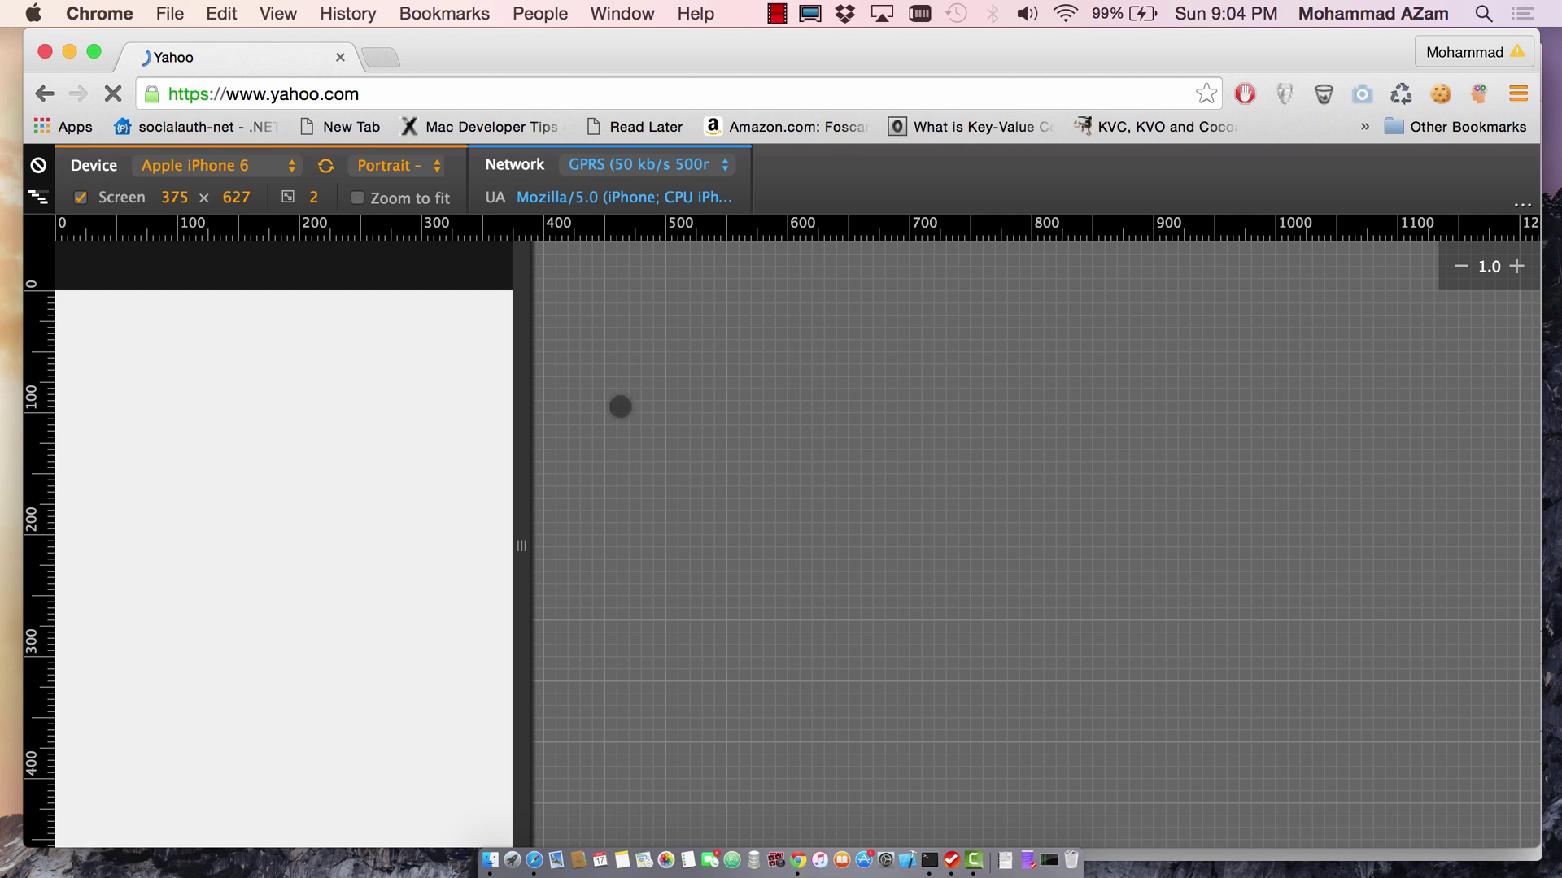
- Glance through Device and orientation dropdowns unchanged, then set Network to No throttling
{"action": "left_click", "coordinate": [210, 166]}
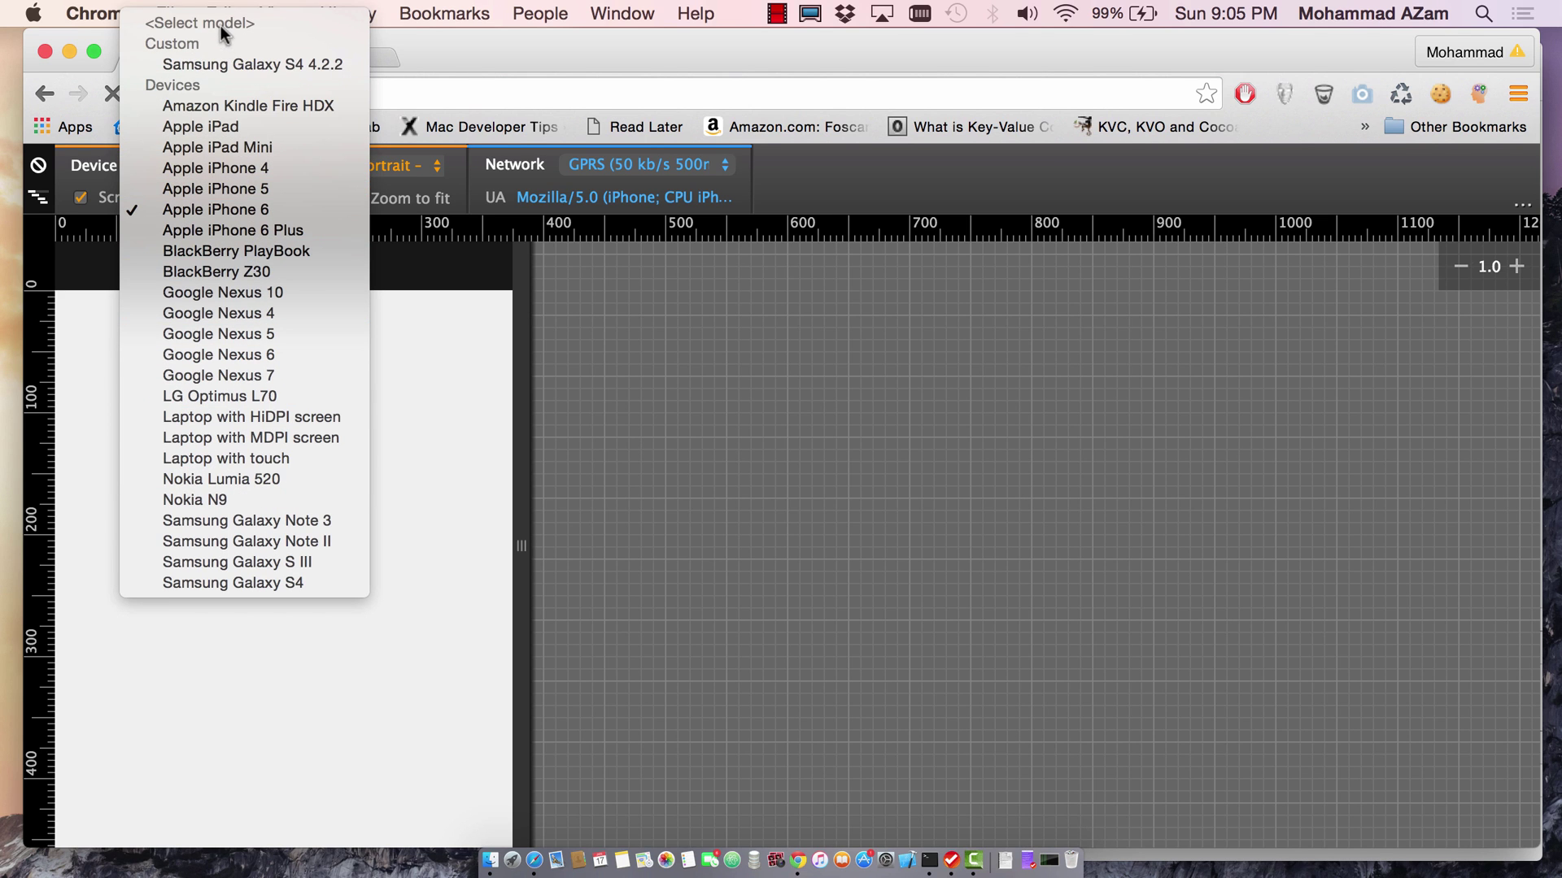
{"action": "mouse_move", "coordinate": [233, 582]}
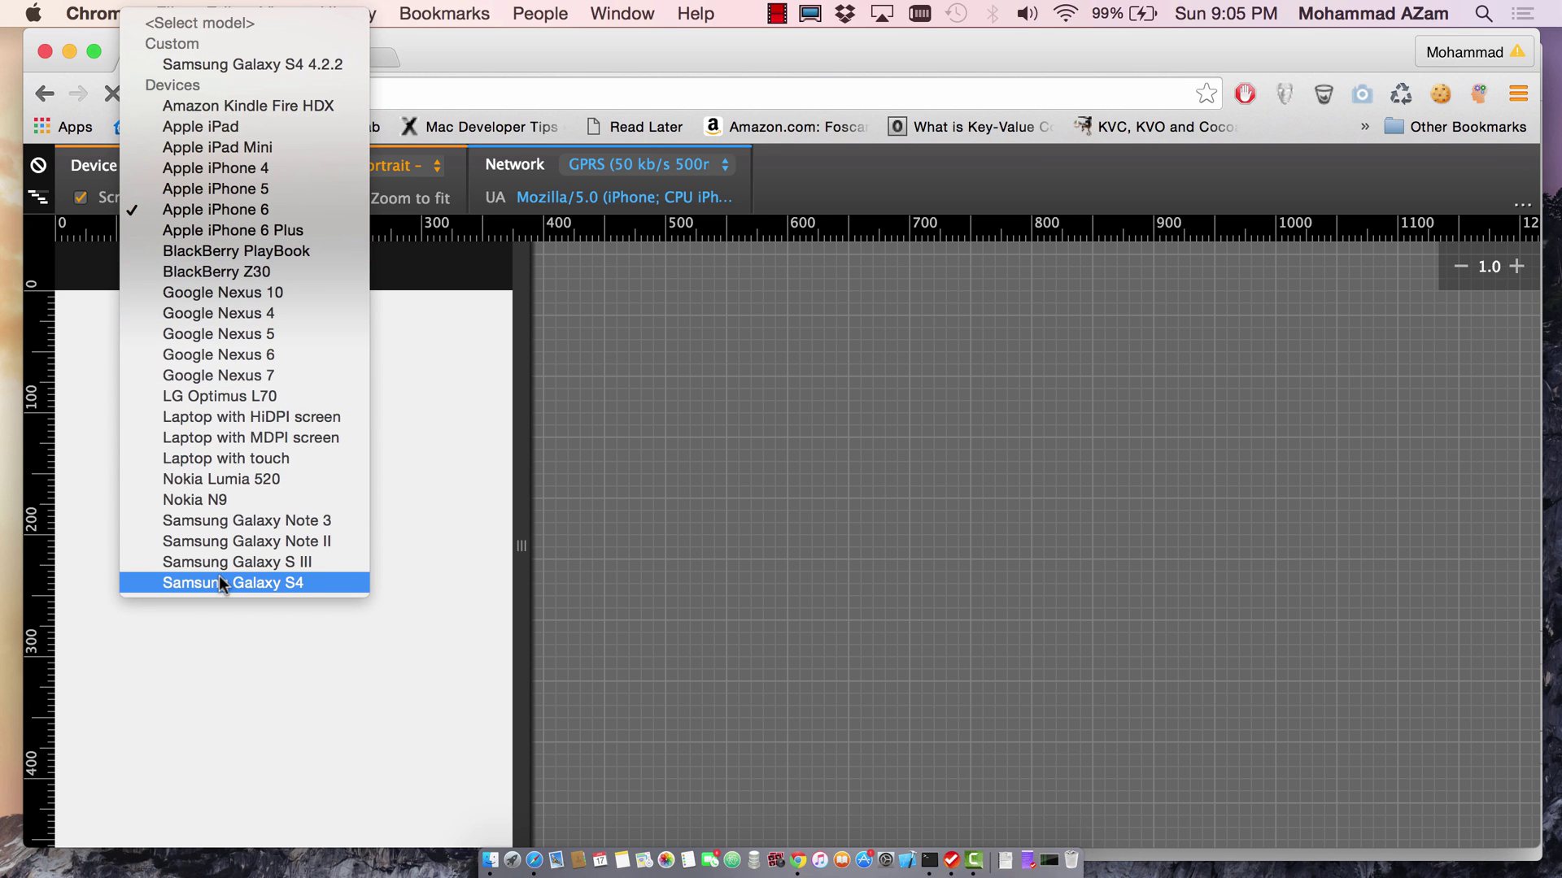
{"action": "mouse_move", "coordinate": [618, 451]}
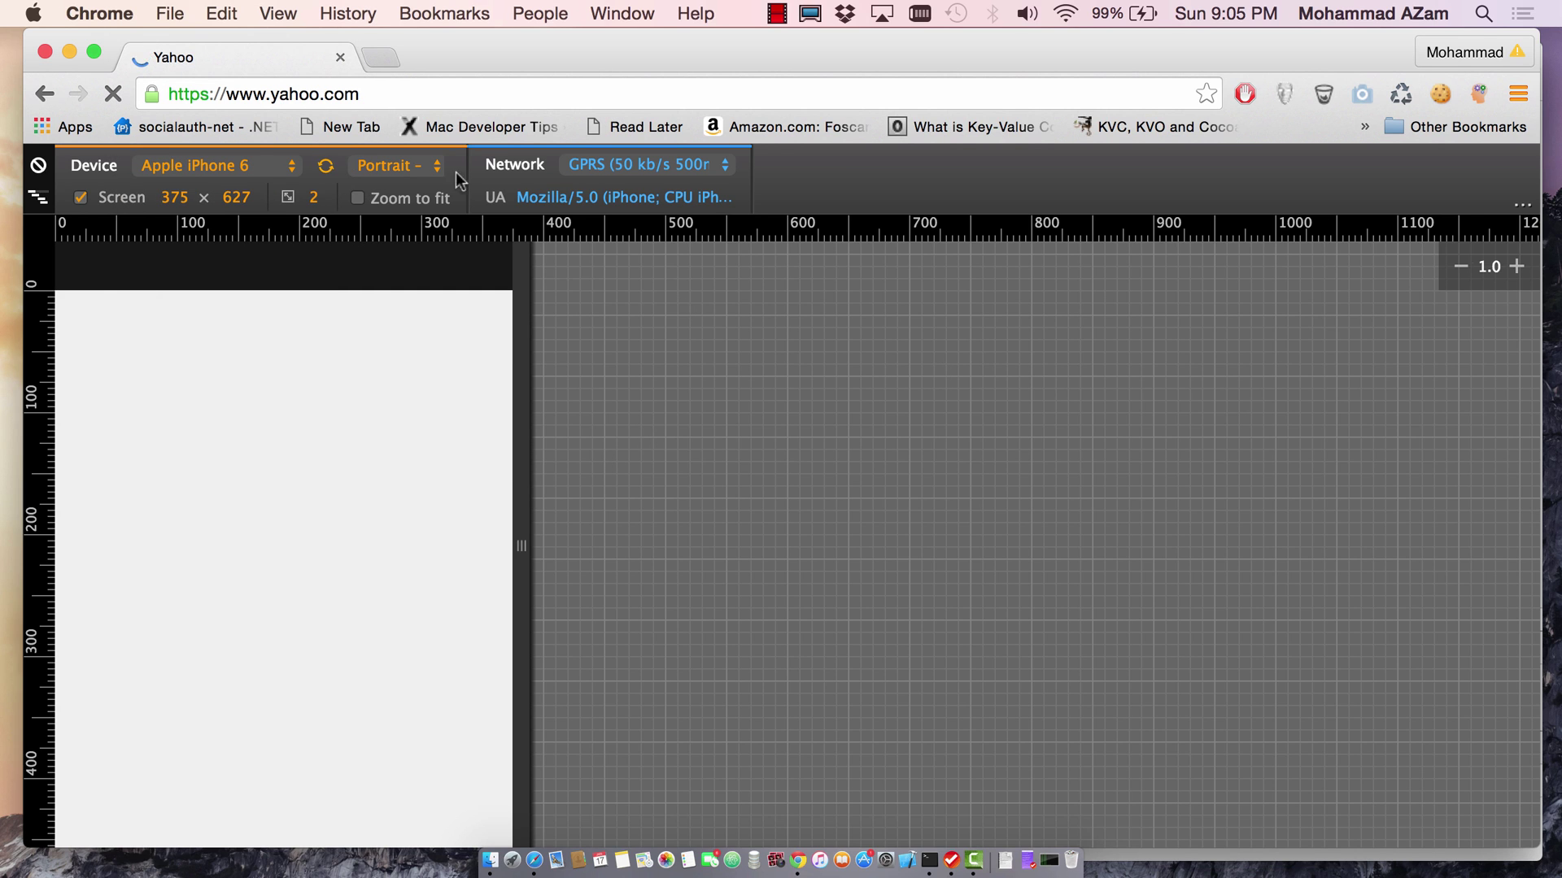
{"action": "left_click", "coordinate": [395, 165]}
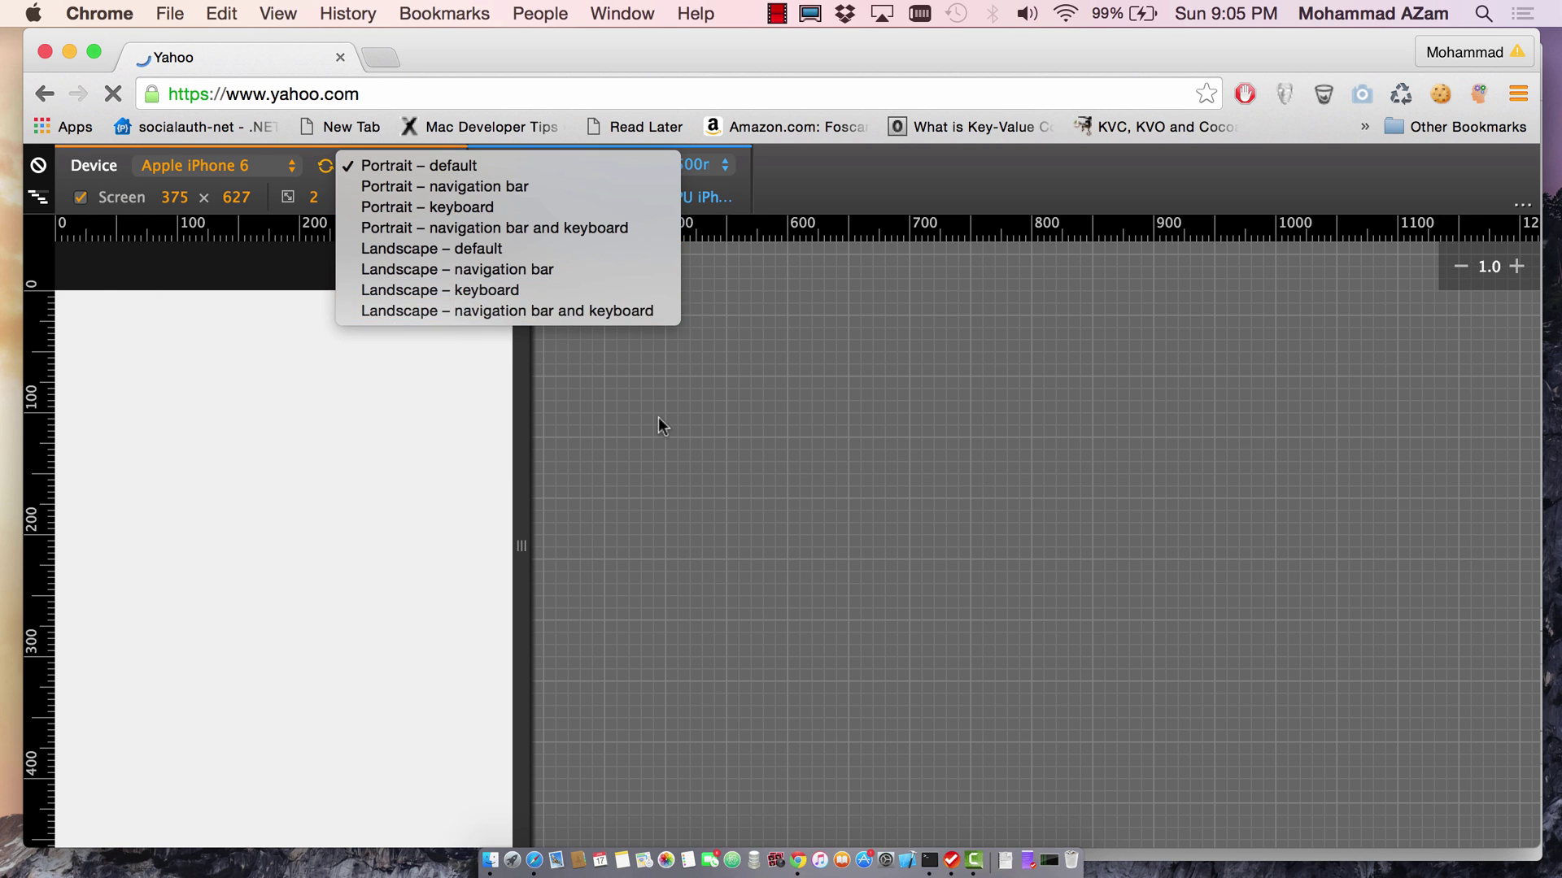
{"action": "left_click", "coordinate": [418, 166]}
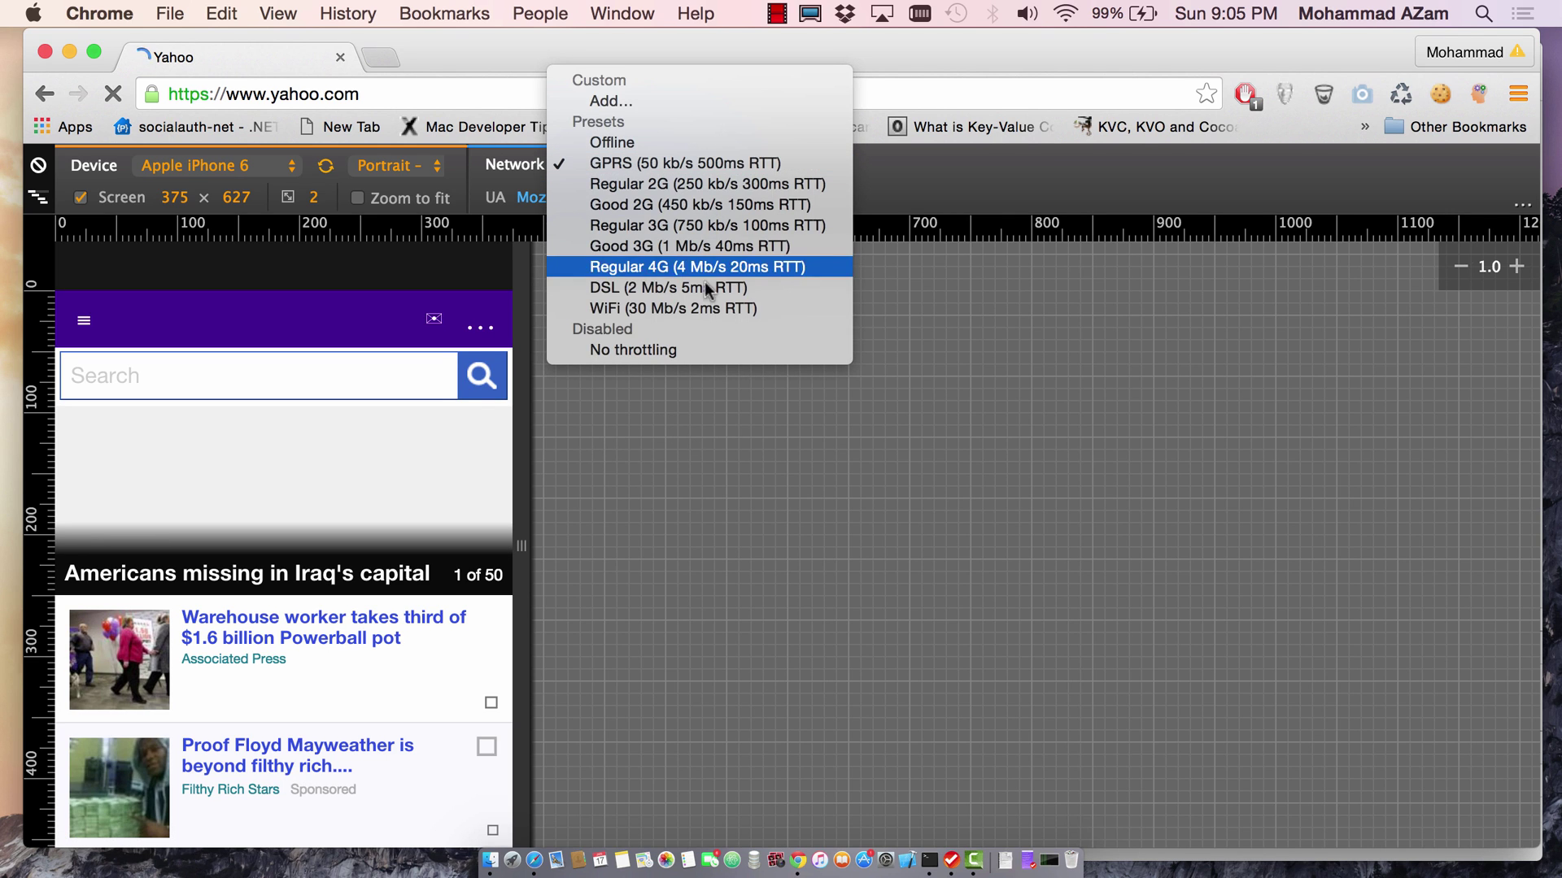
{"action": "left_click", "coordinate": [631, 350]}
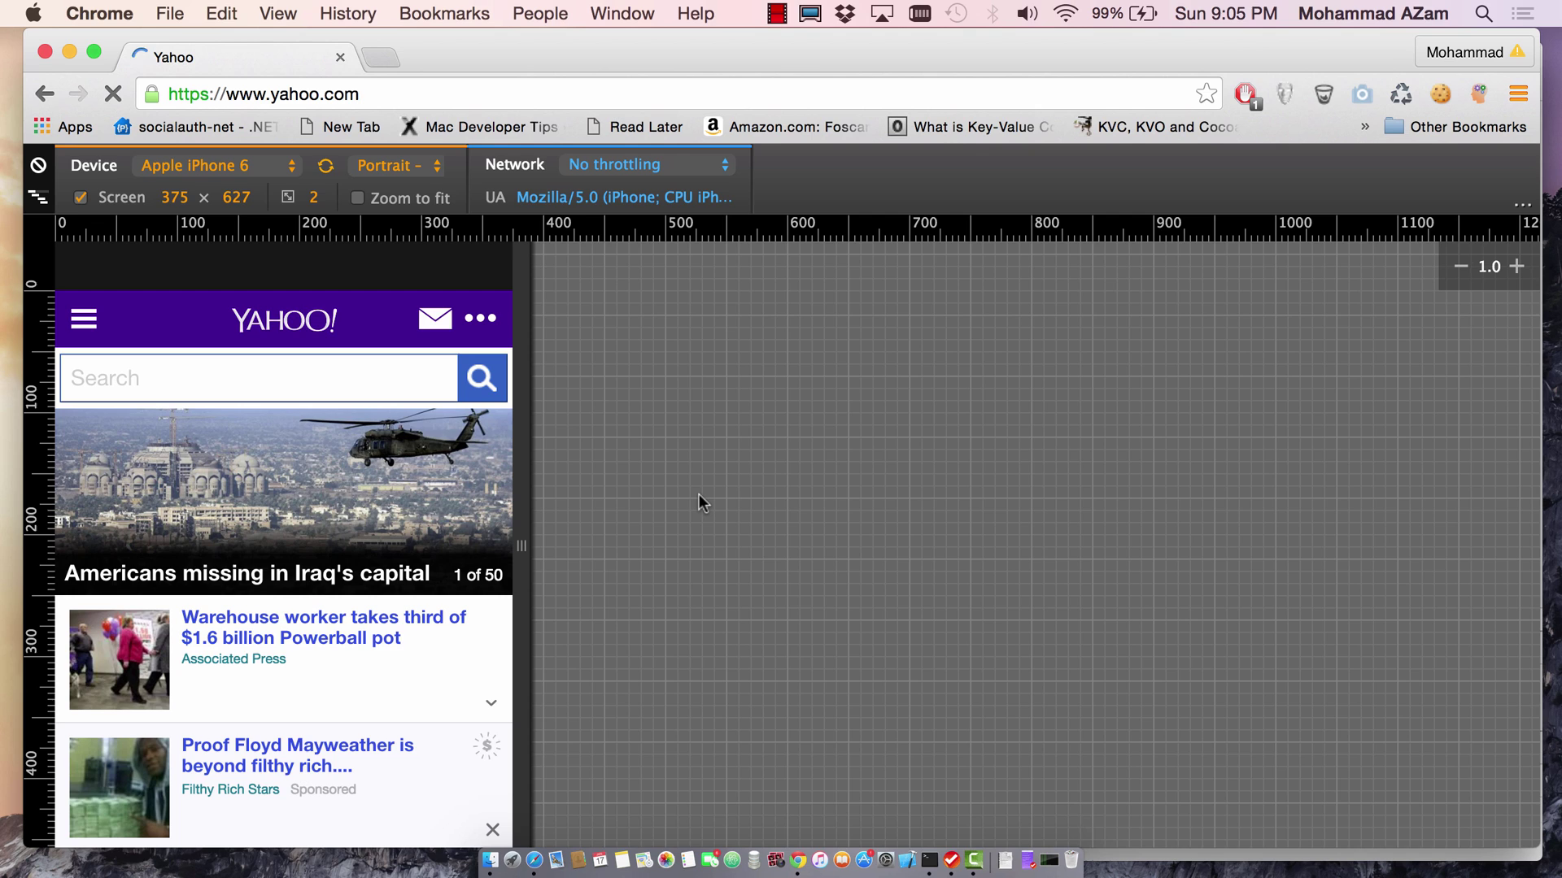